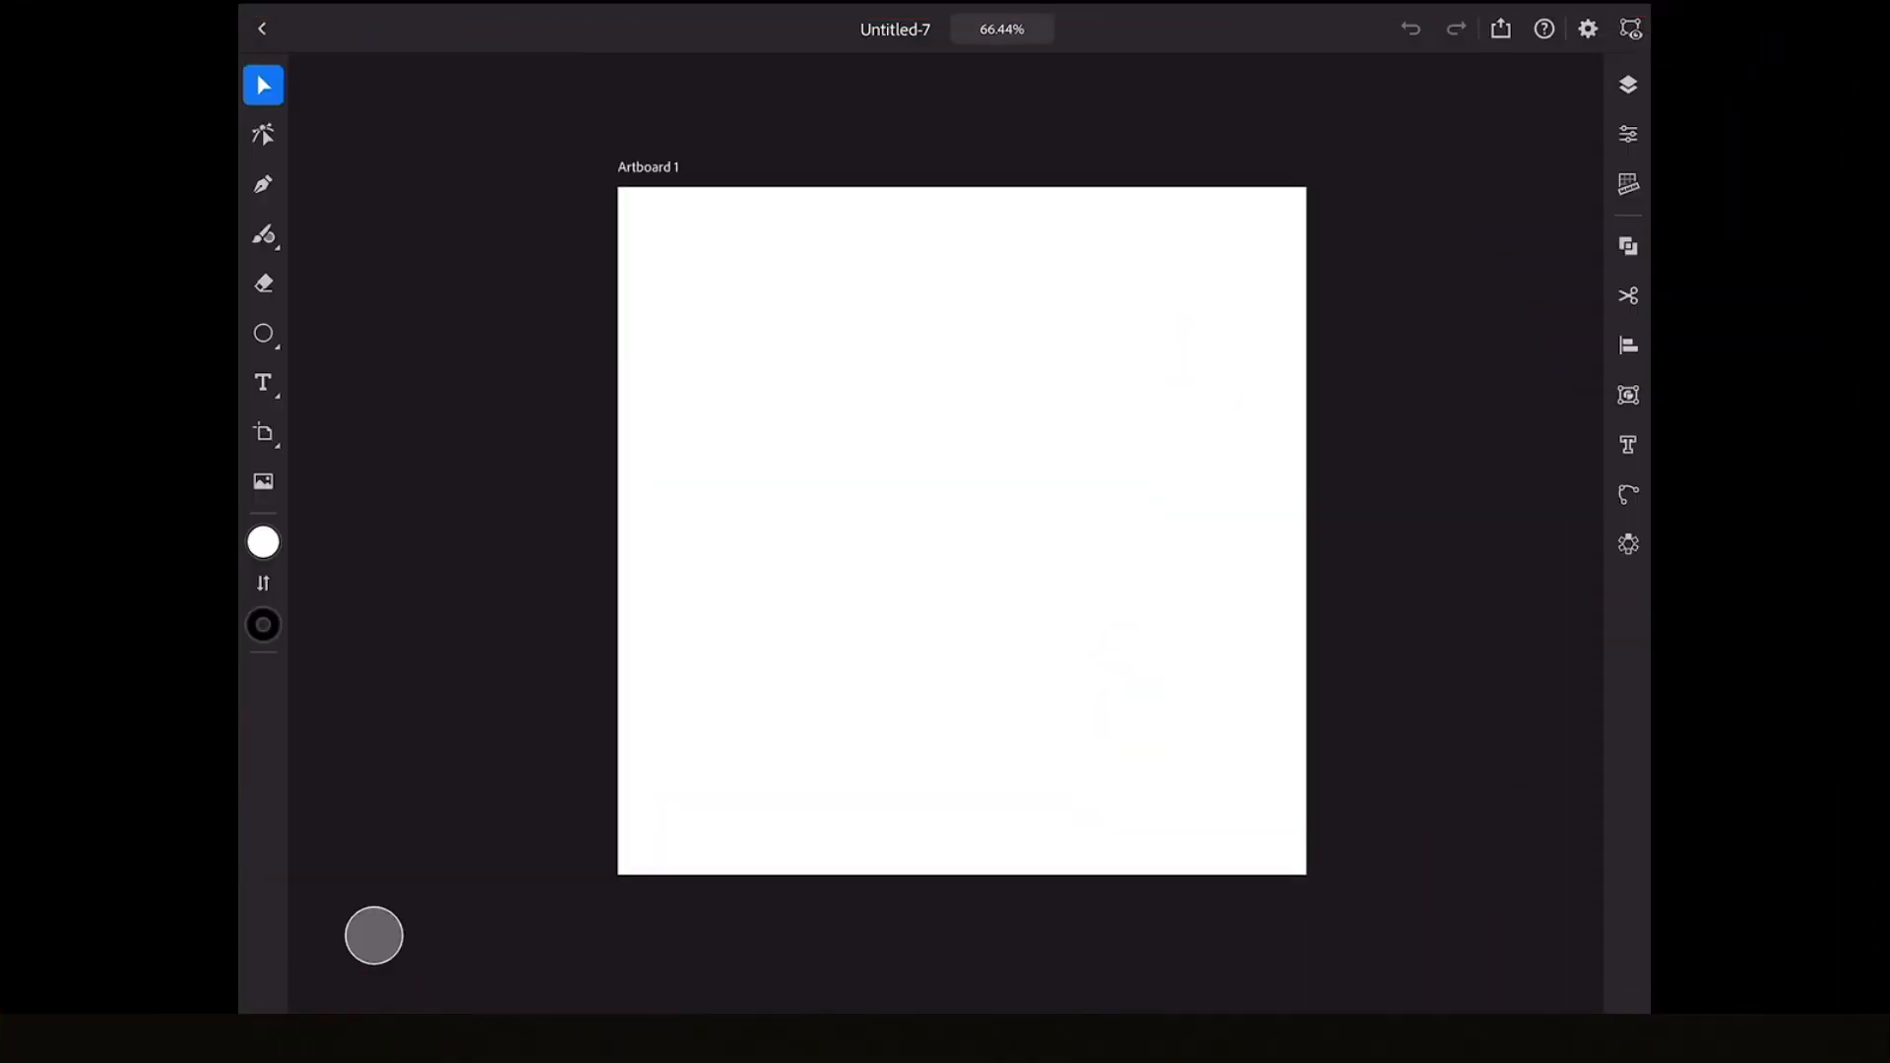
- Switch the app interface to the lightest colour theme
left_click(1588, 28)
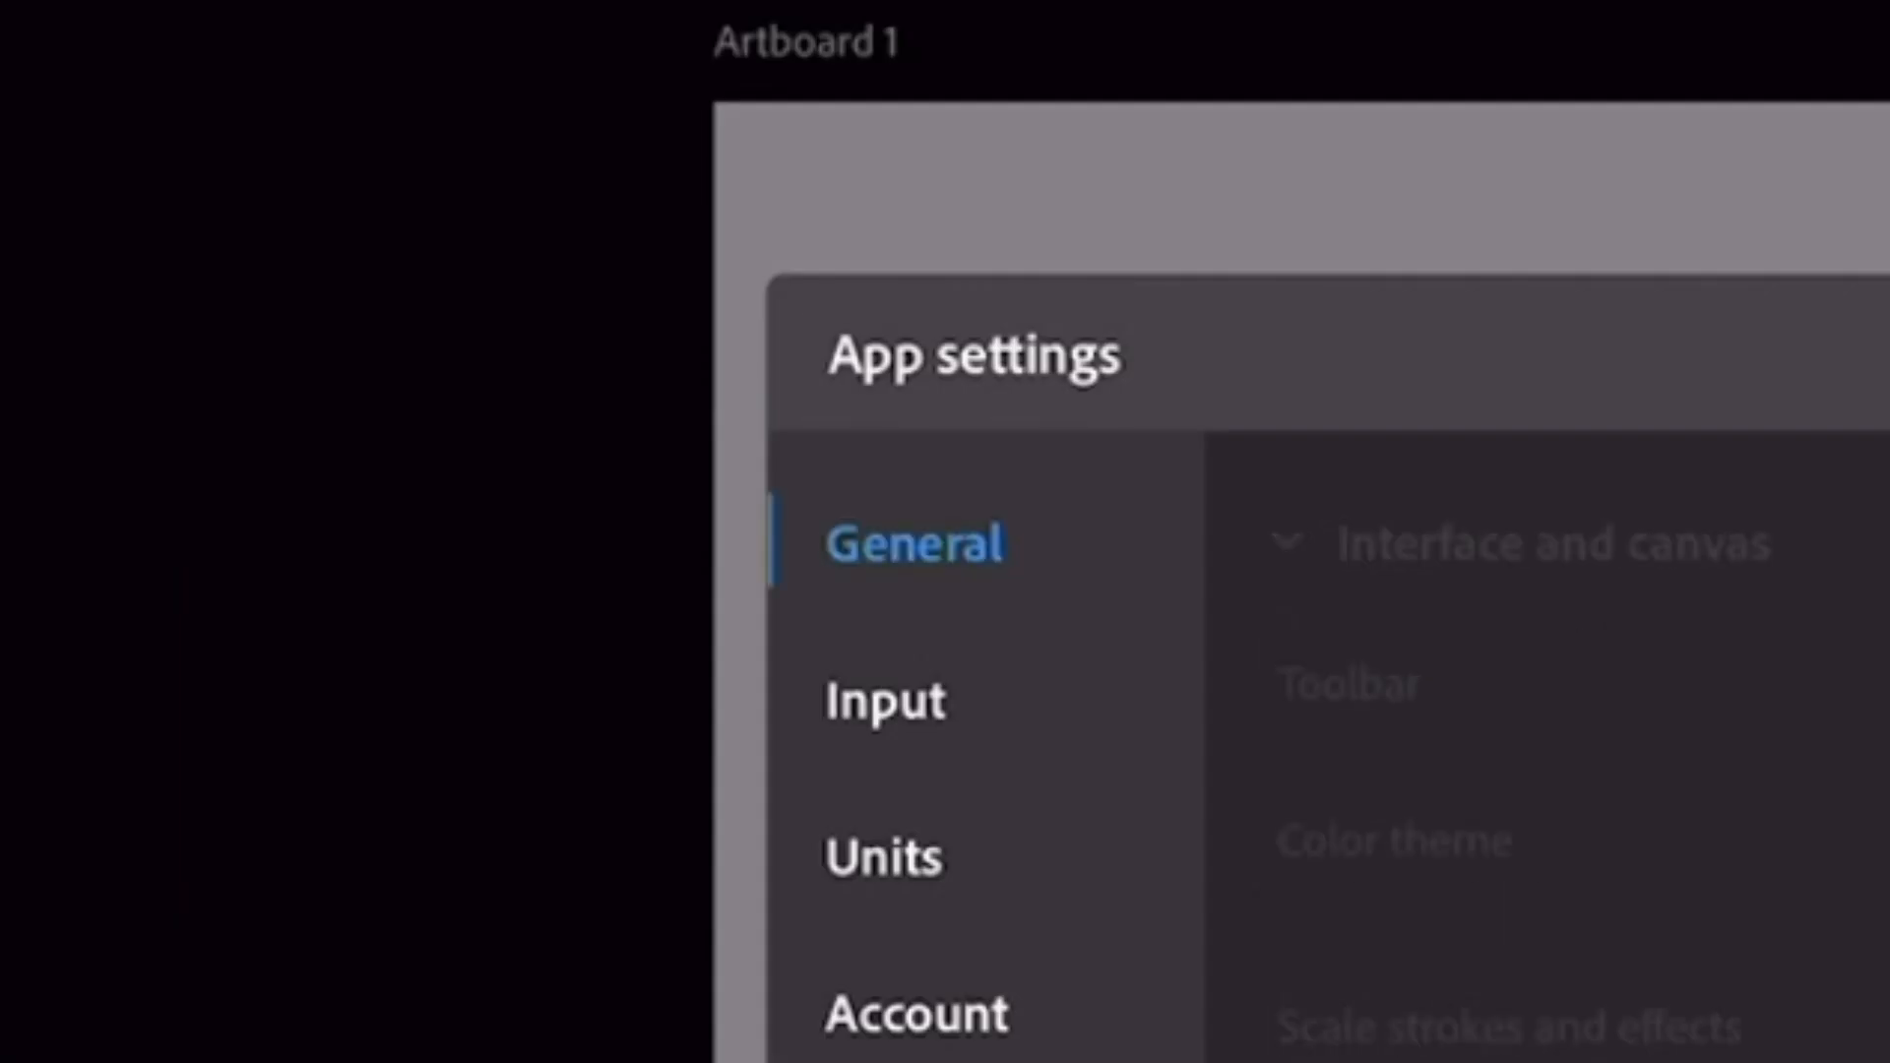
left_click(947, 275)
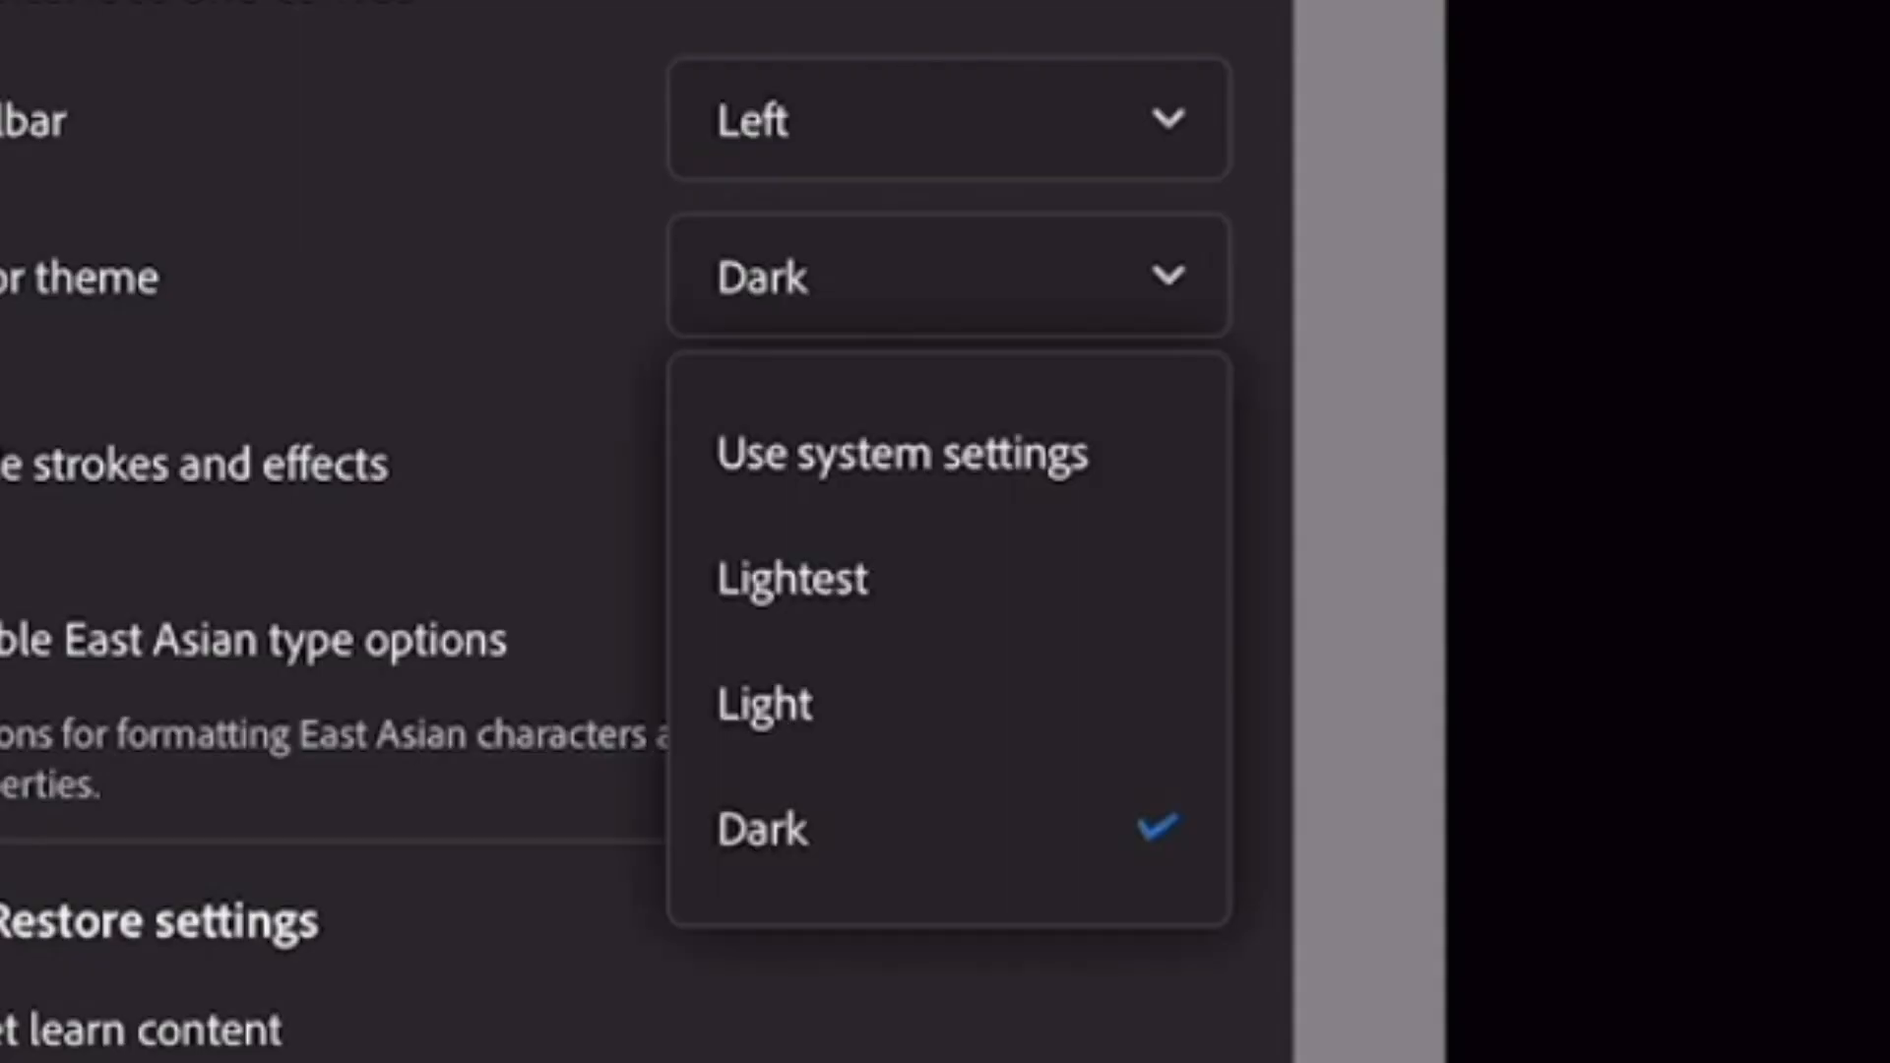
left_click(792, 578)
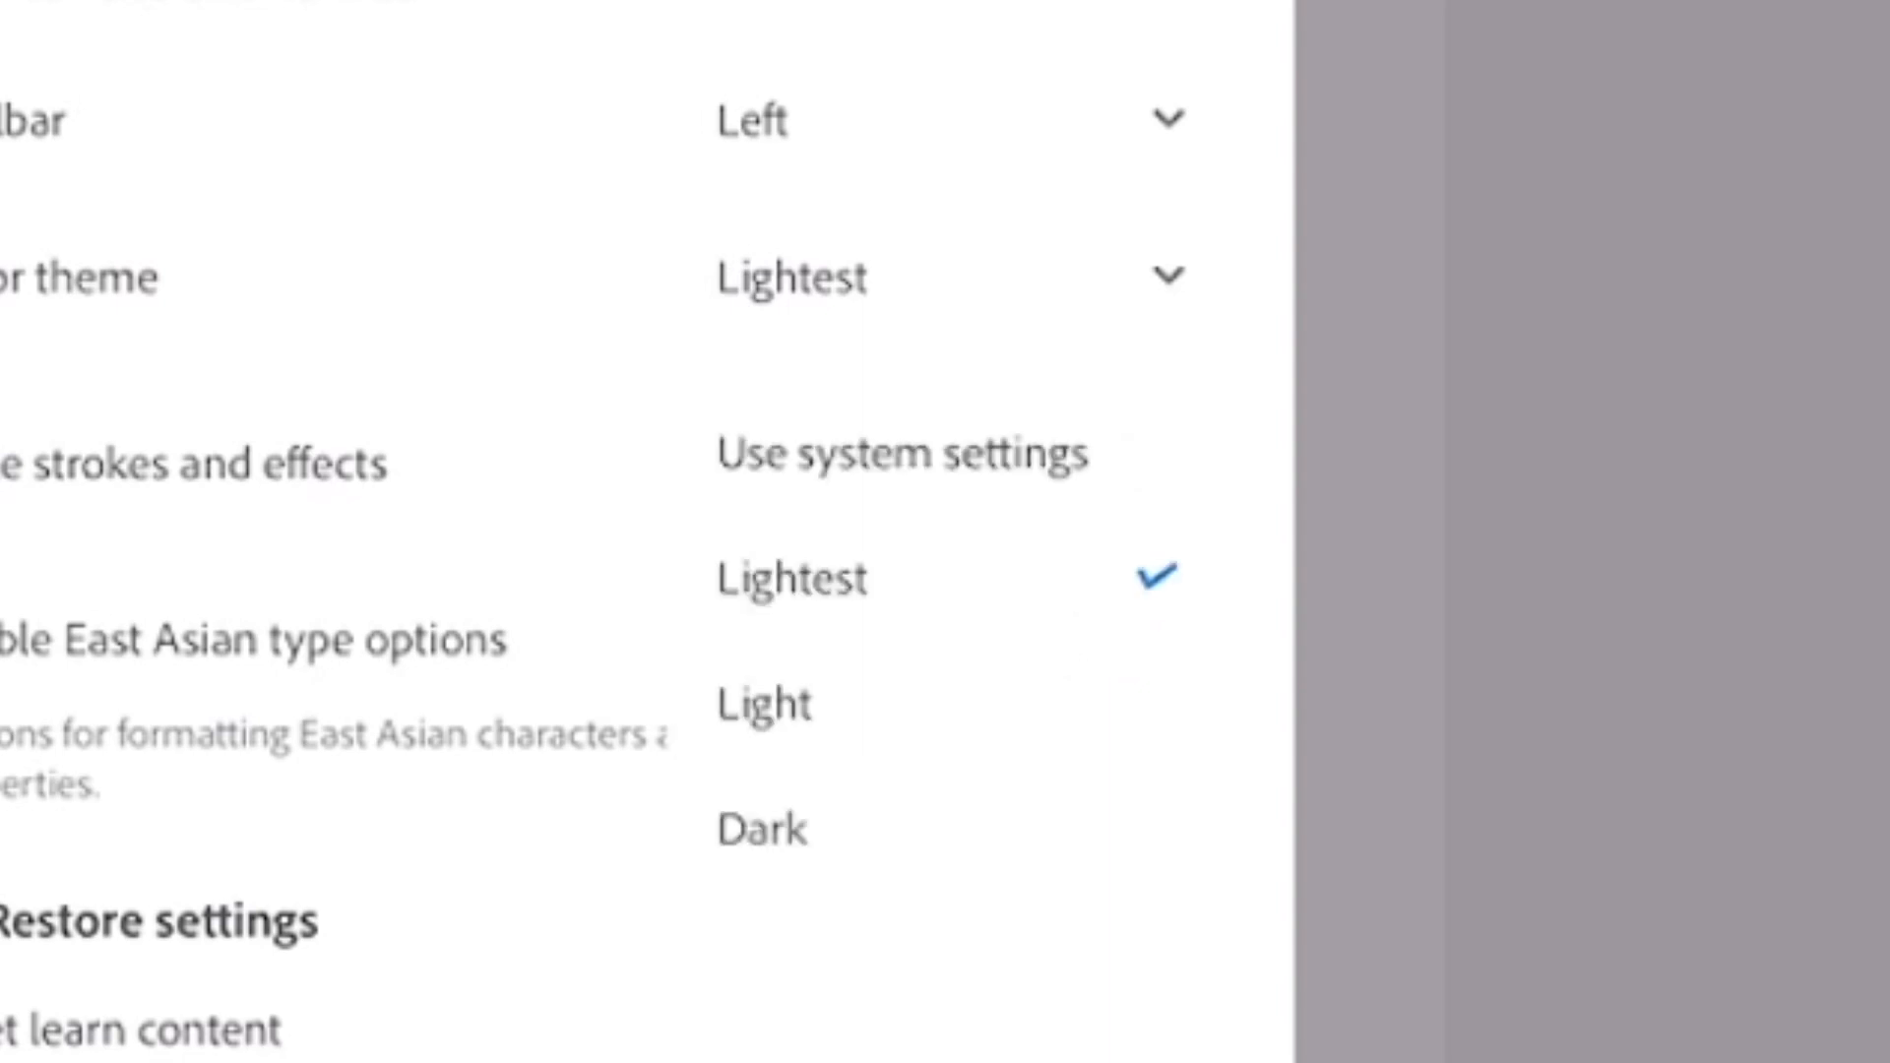
left_click(762, 829)
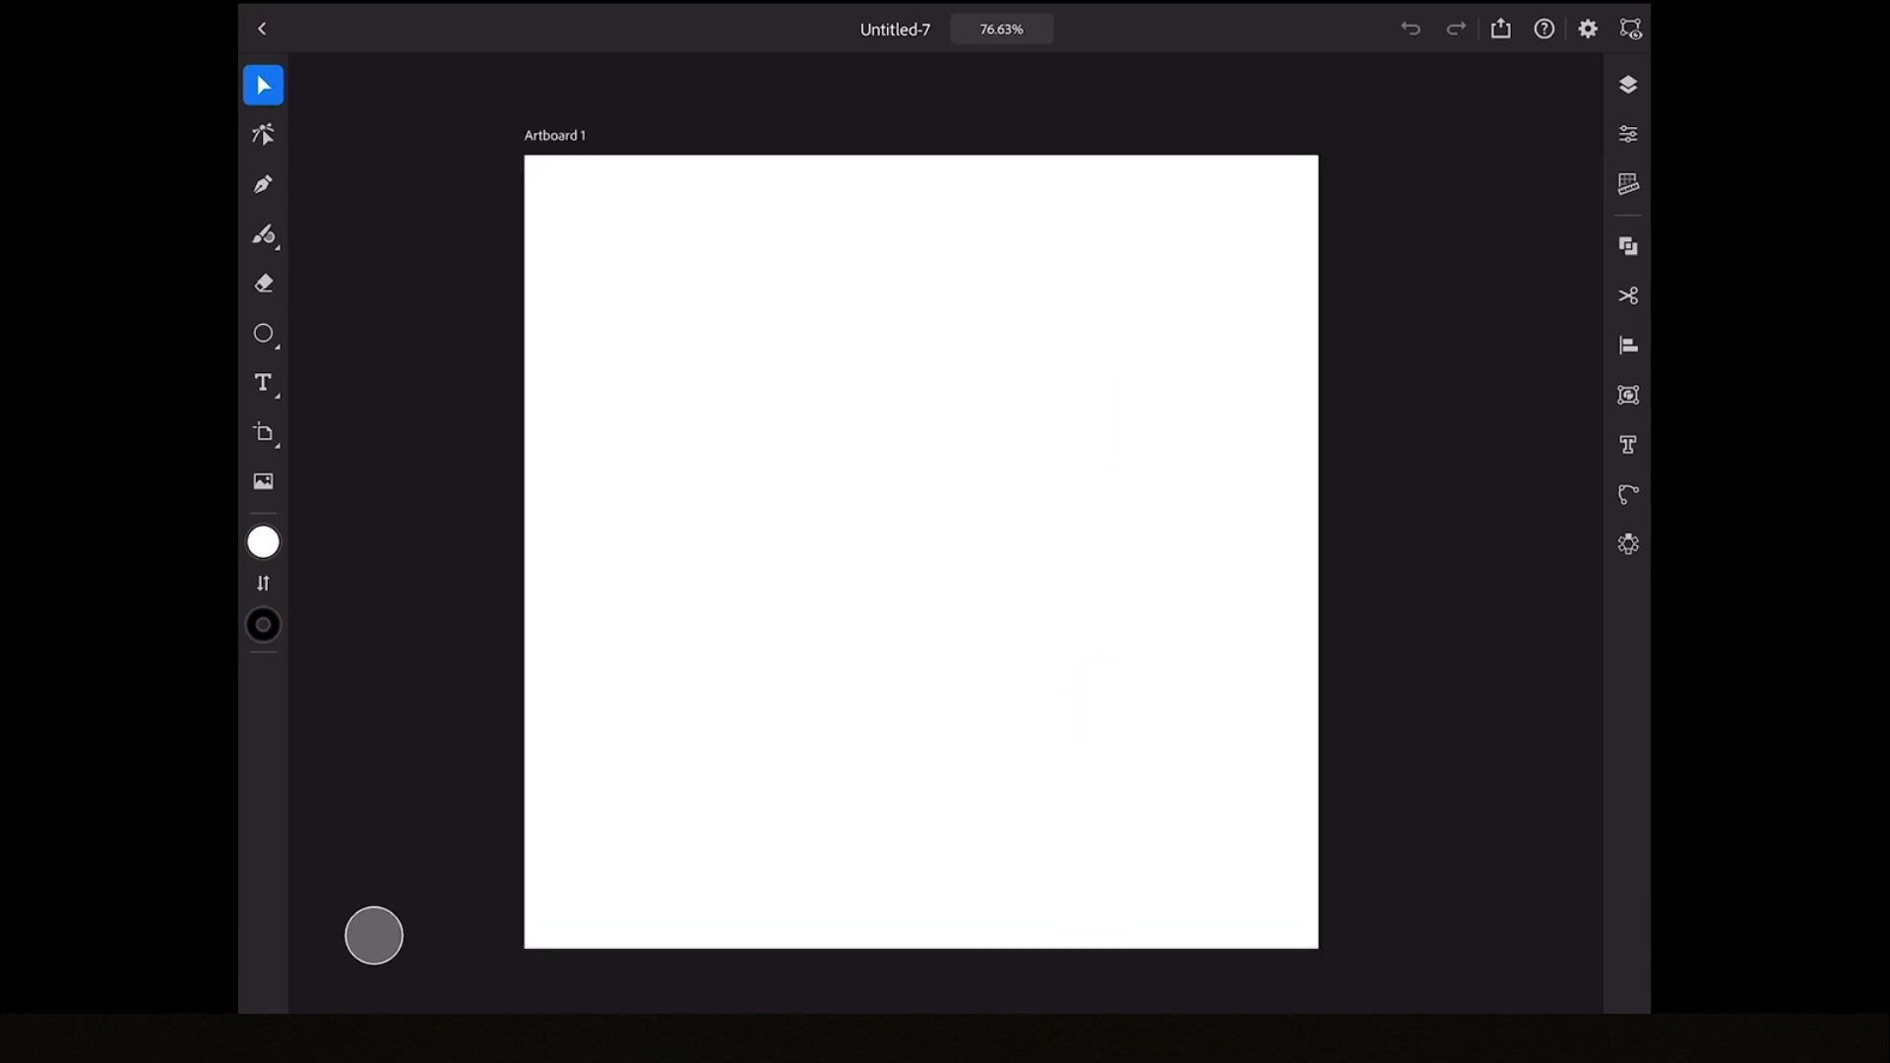
- Import the six-fish sketch from Photos and rename its layer 'Ref'
left_click(263, 481)
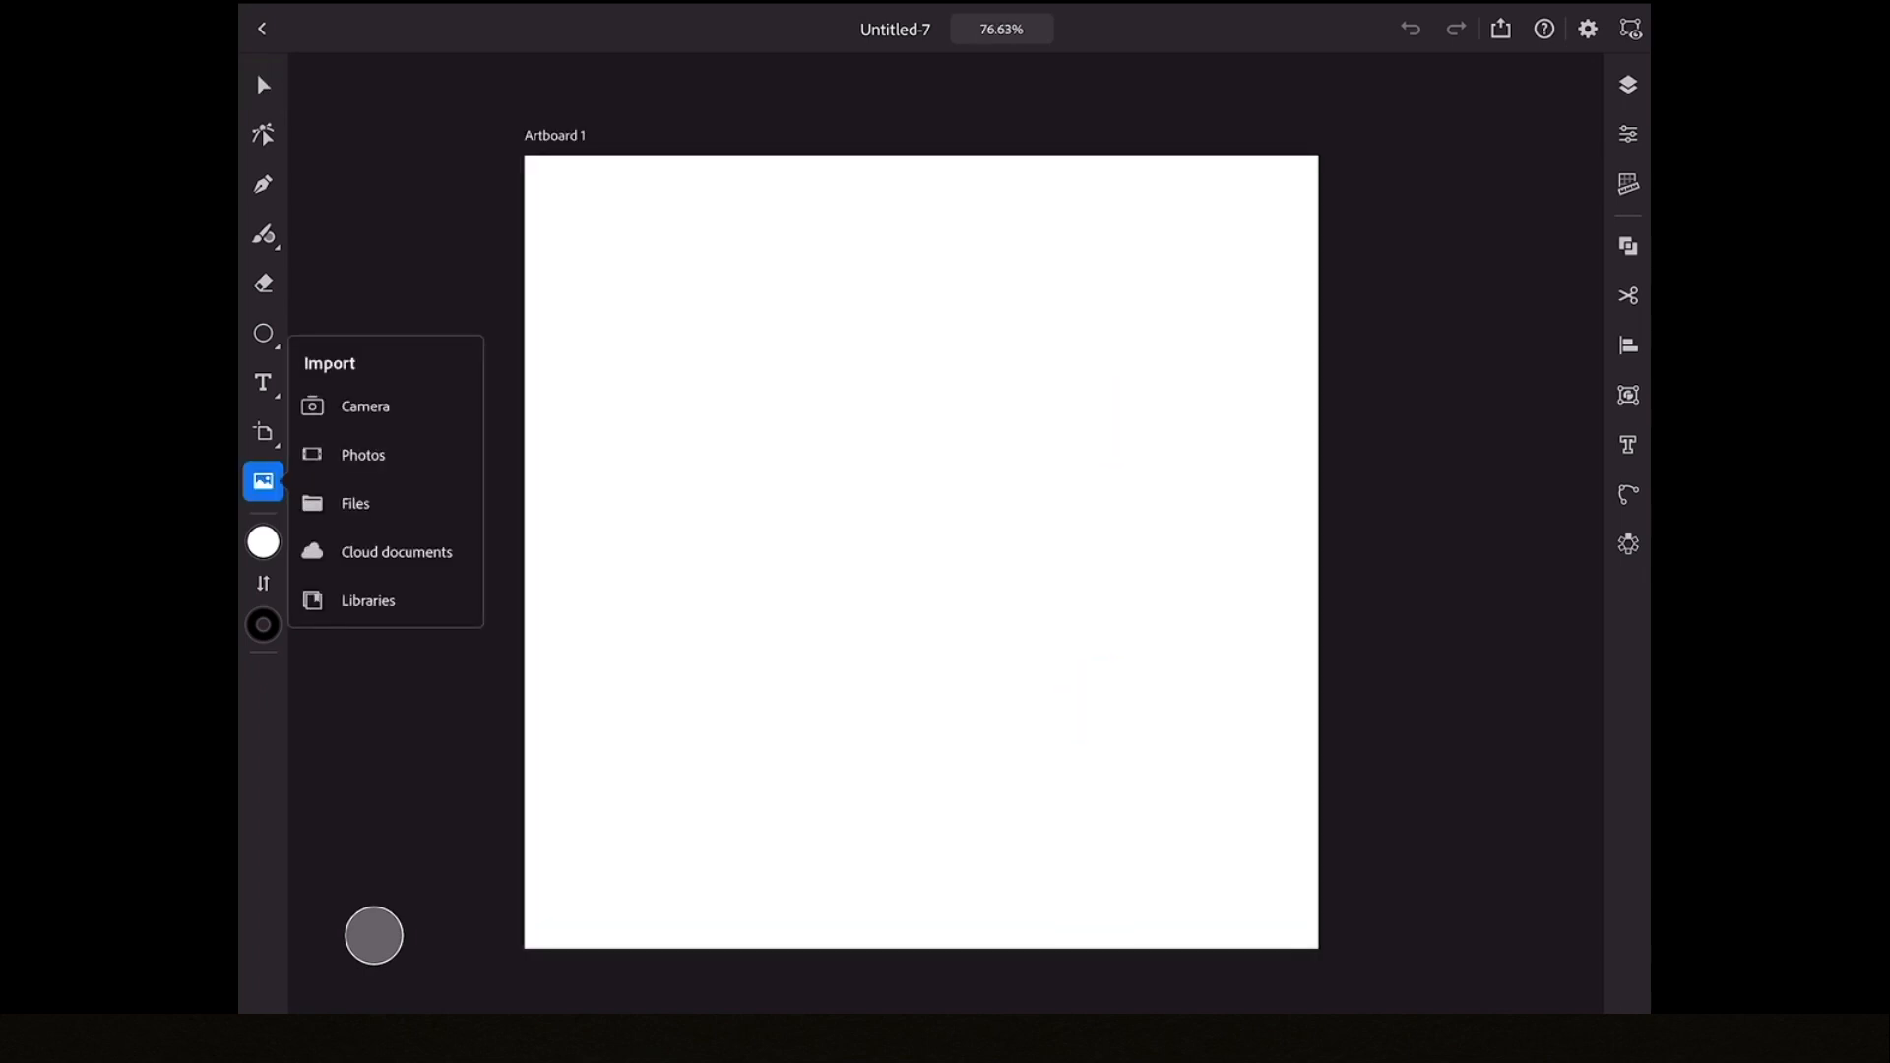
left_click(363, 455)
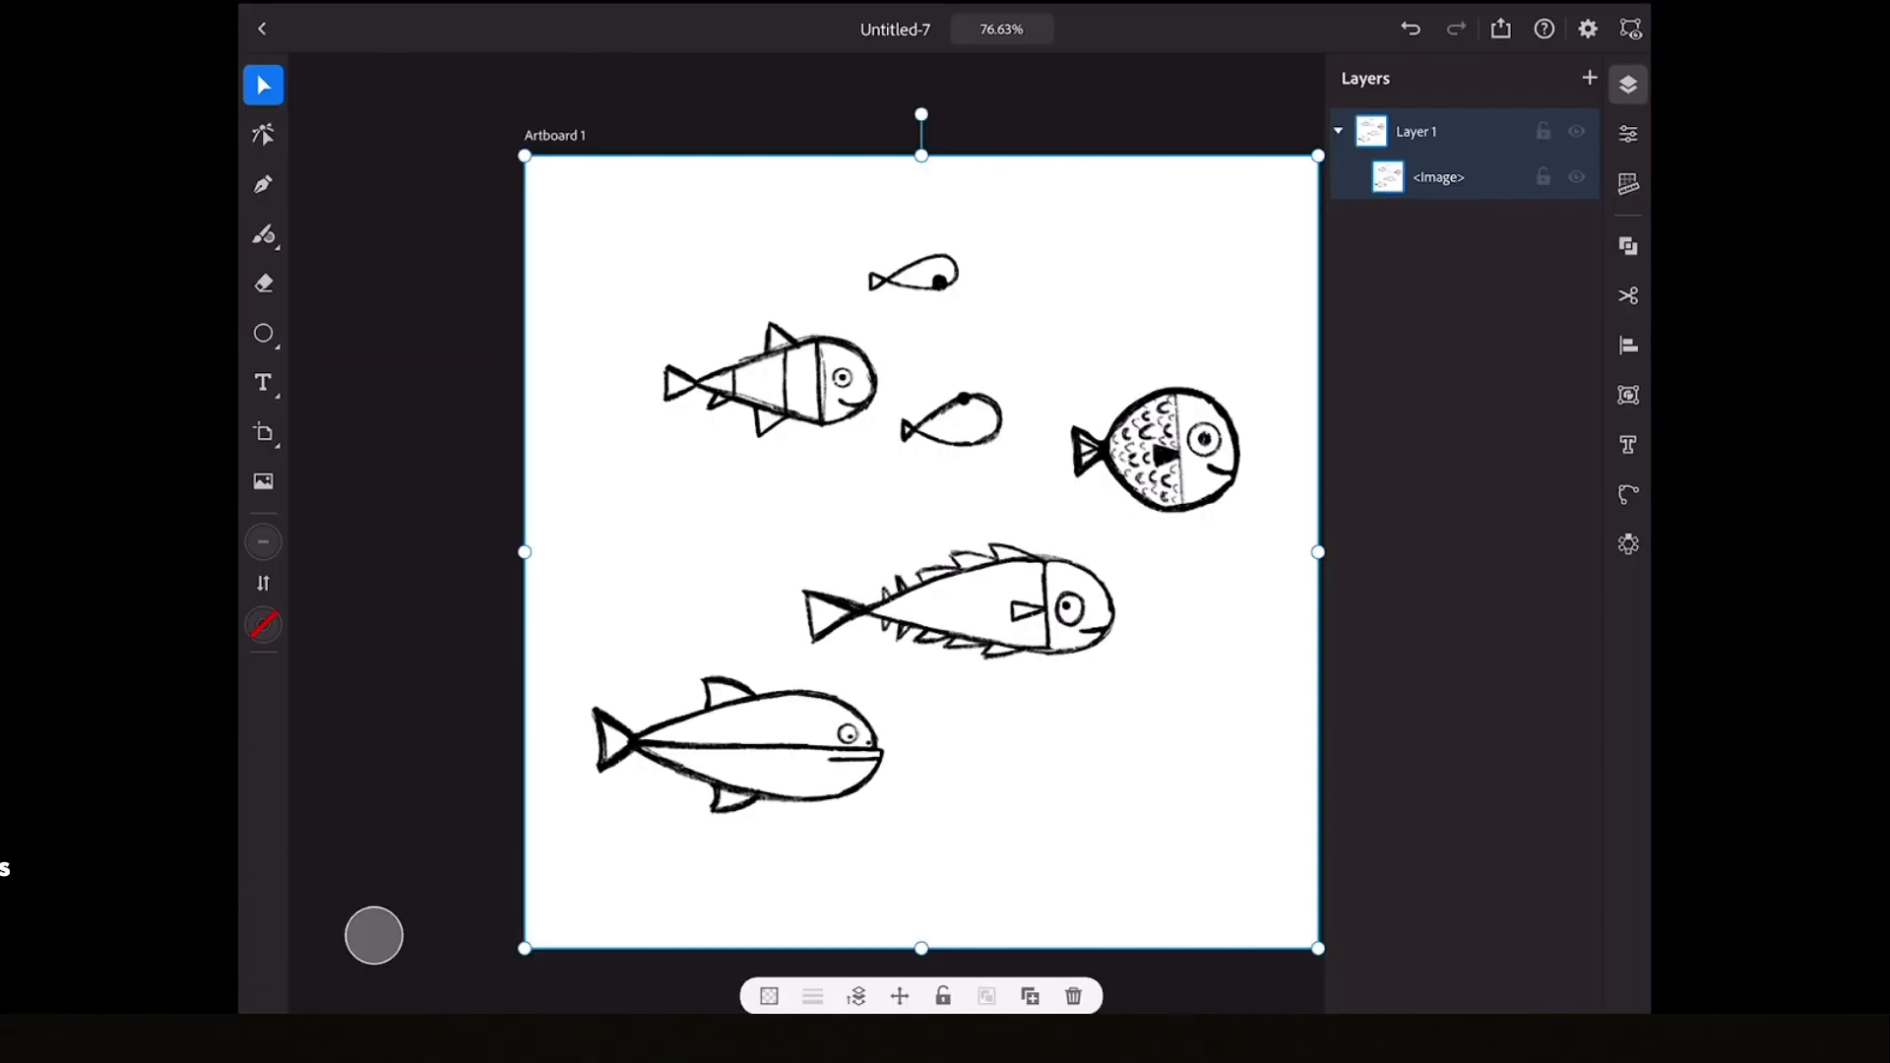
double_click(1416, 130)
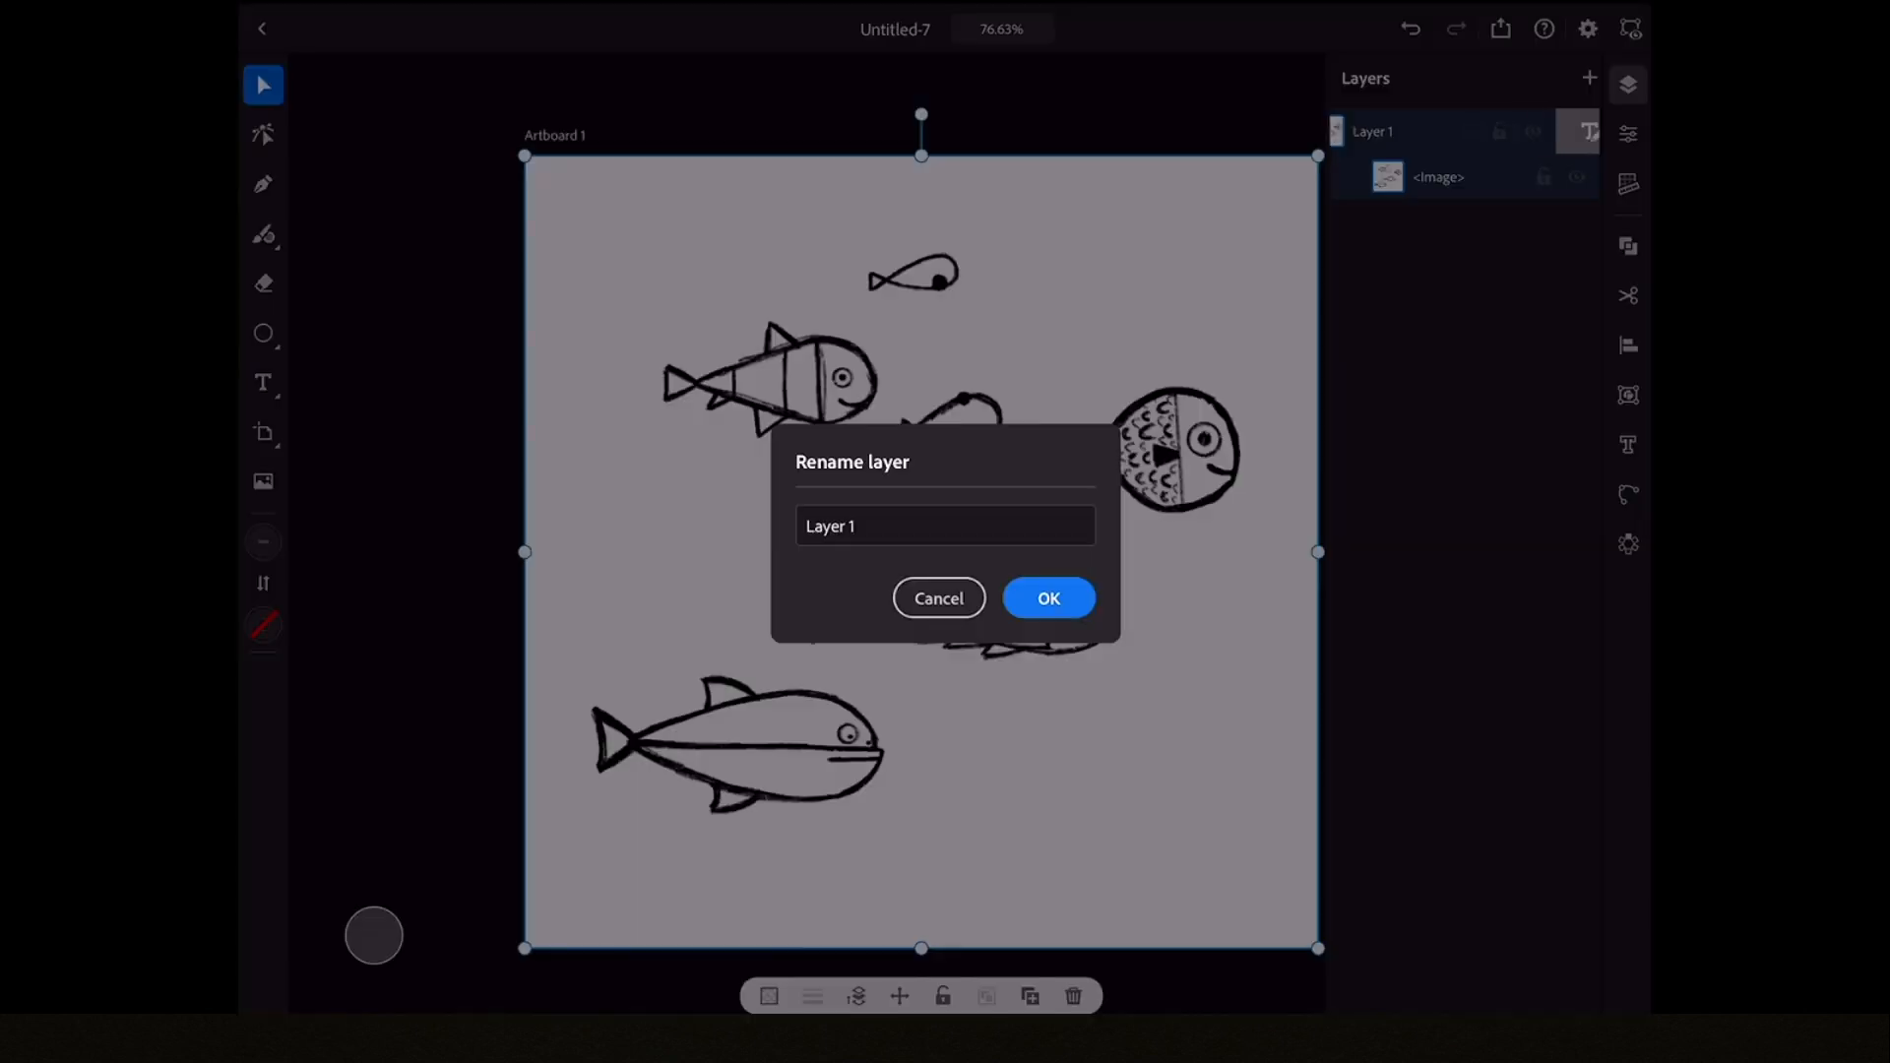
left_click(945, 526)
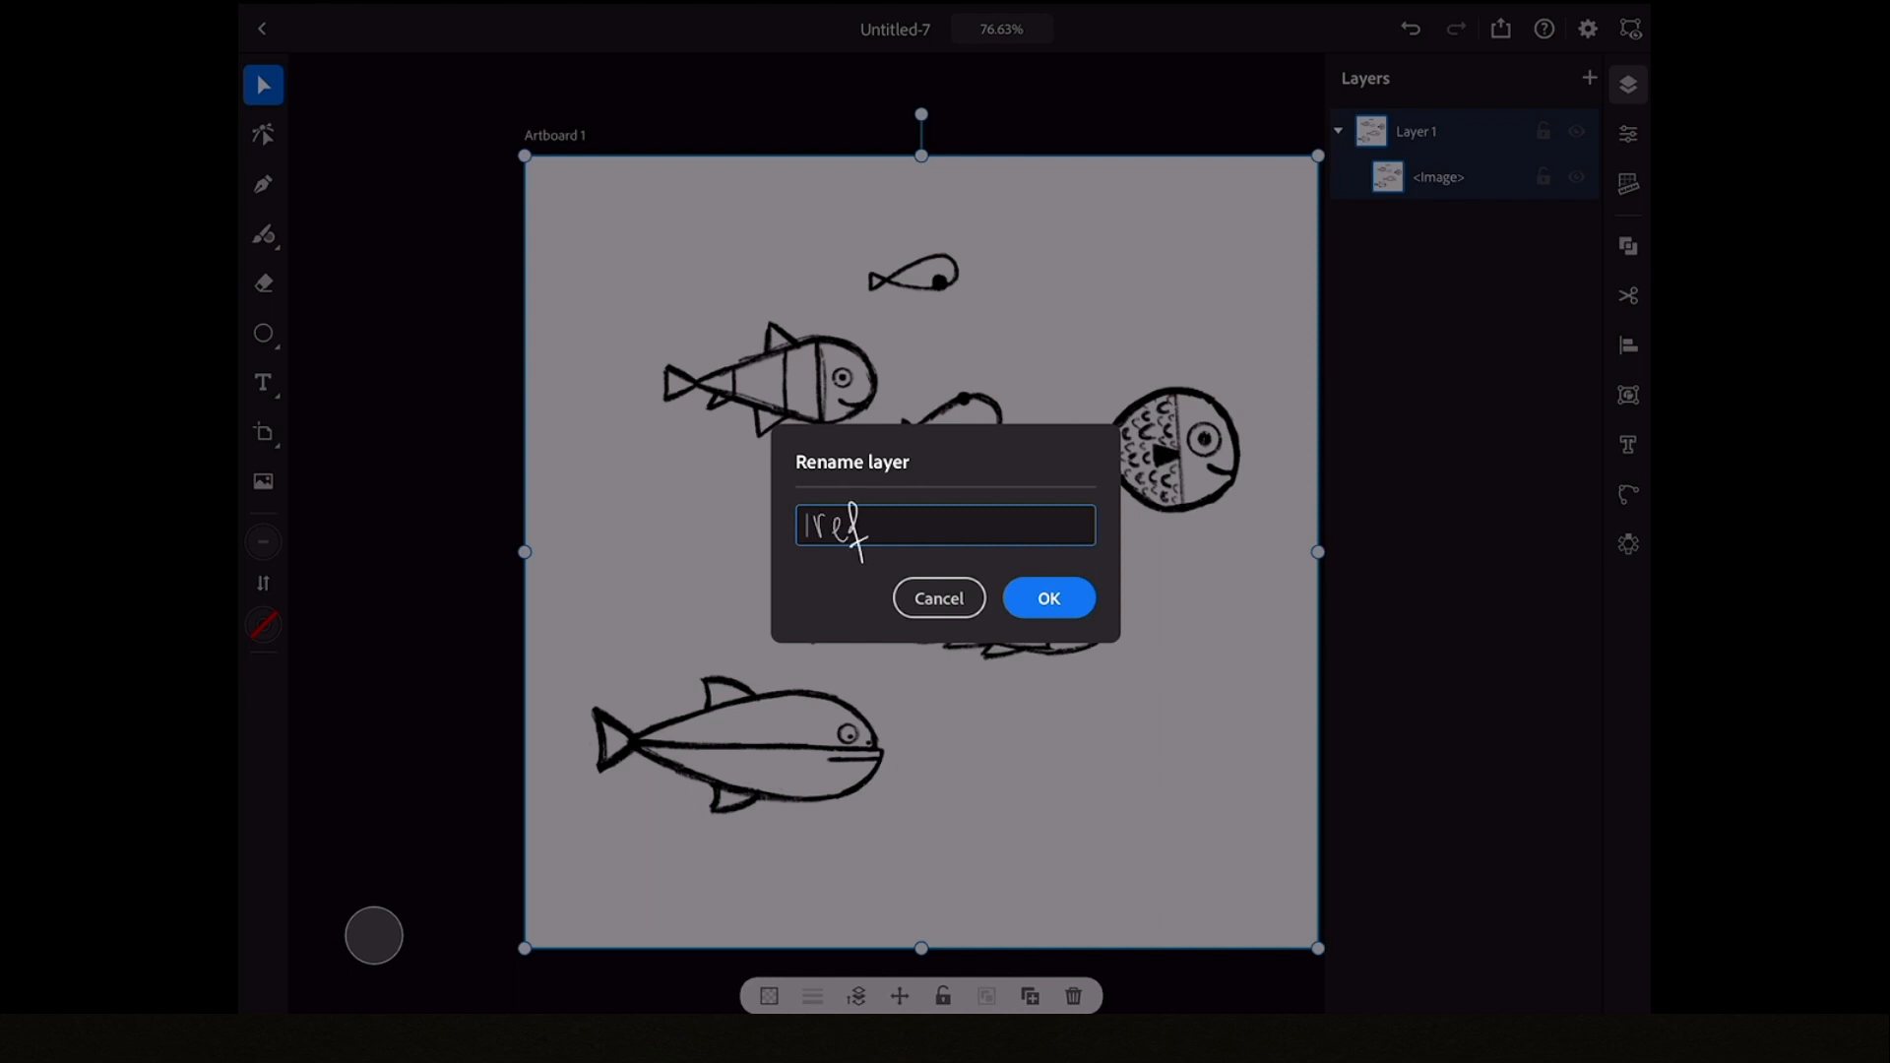
left_click(1047, 597)
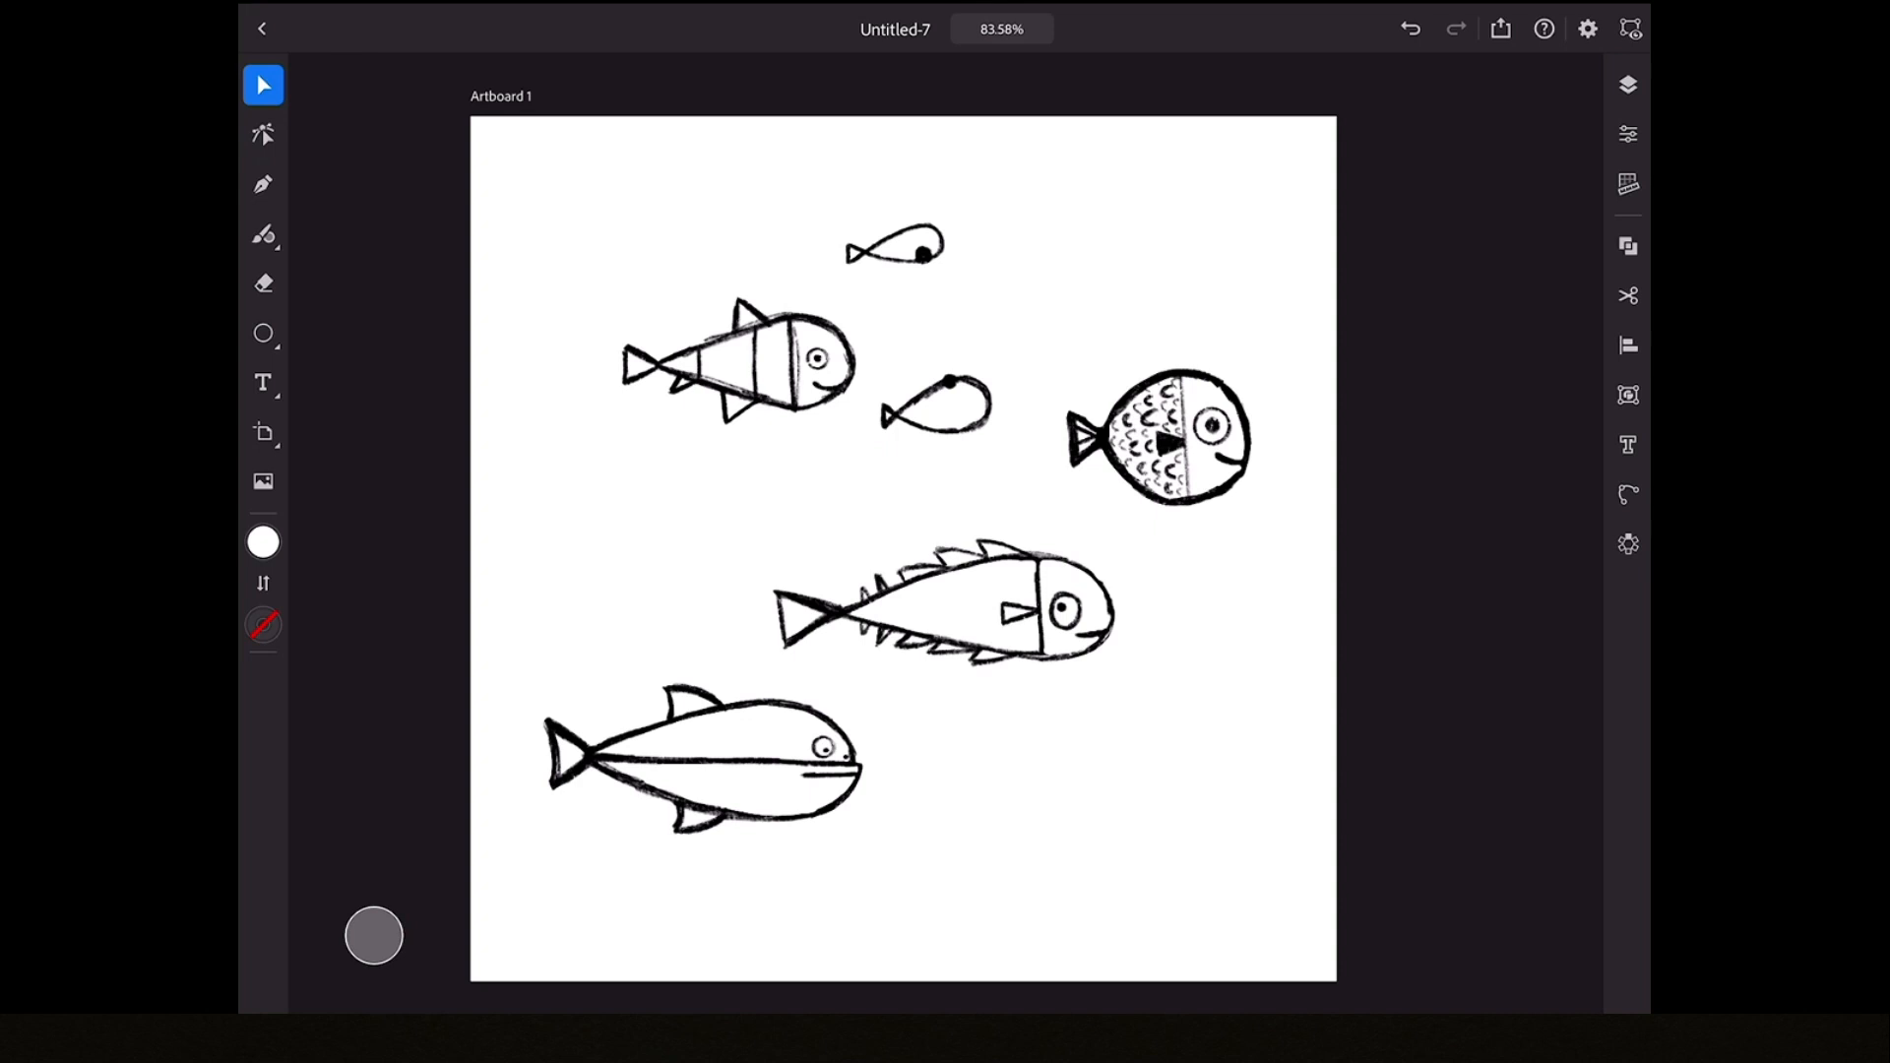
- Lock the Ref sketch under Layer 2 and trace the striped fish's body in red
scroll("up", 3)
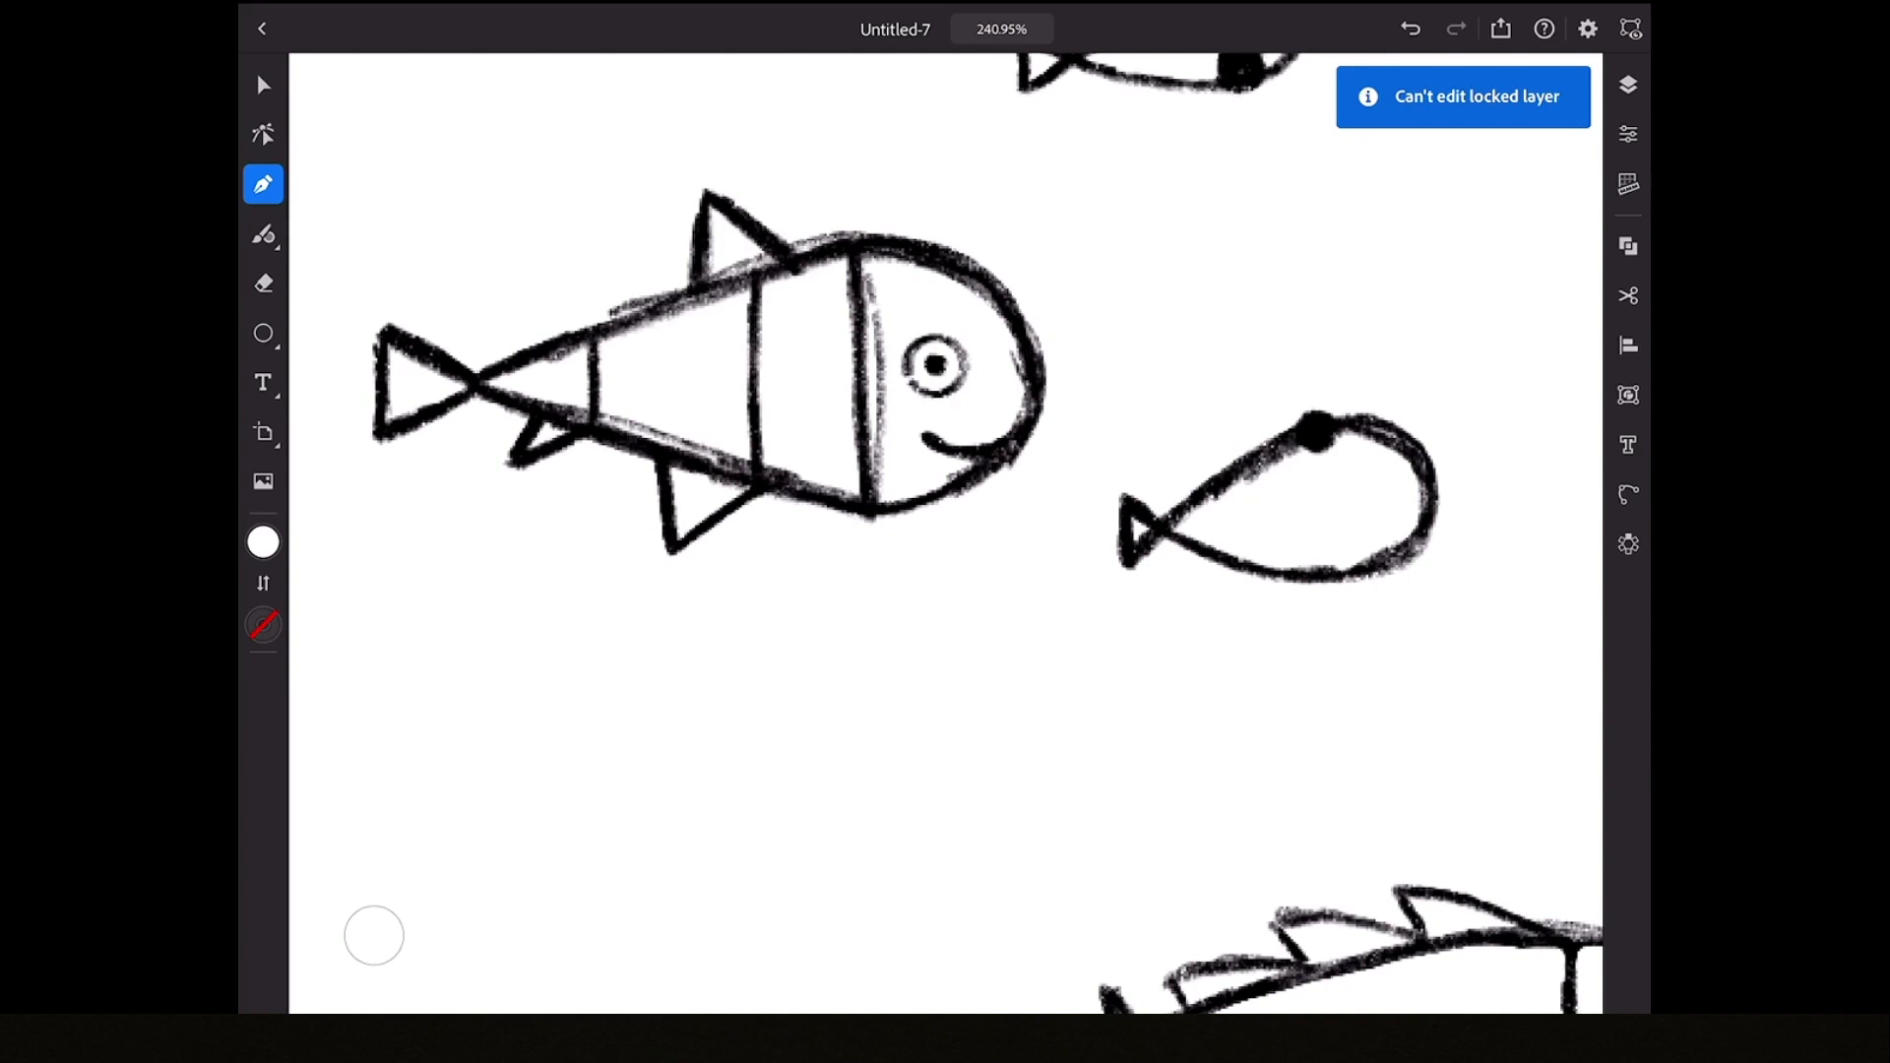
left_click(1629, 85)
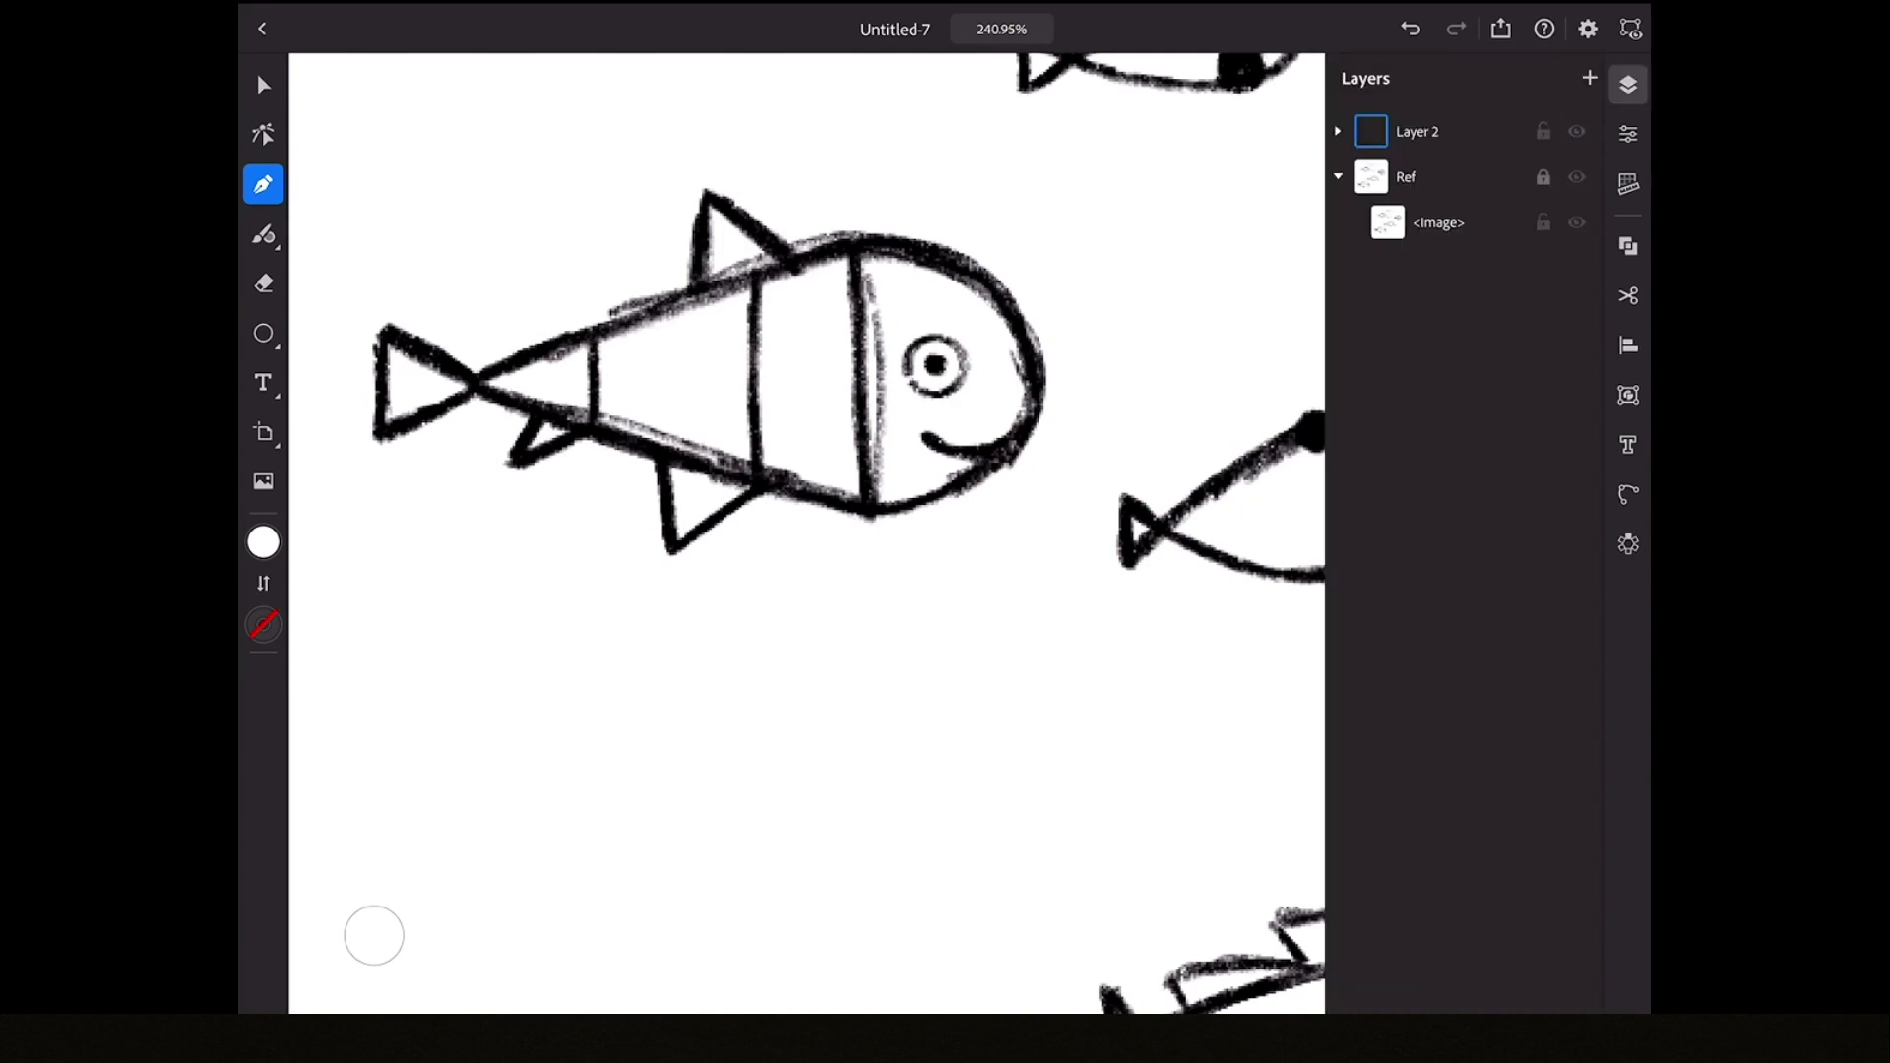
left_click(1337, 177)
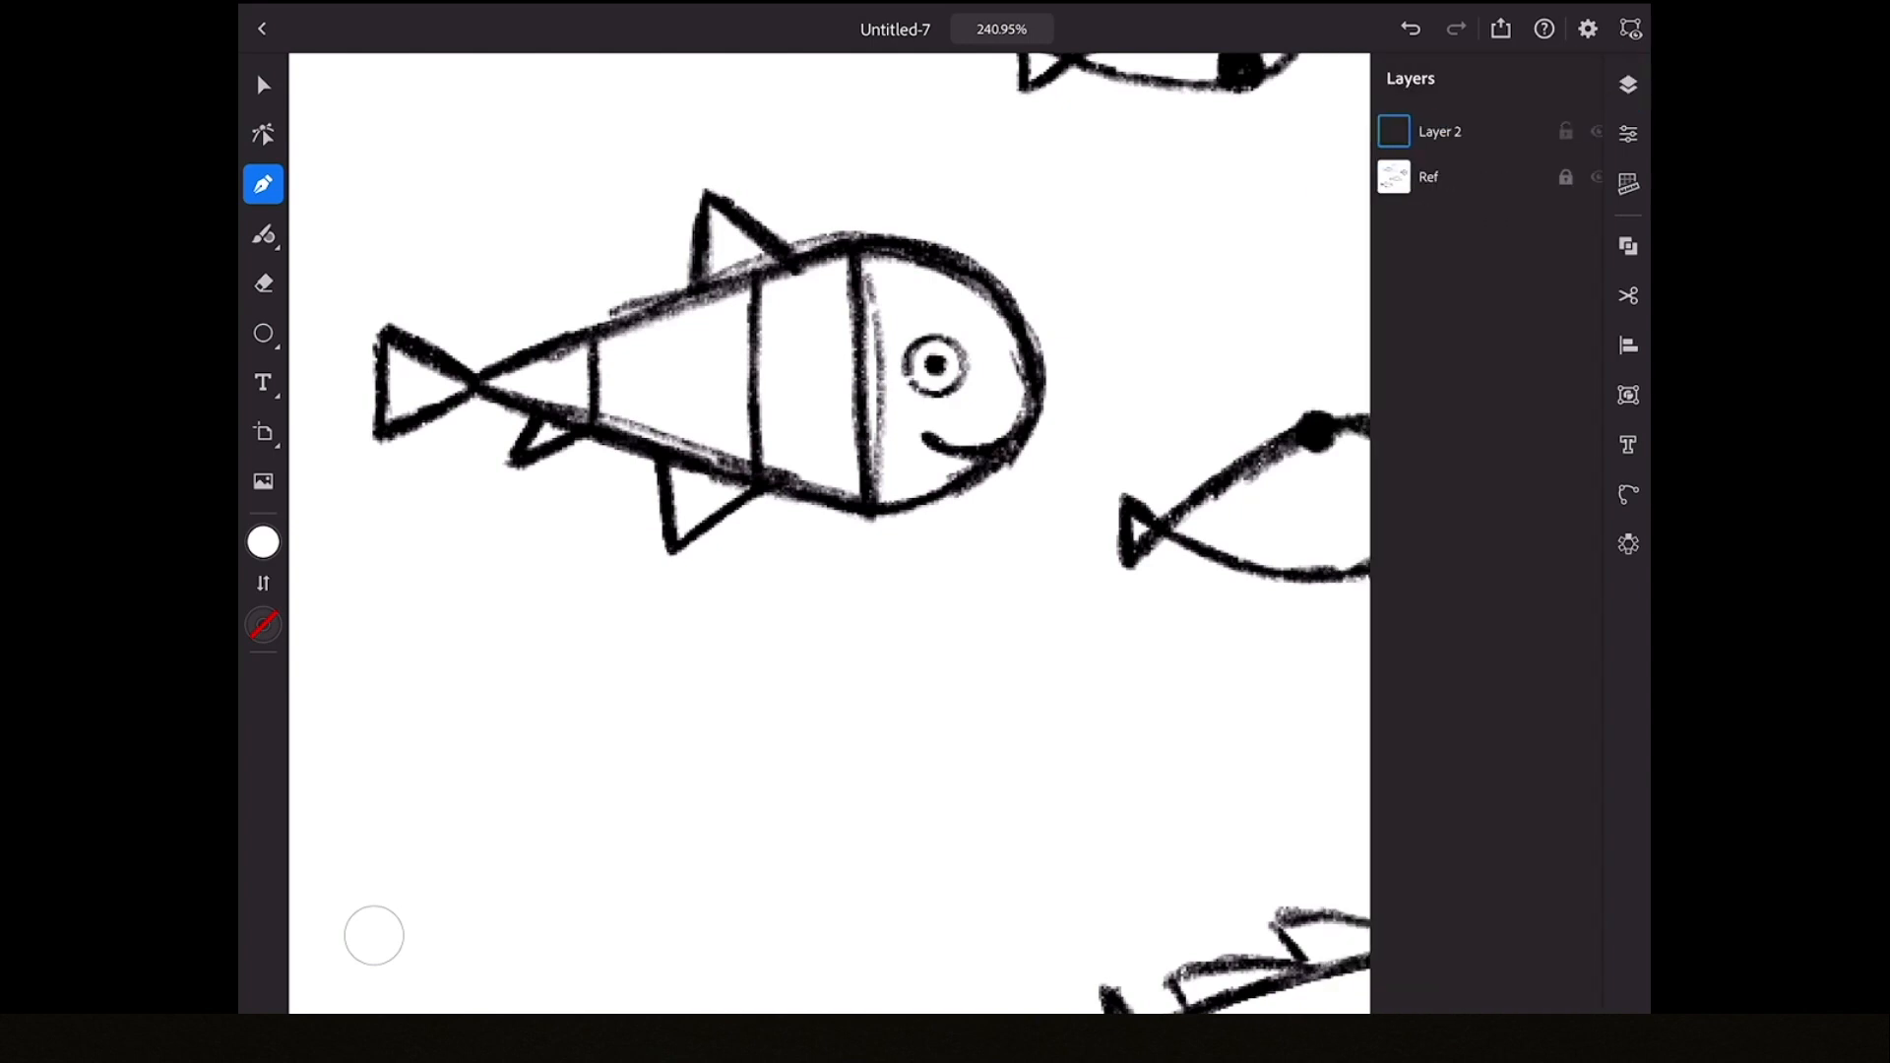
left_click(1628, 85)
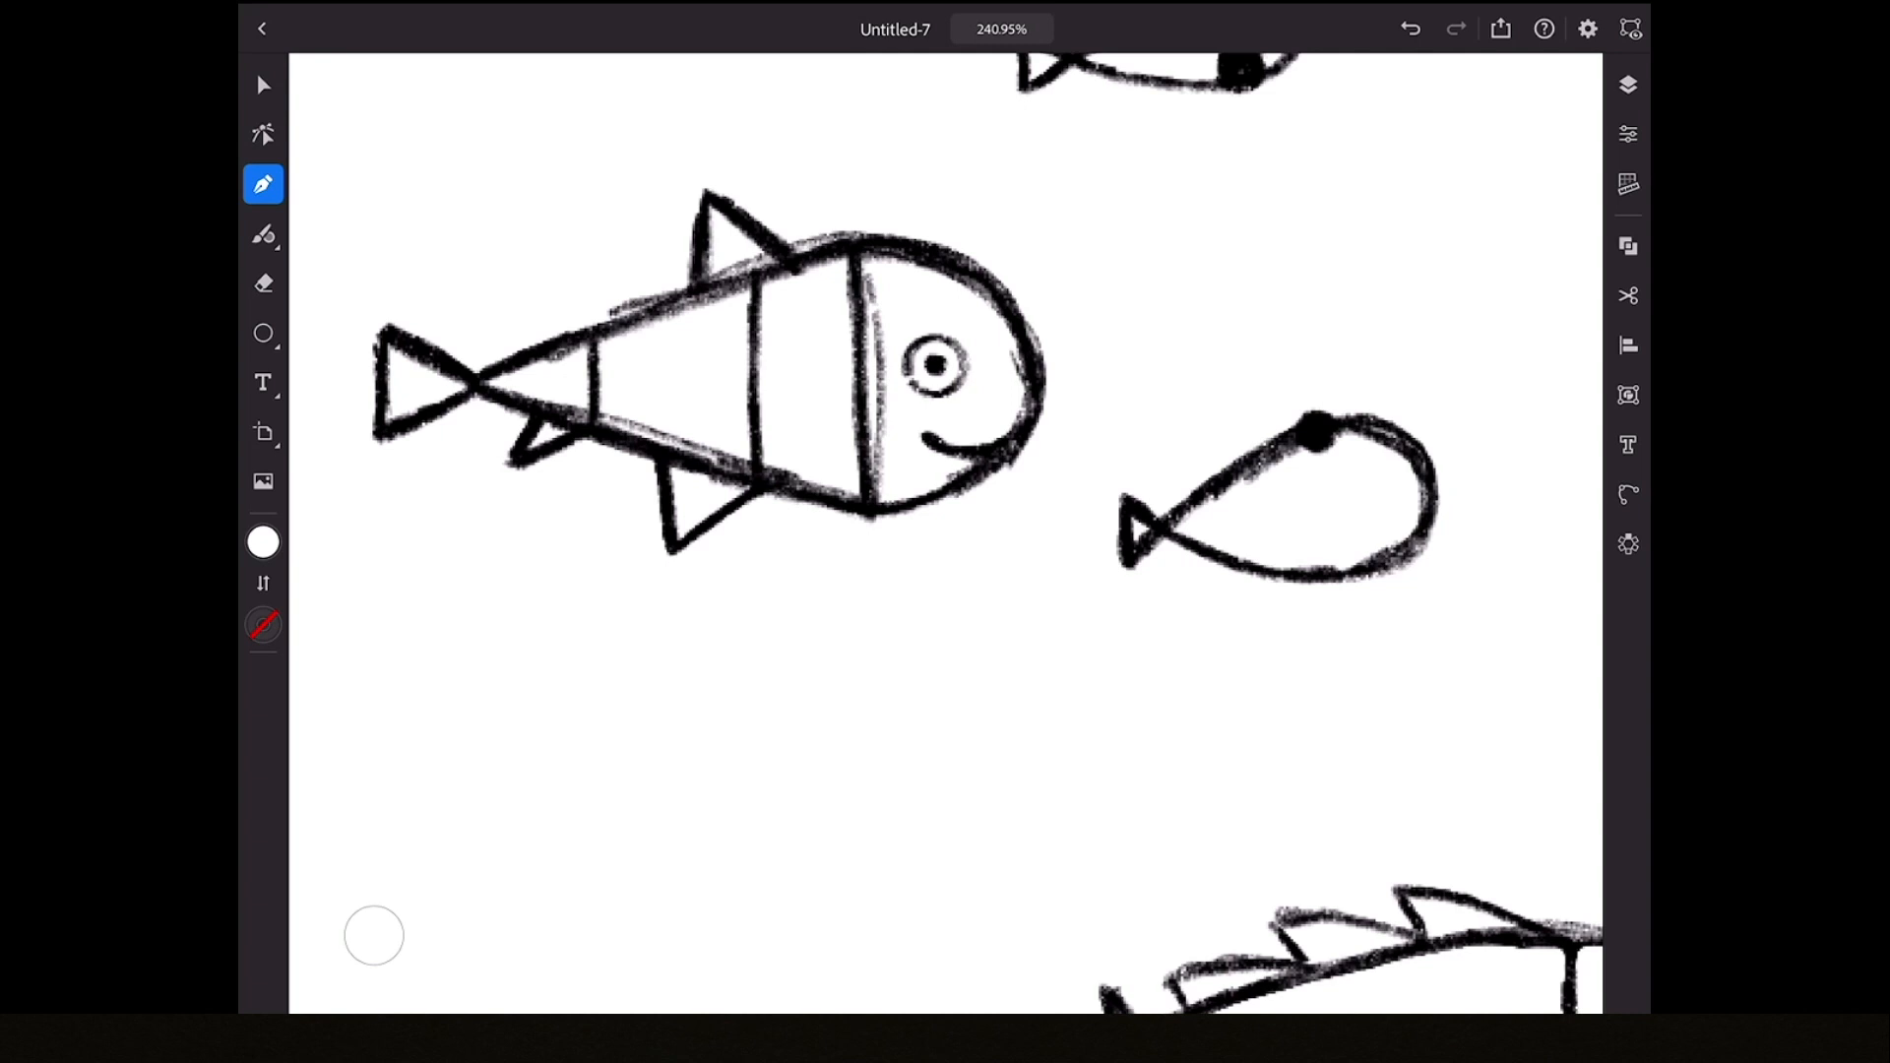
left_click(263, 624)
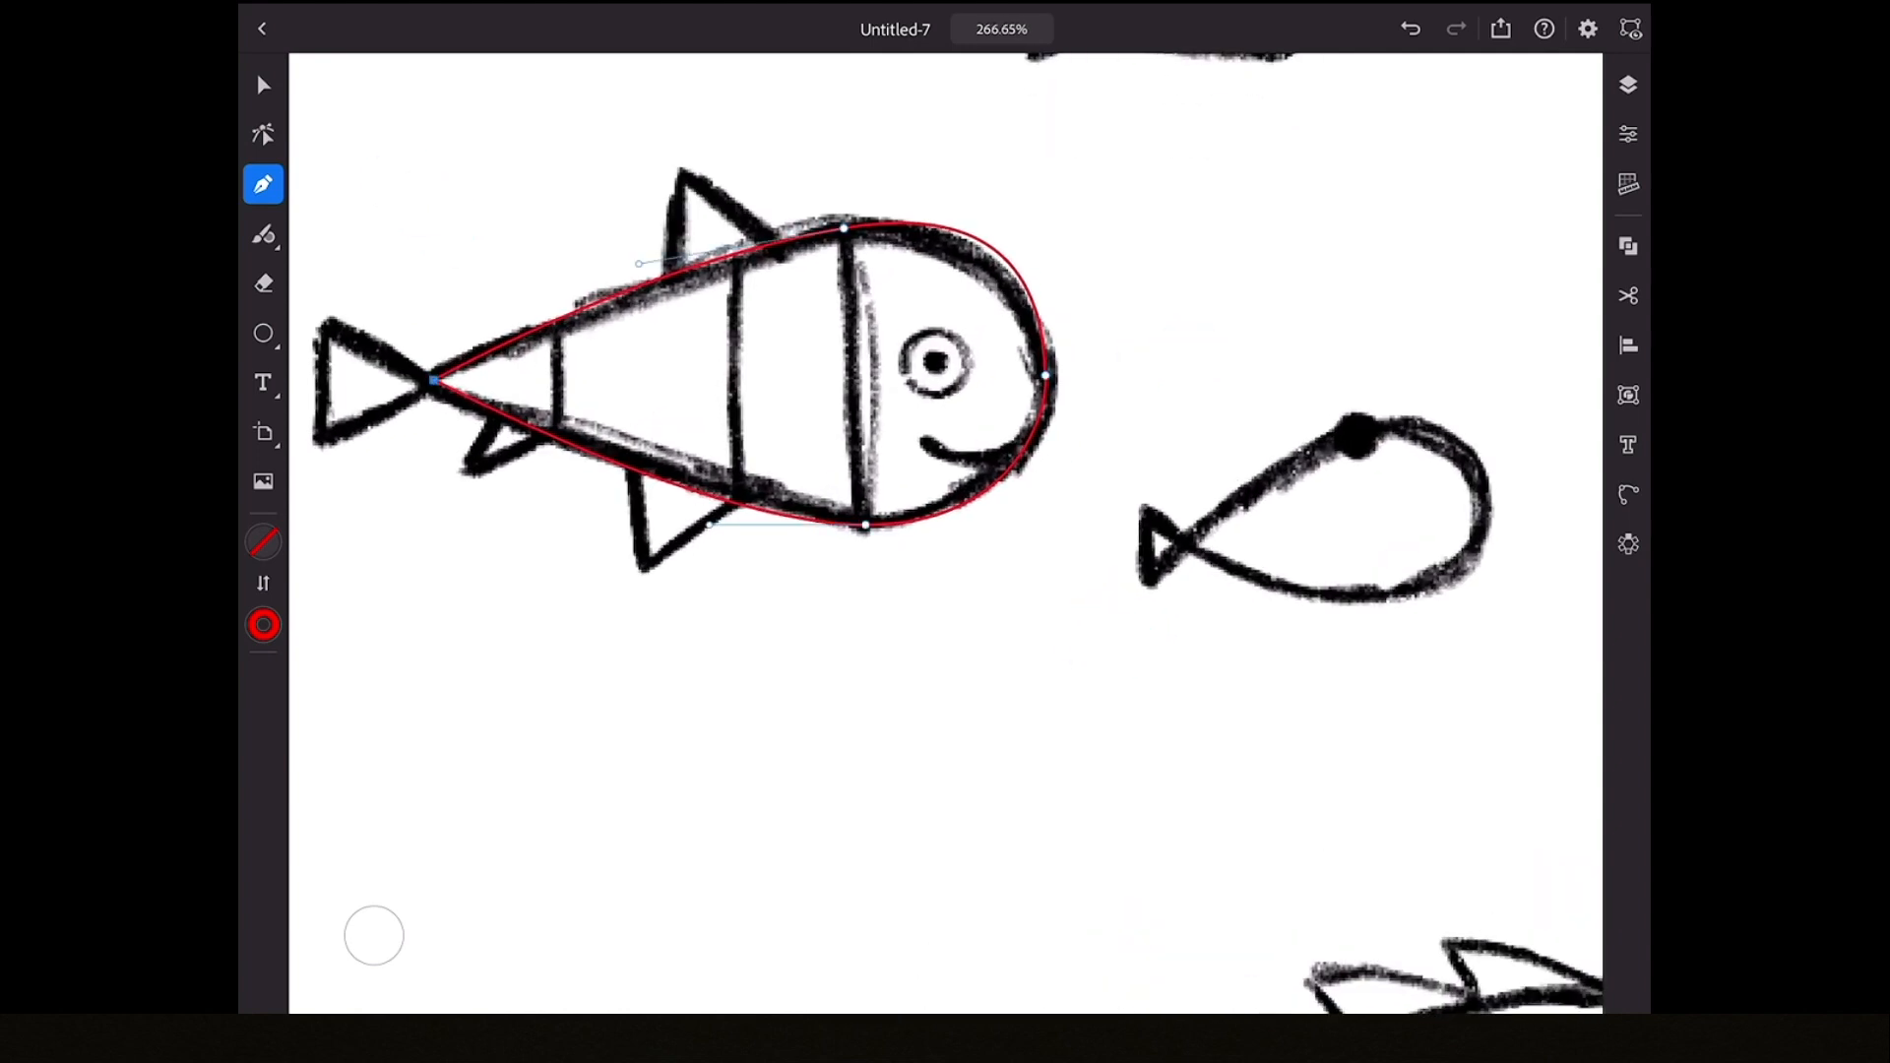
- Drag the red body outline's anchor handles into a smooth teardrop, then deselect
left_click(263, 85)
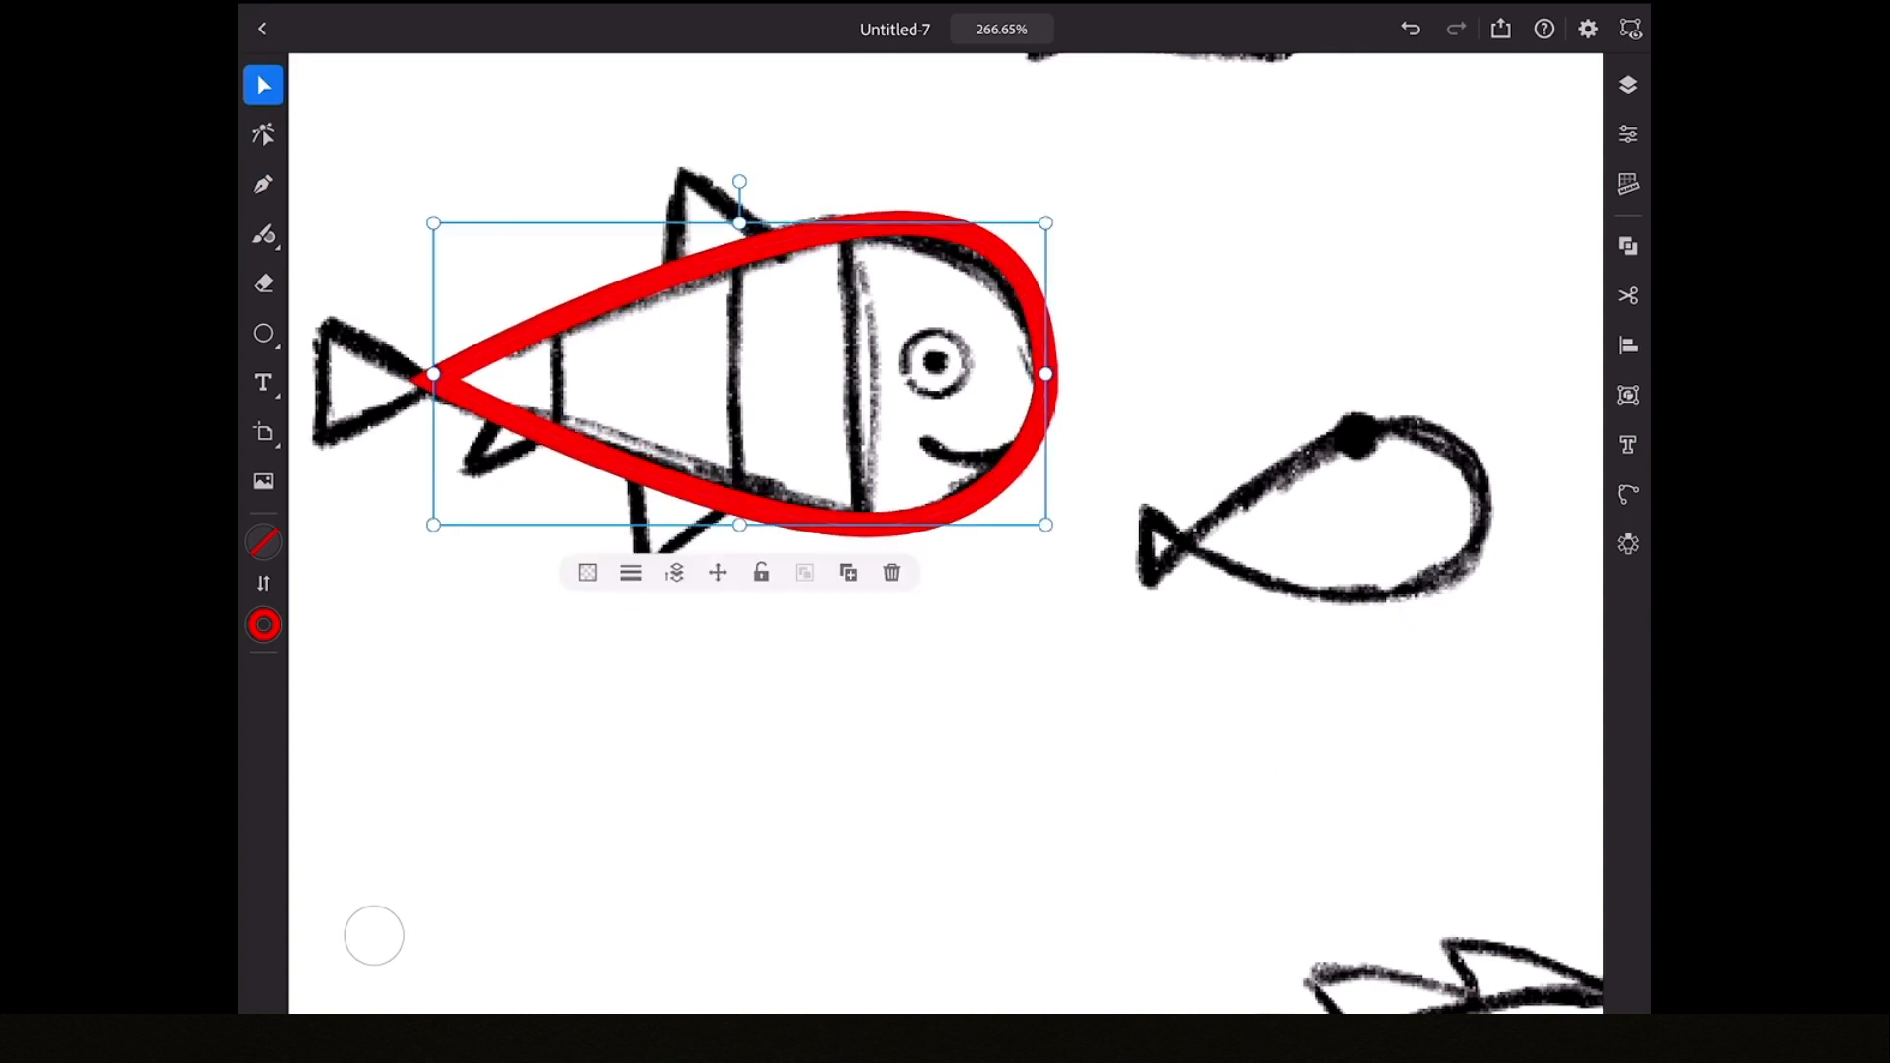
left_click(262, 134)
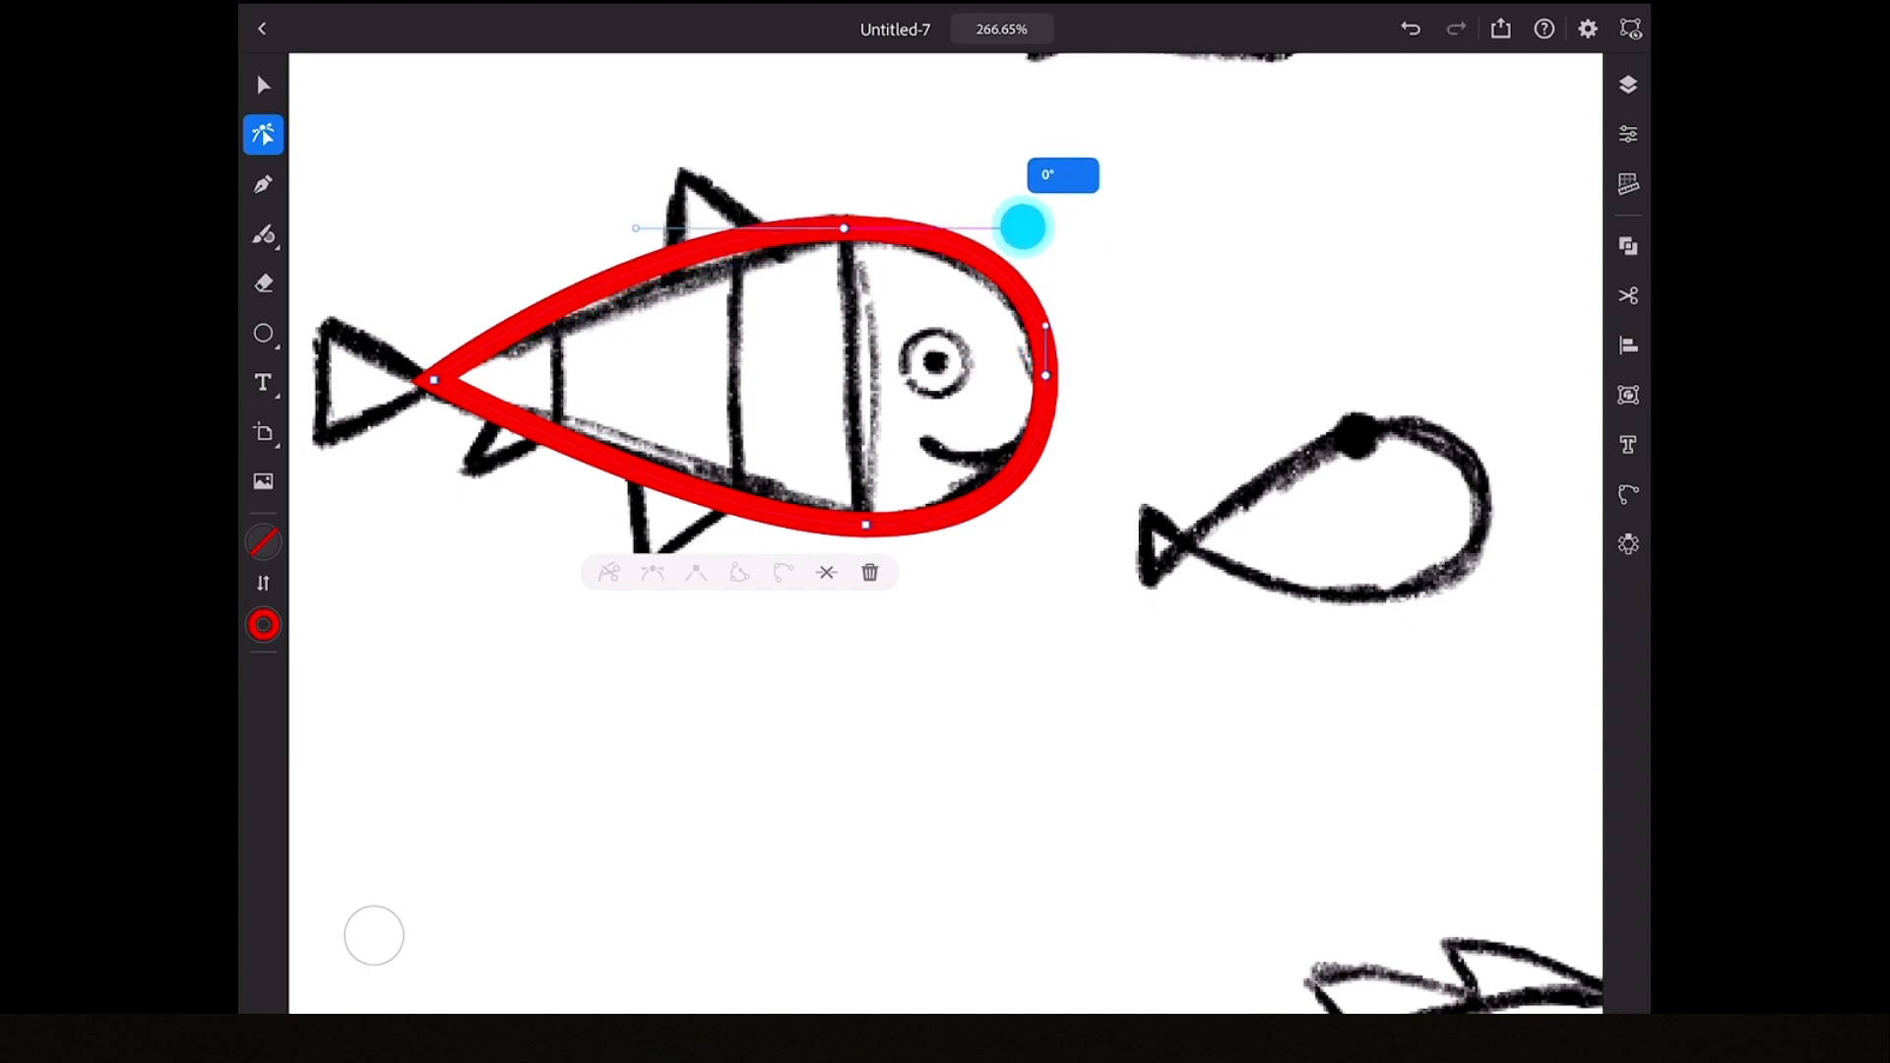
scroll("down", 3)
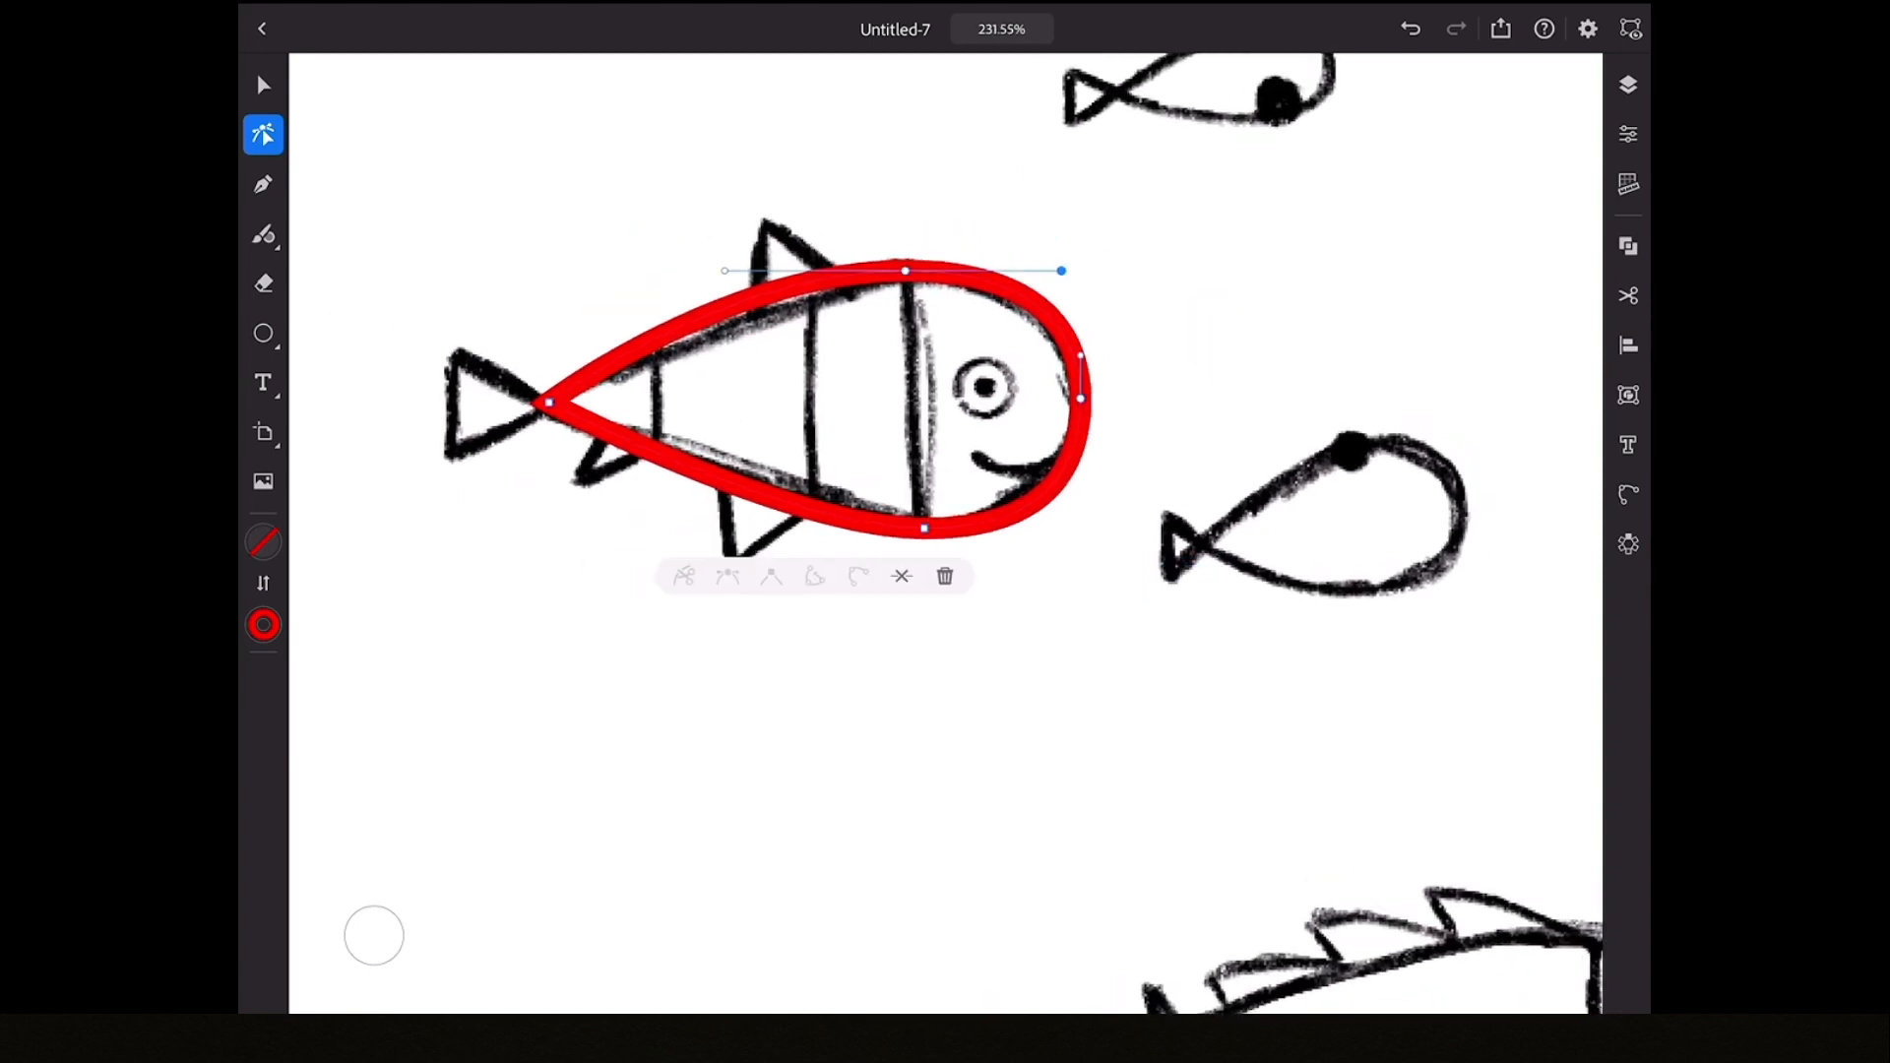
left_click(263, 84)
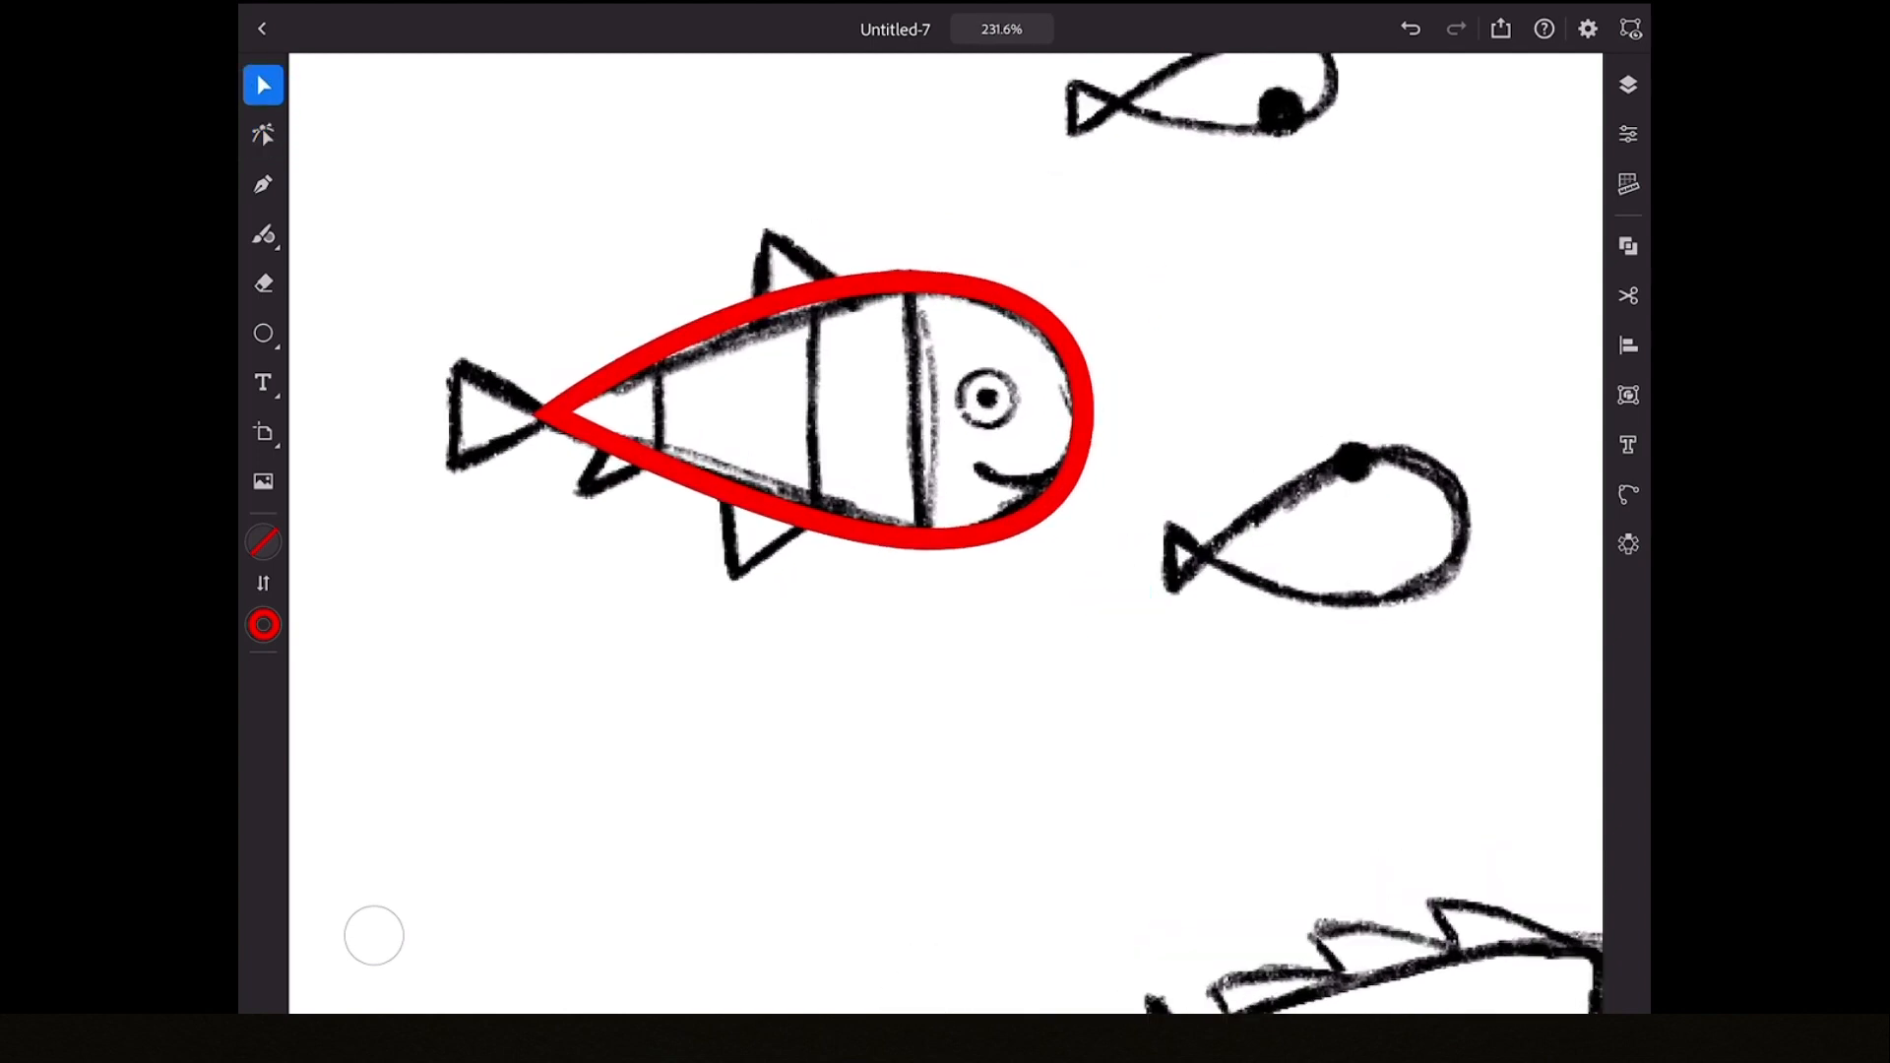
left_click(817, 409)
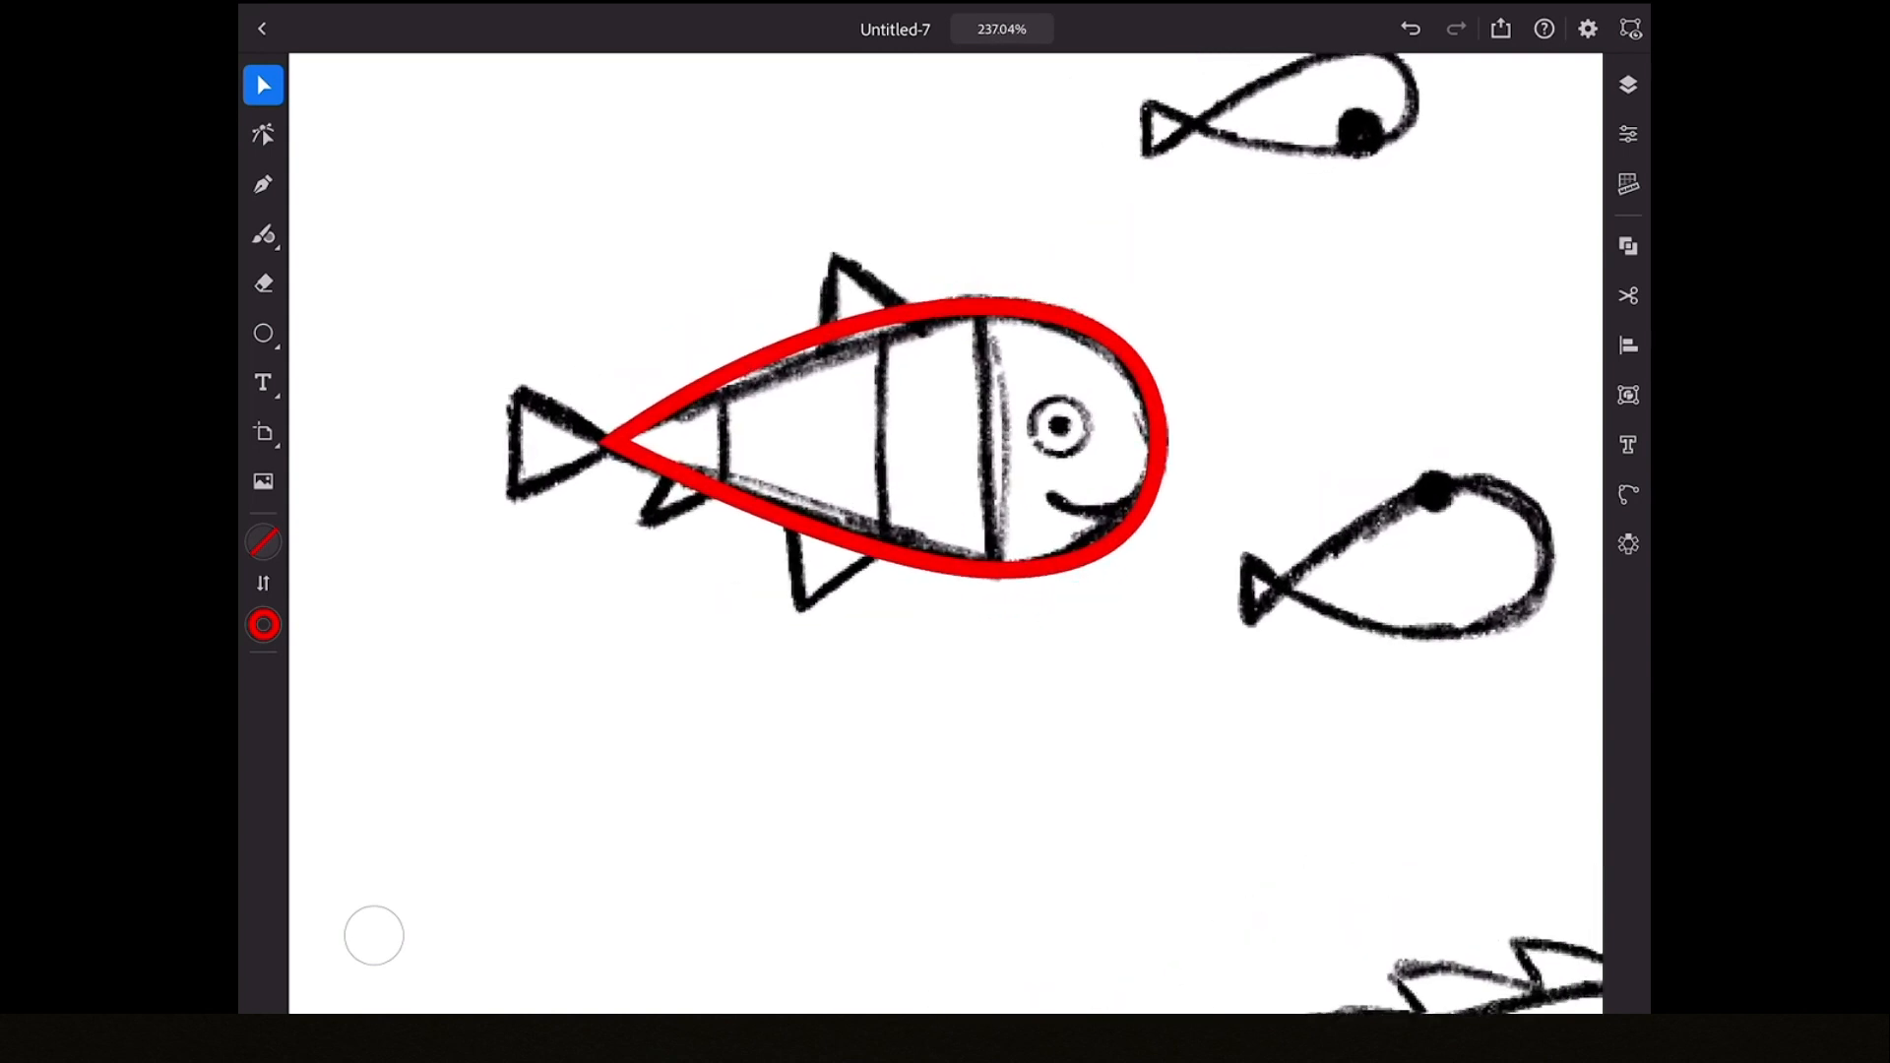
- Draw red fin and tail outlines for the striped fish and reshape the tail loop
left_click(263, 134)
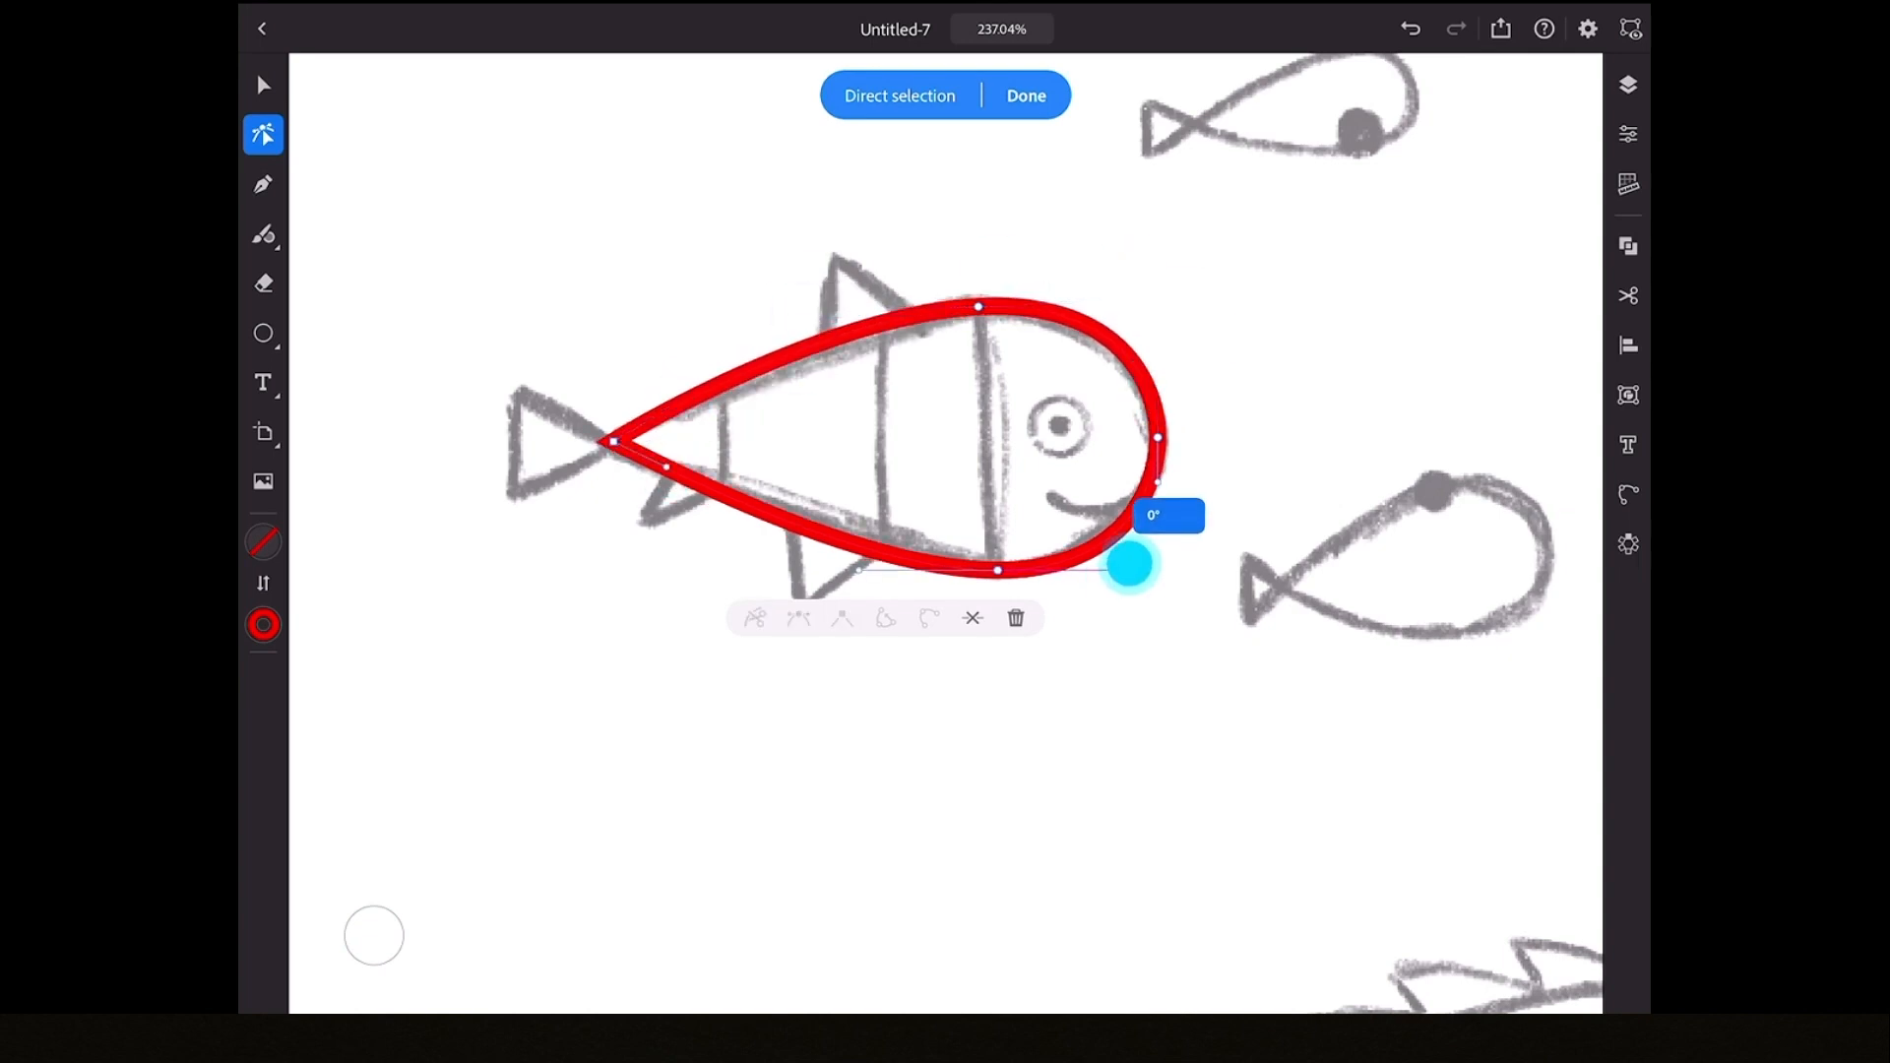
left_click(1025, 95)
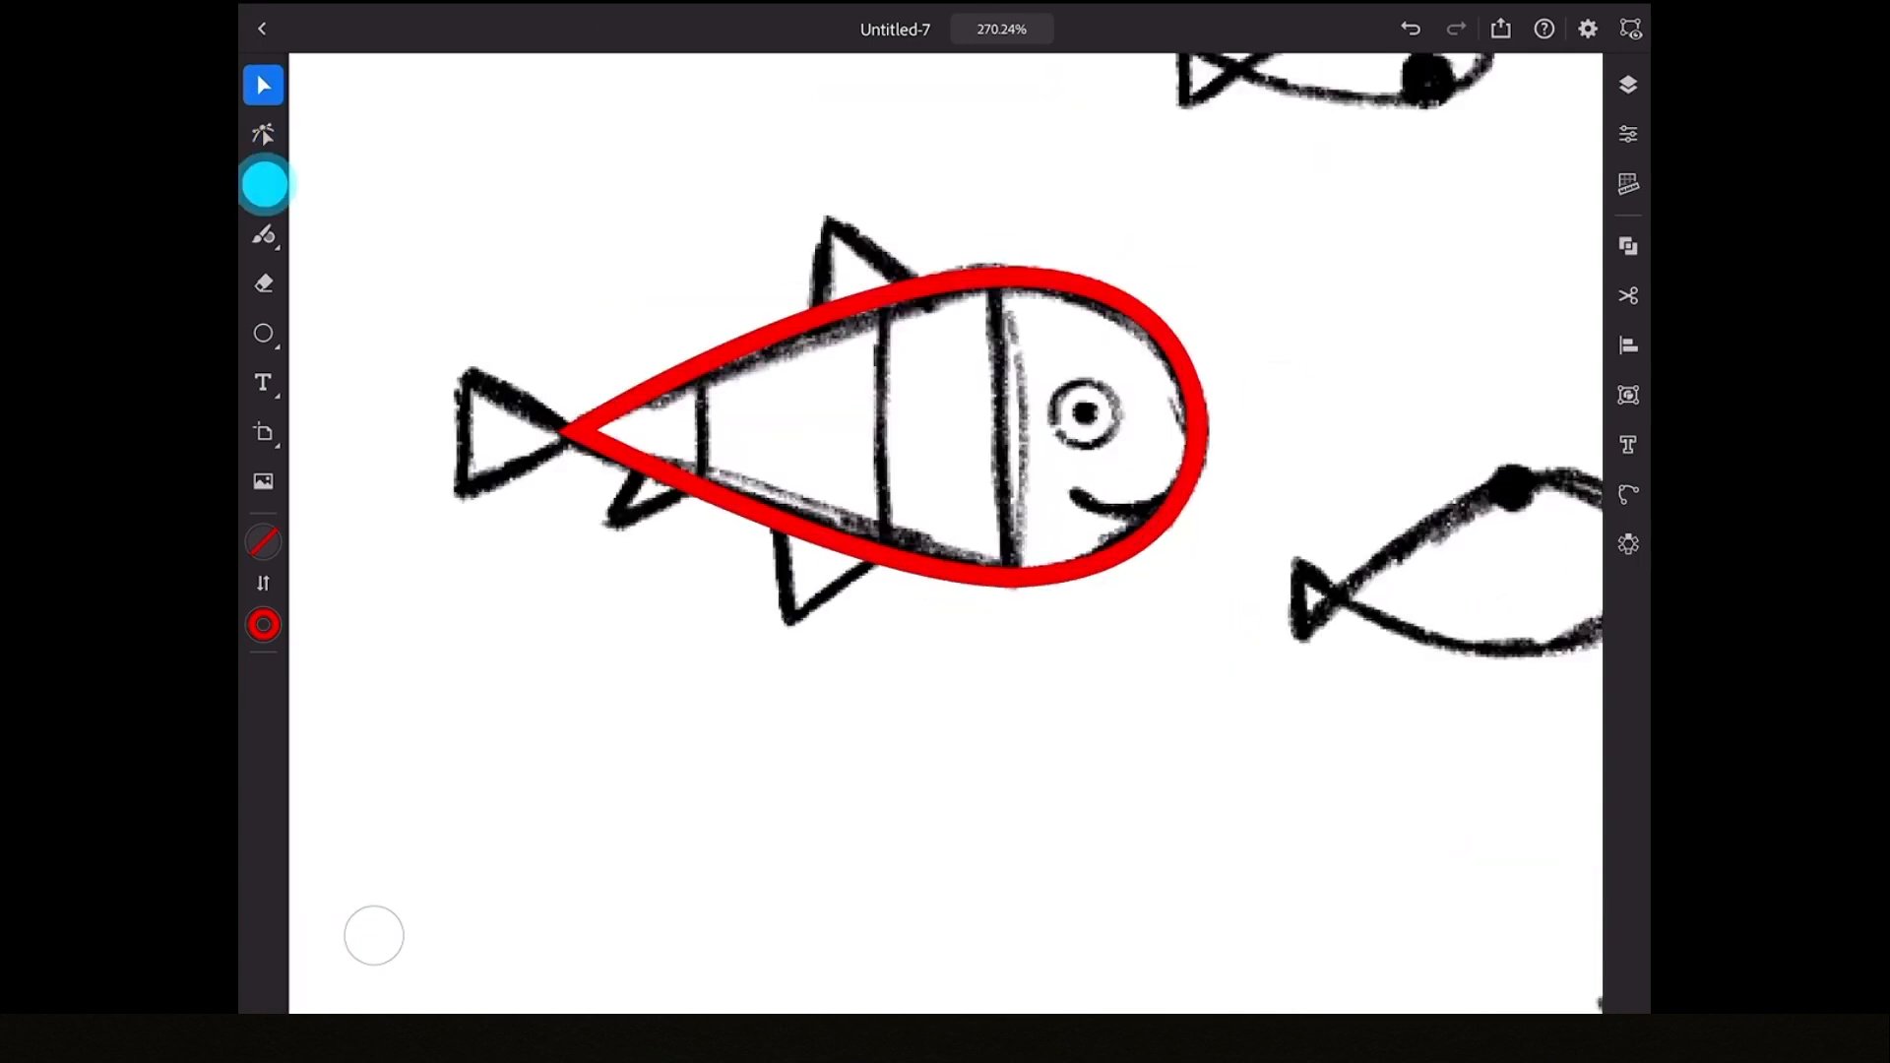
left_click(1588, 28)
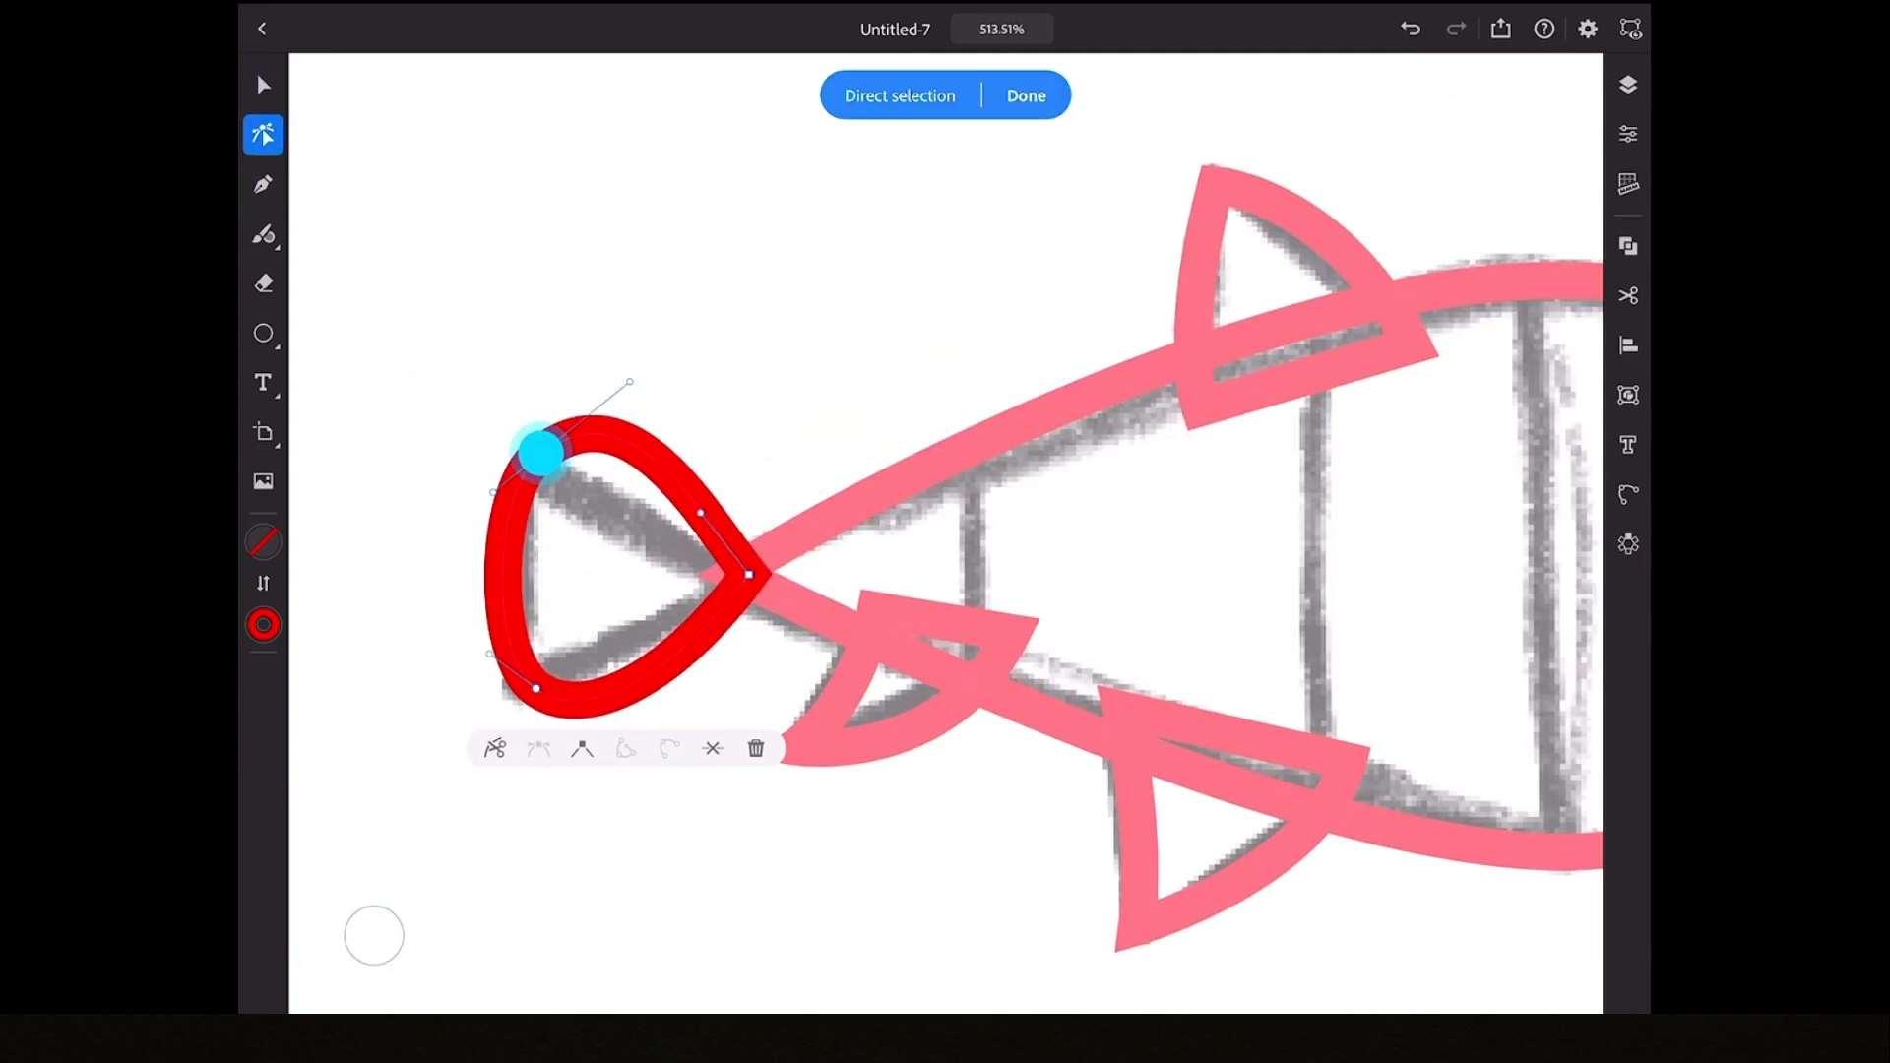
left_click(1025, 95)
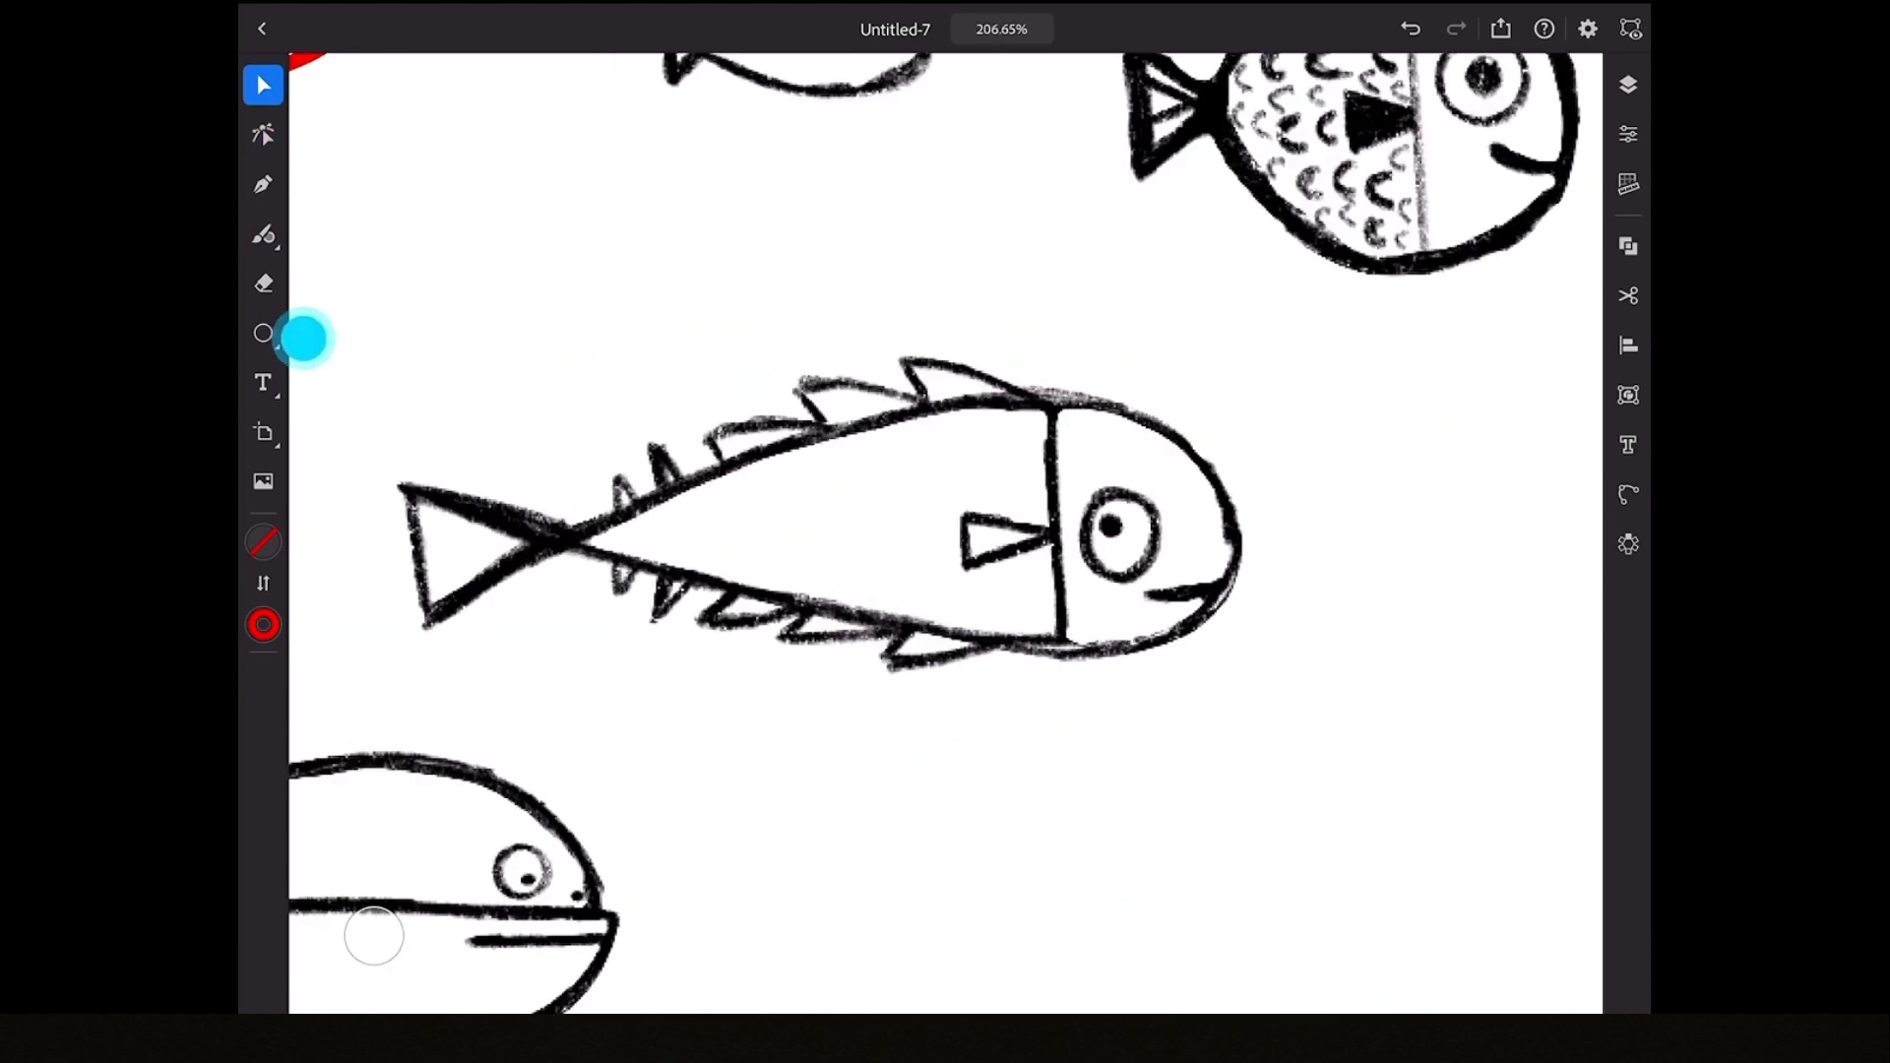
- Draw a red ellipse over the spiky fish's head and expose its anchor points
left_click(263, 333)
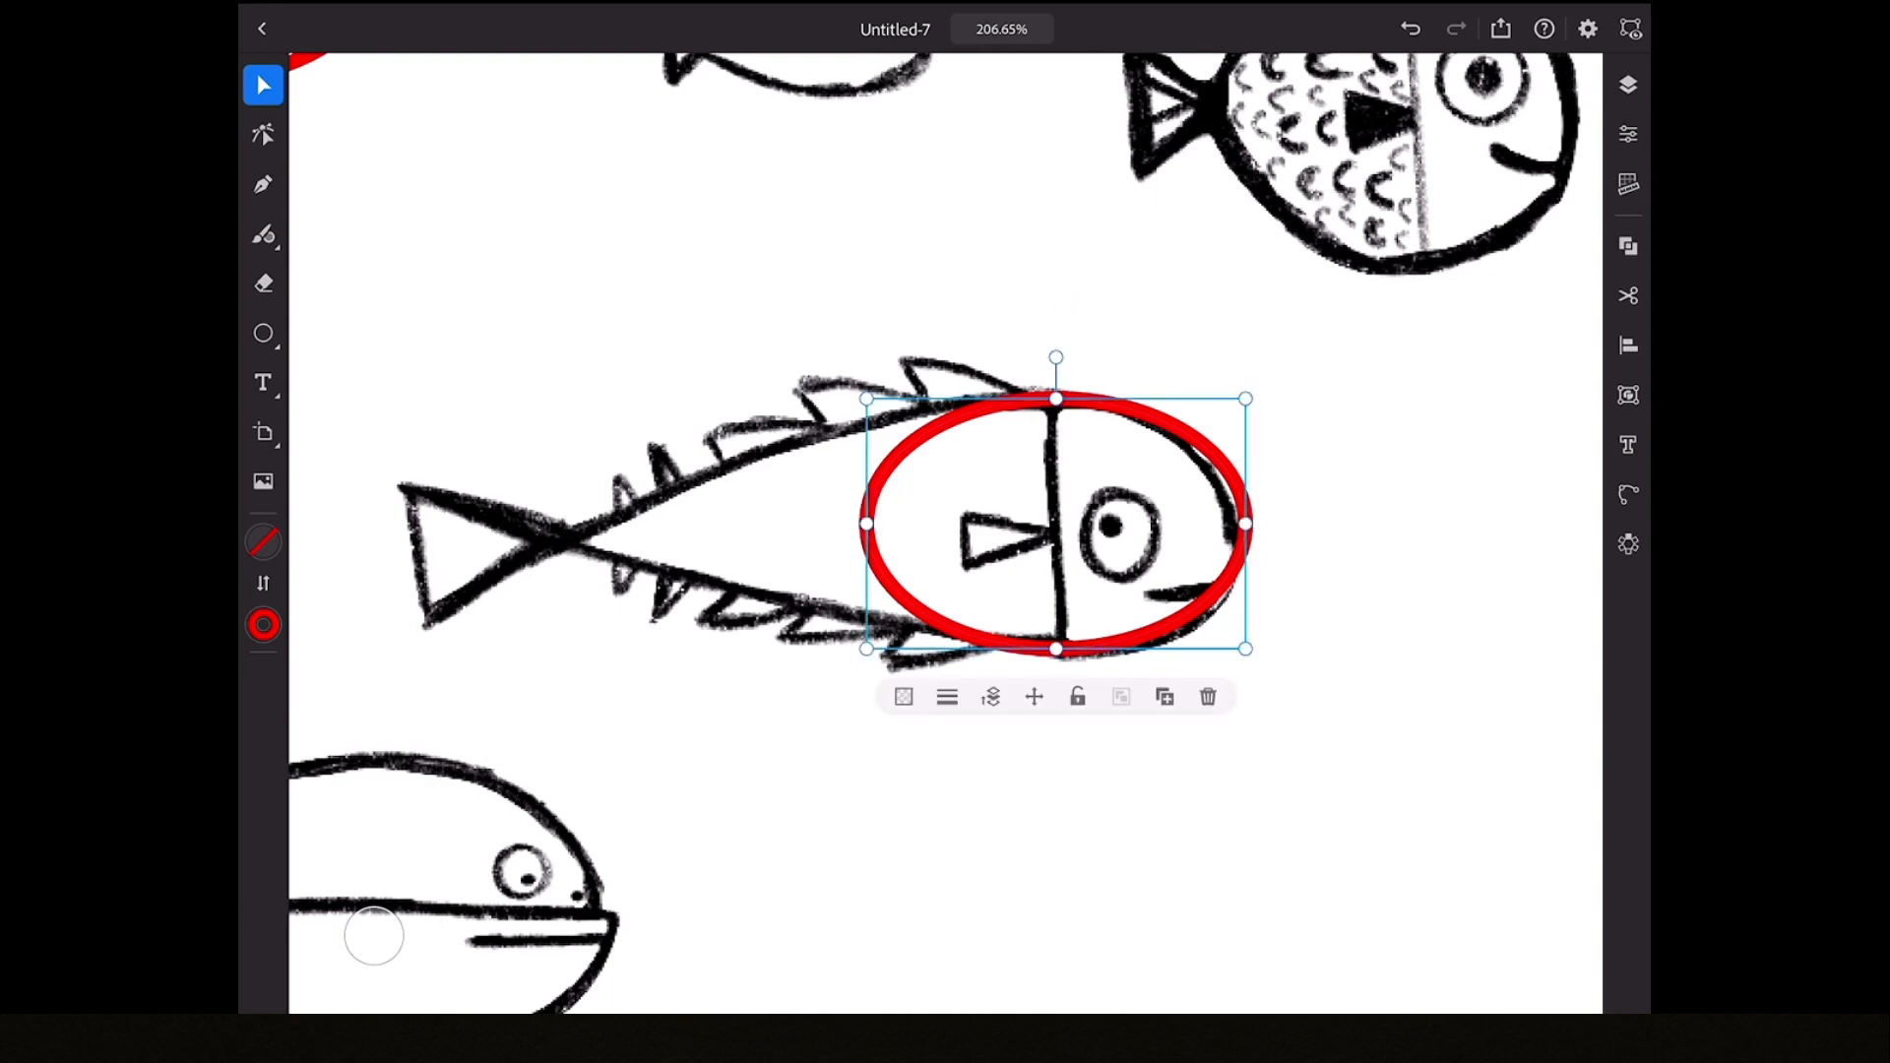
left_click(263, 134)
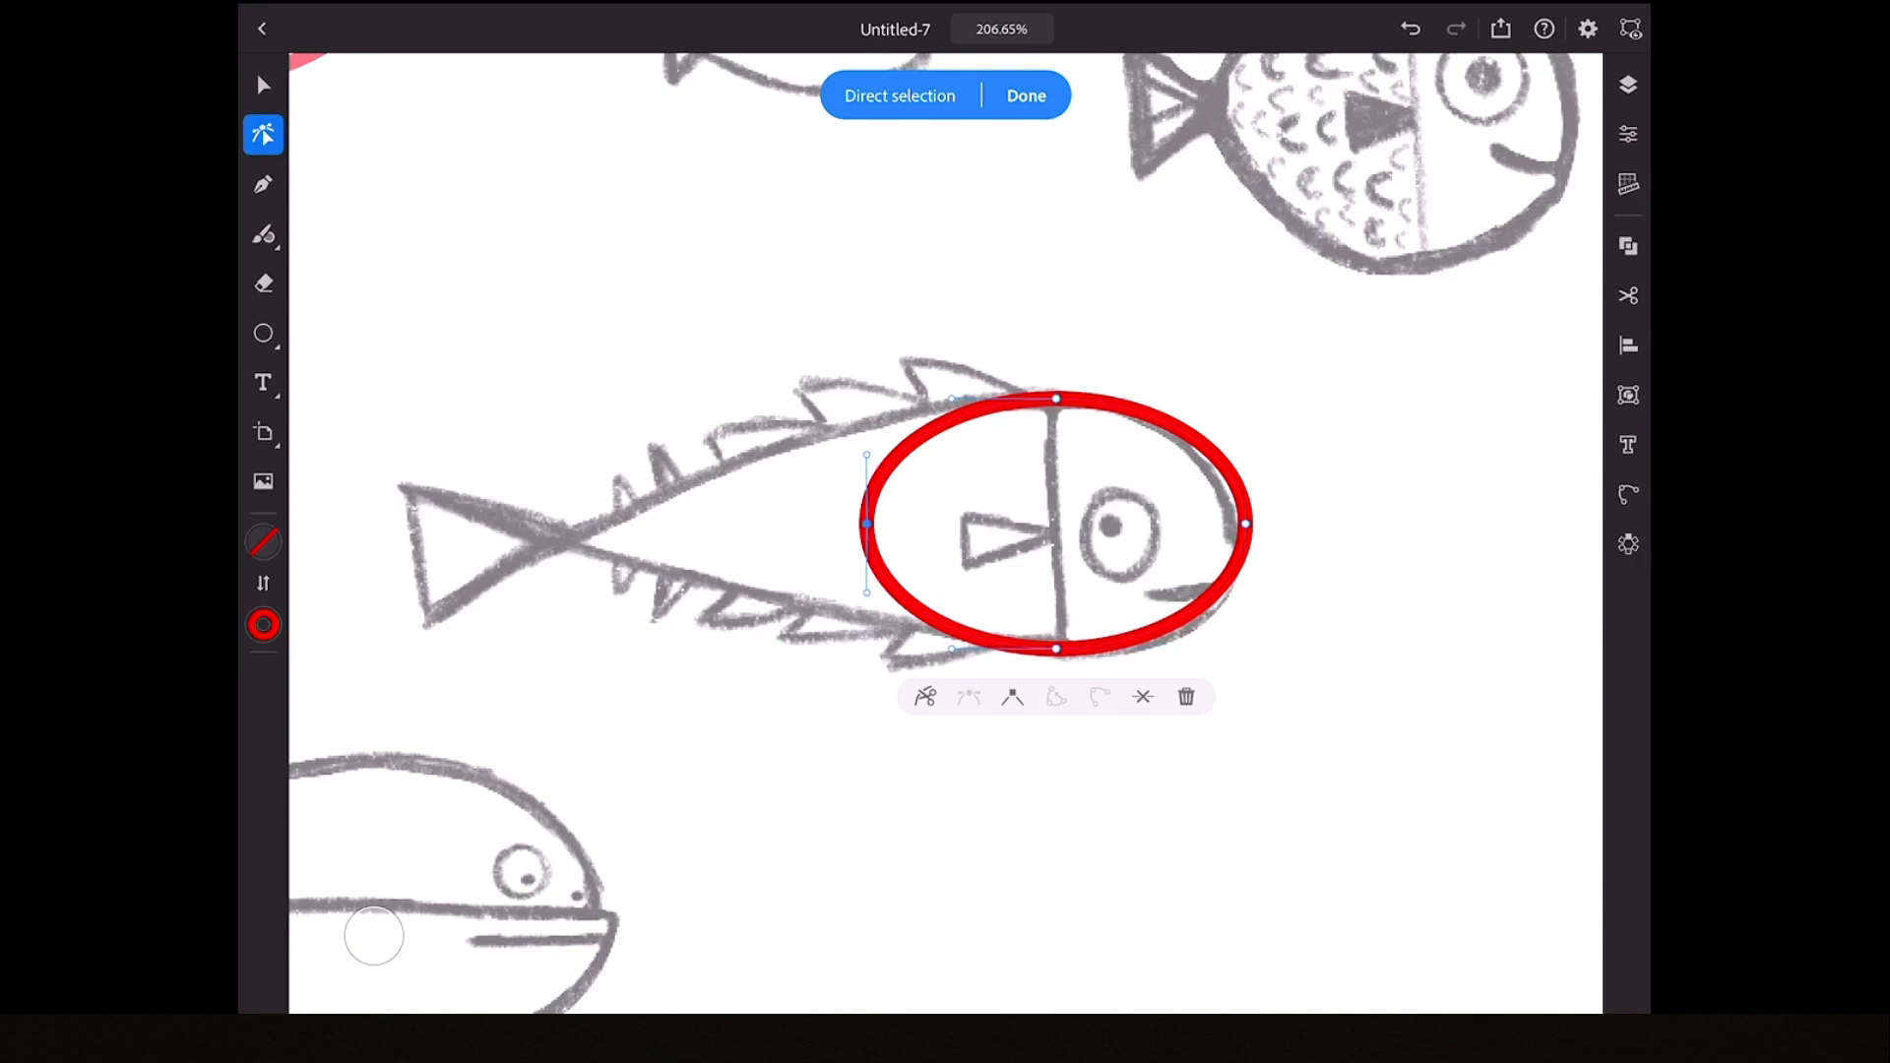
- Pull the oval's left anchor to the tail and make it a corner point
left_click(864, 523)
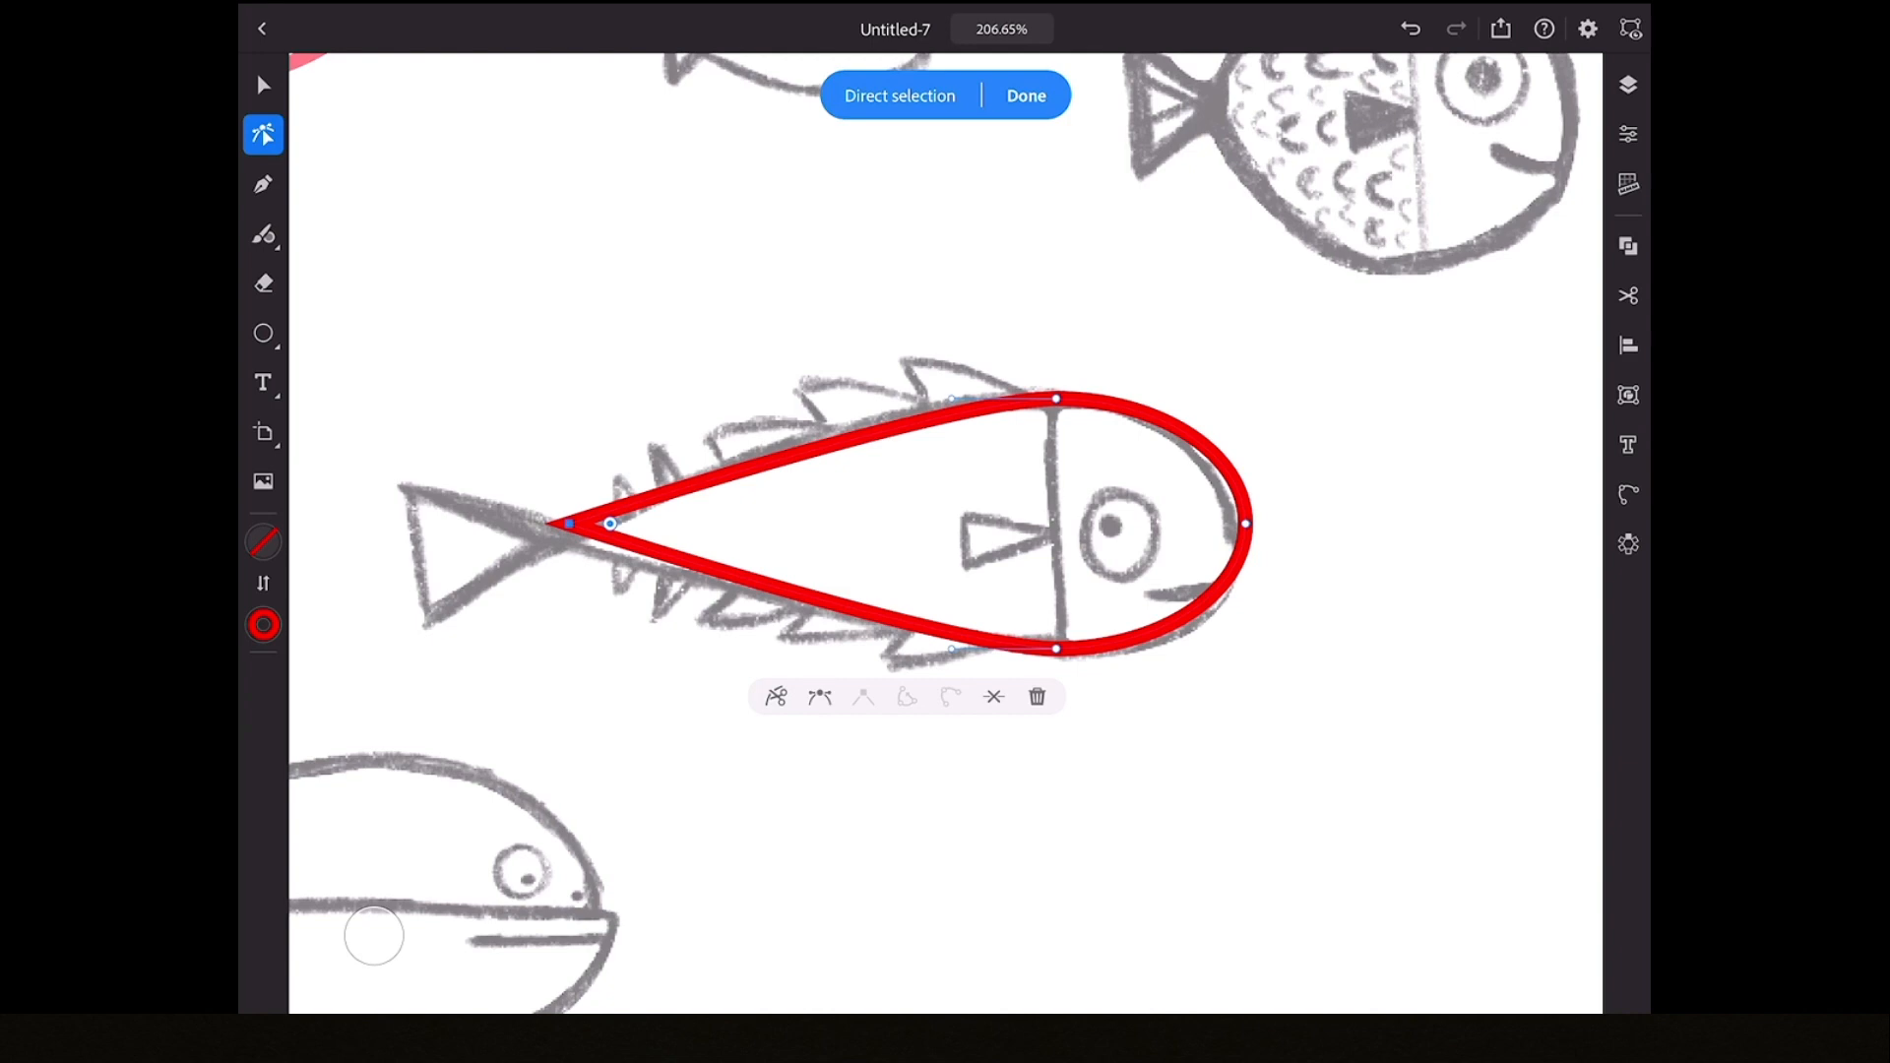
left_click(1026, 95)
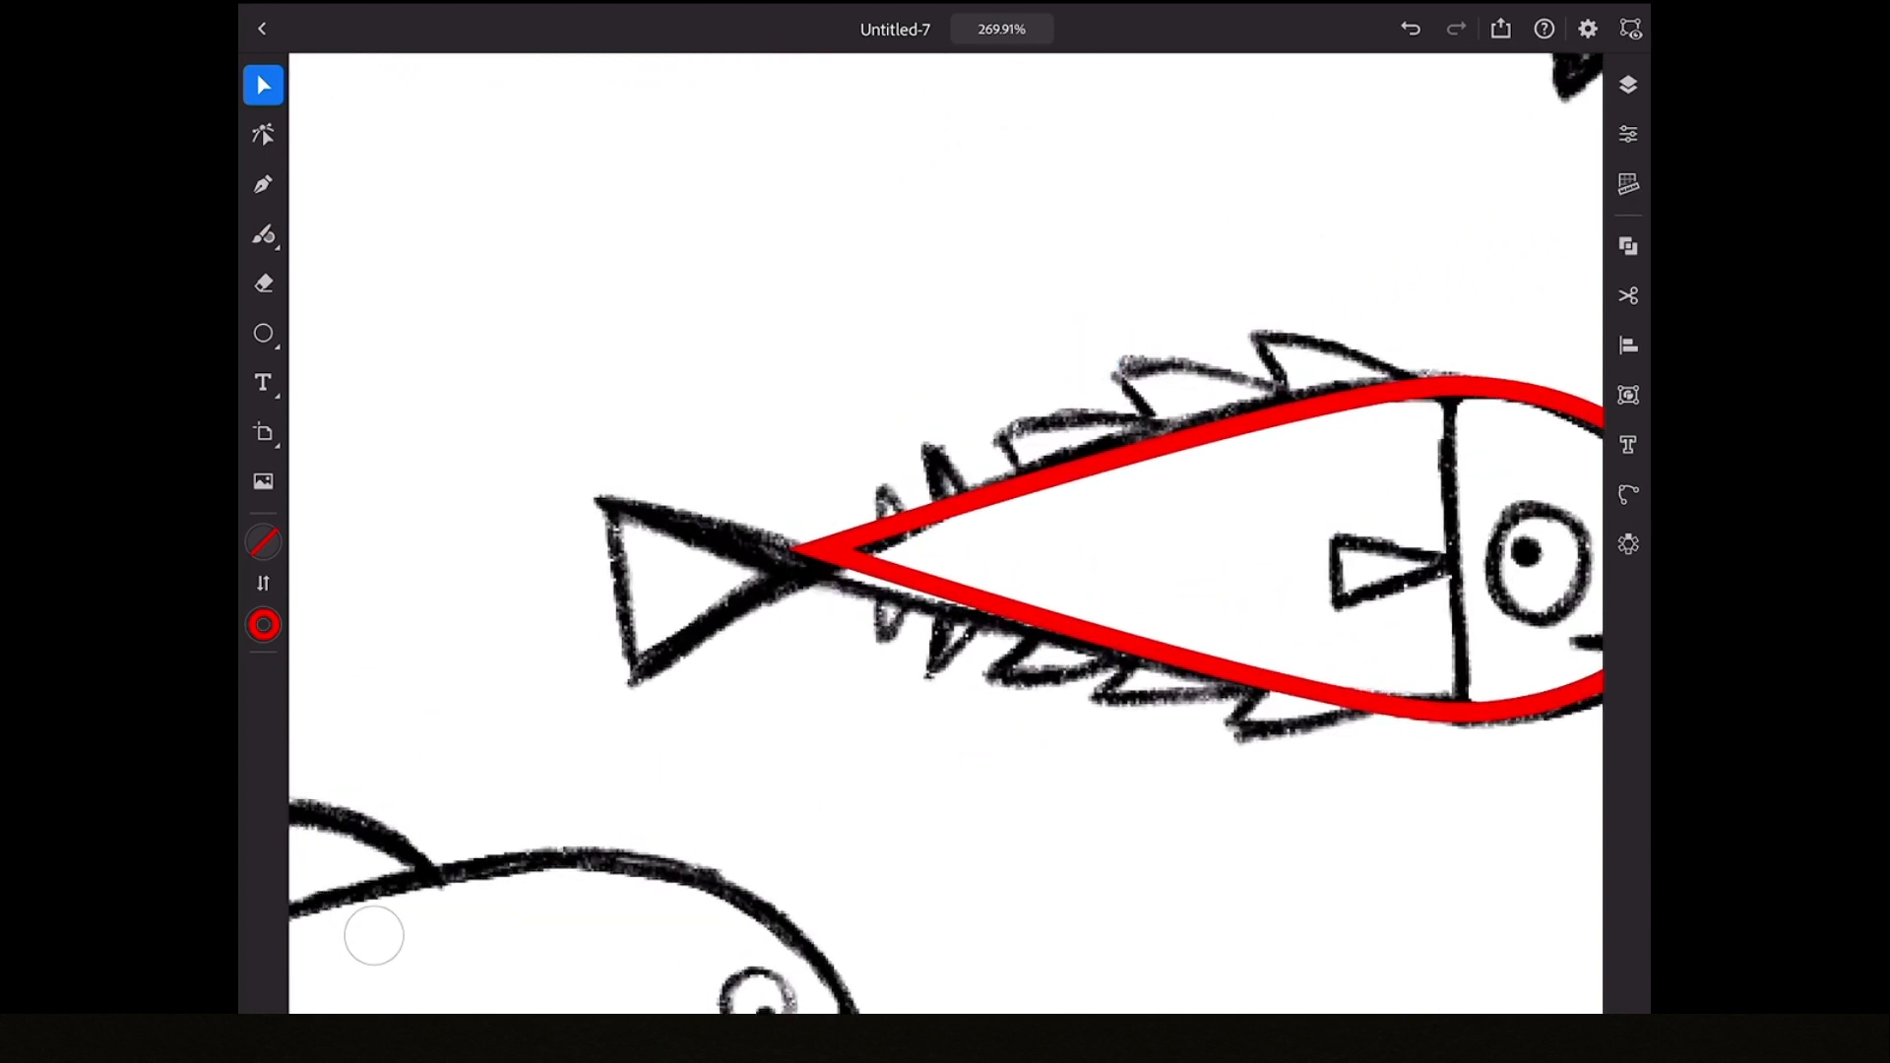
- Trace spiky-fish fins, the round fish and two more fish using triangles, ellipses and Pen
left_click(262, 334)
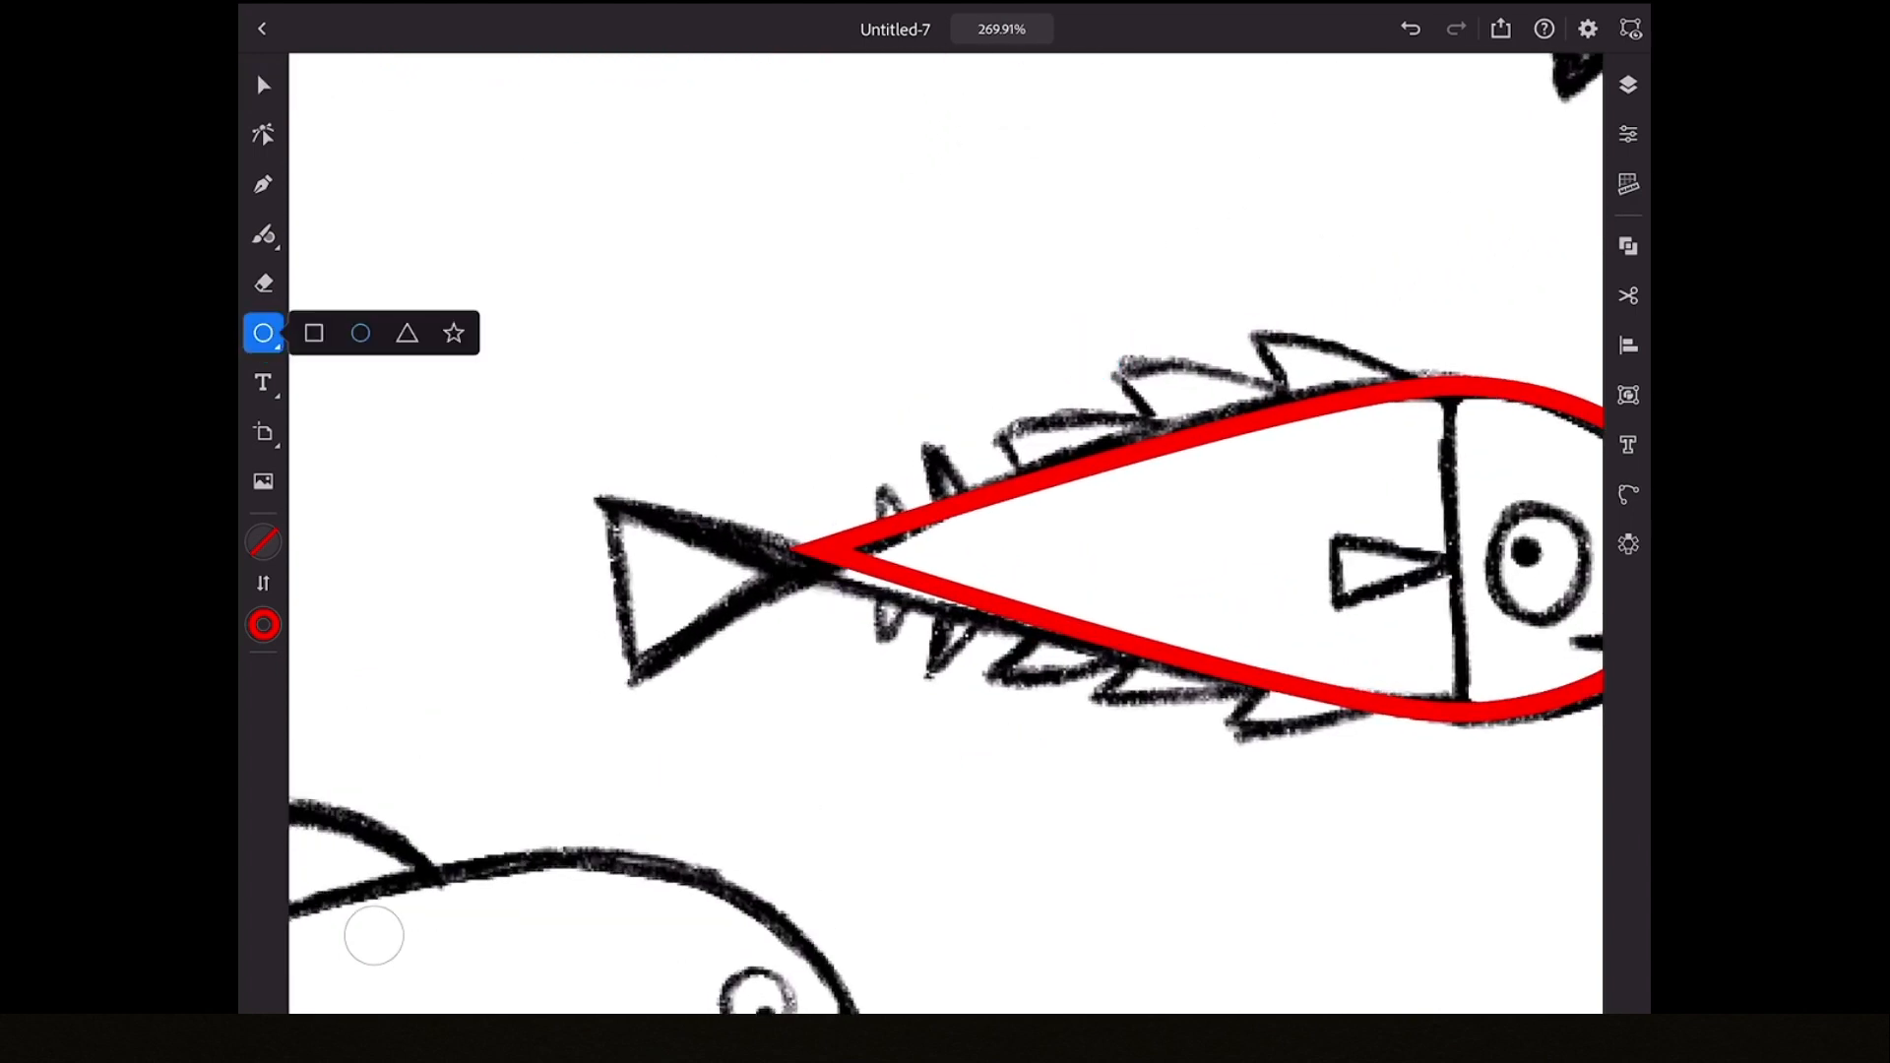
left_click(407, 333)
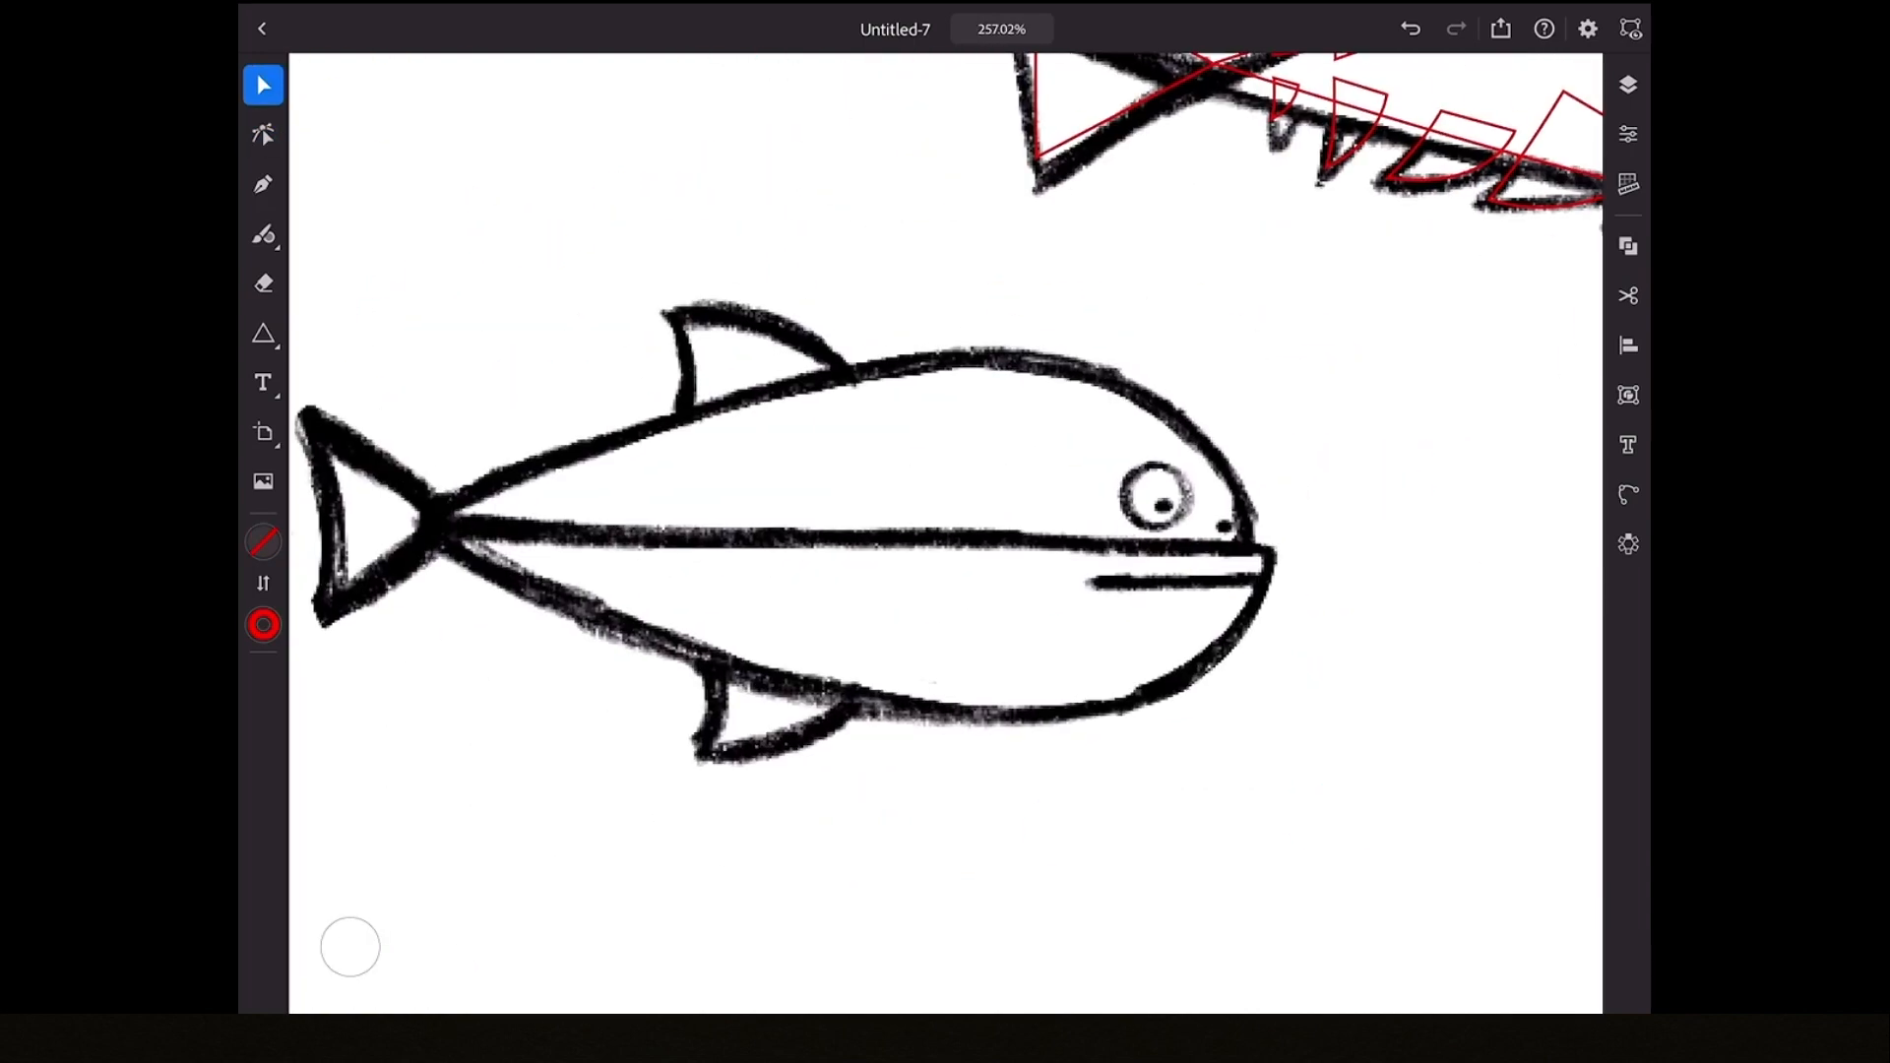
left_click(263, 134)
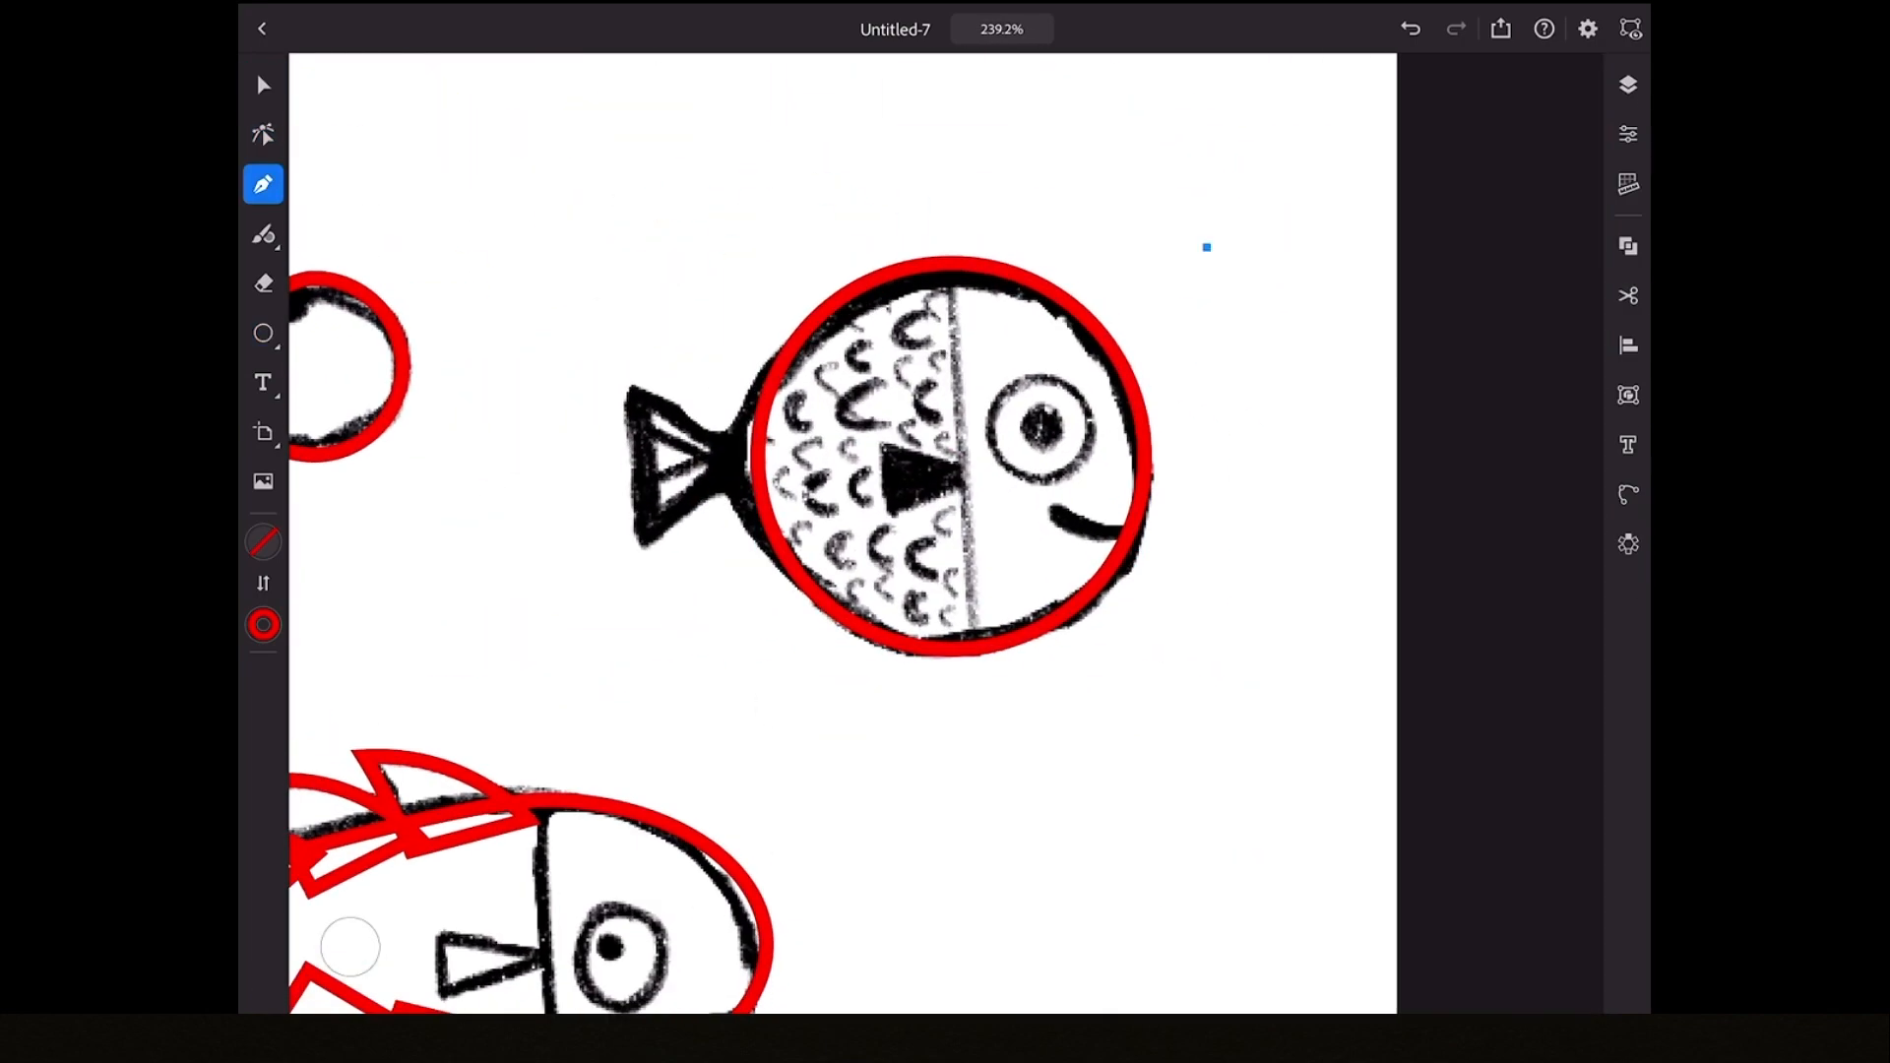
left_click(263, 85)
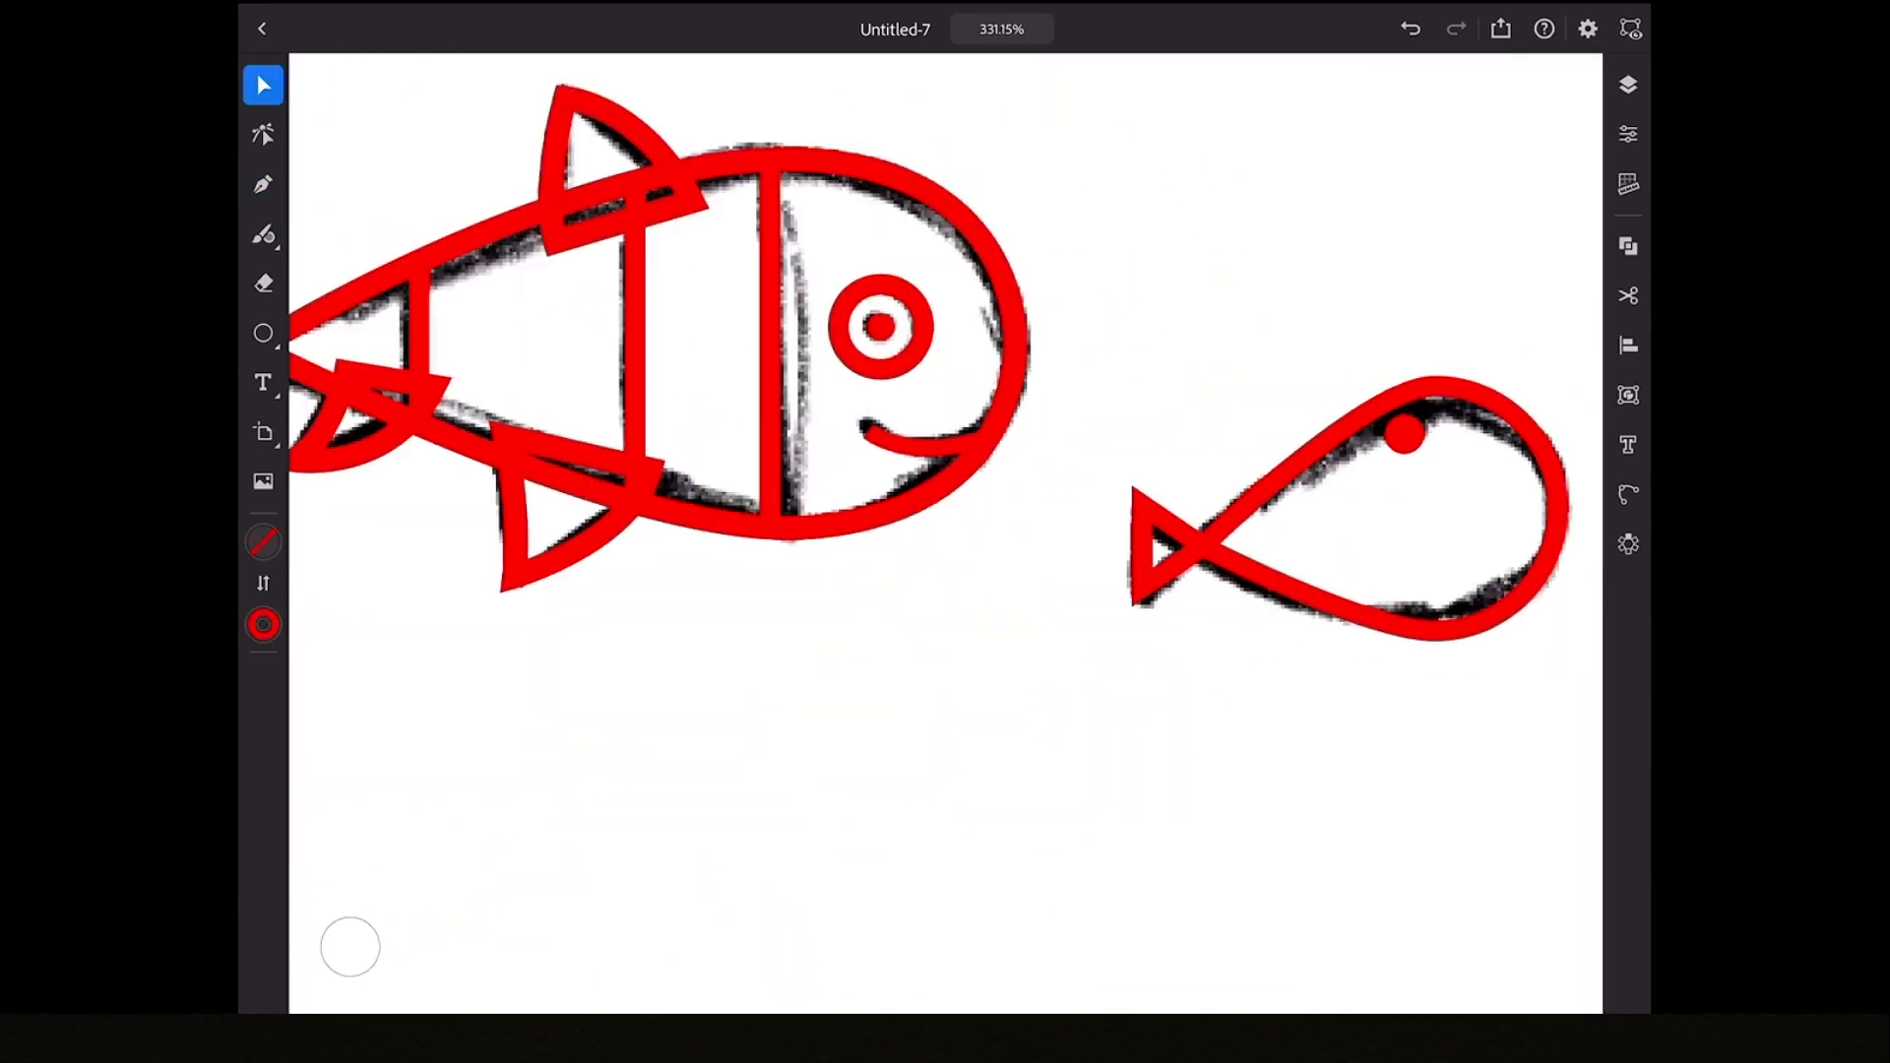
- Hide Ref, show the blue layer, blacken strokes, and fill the striped fish pink, mint, white
left_click(1628, 85)
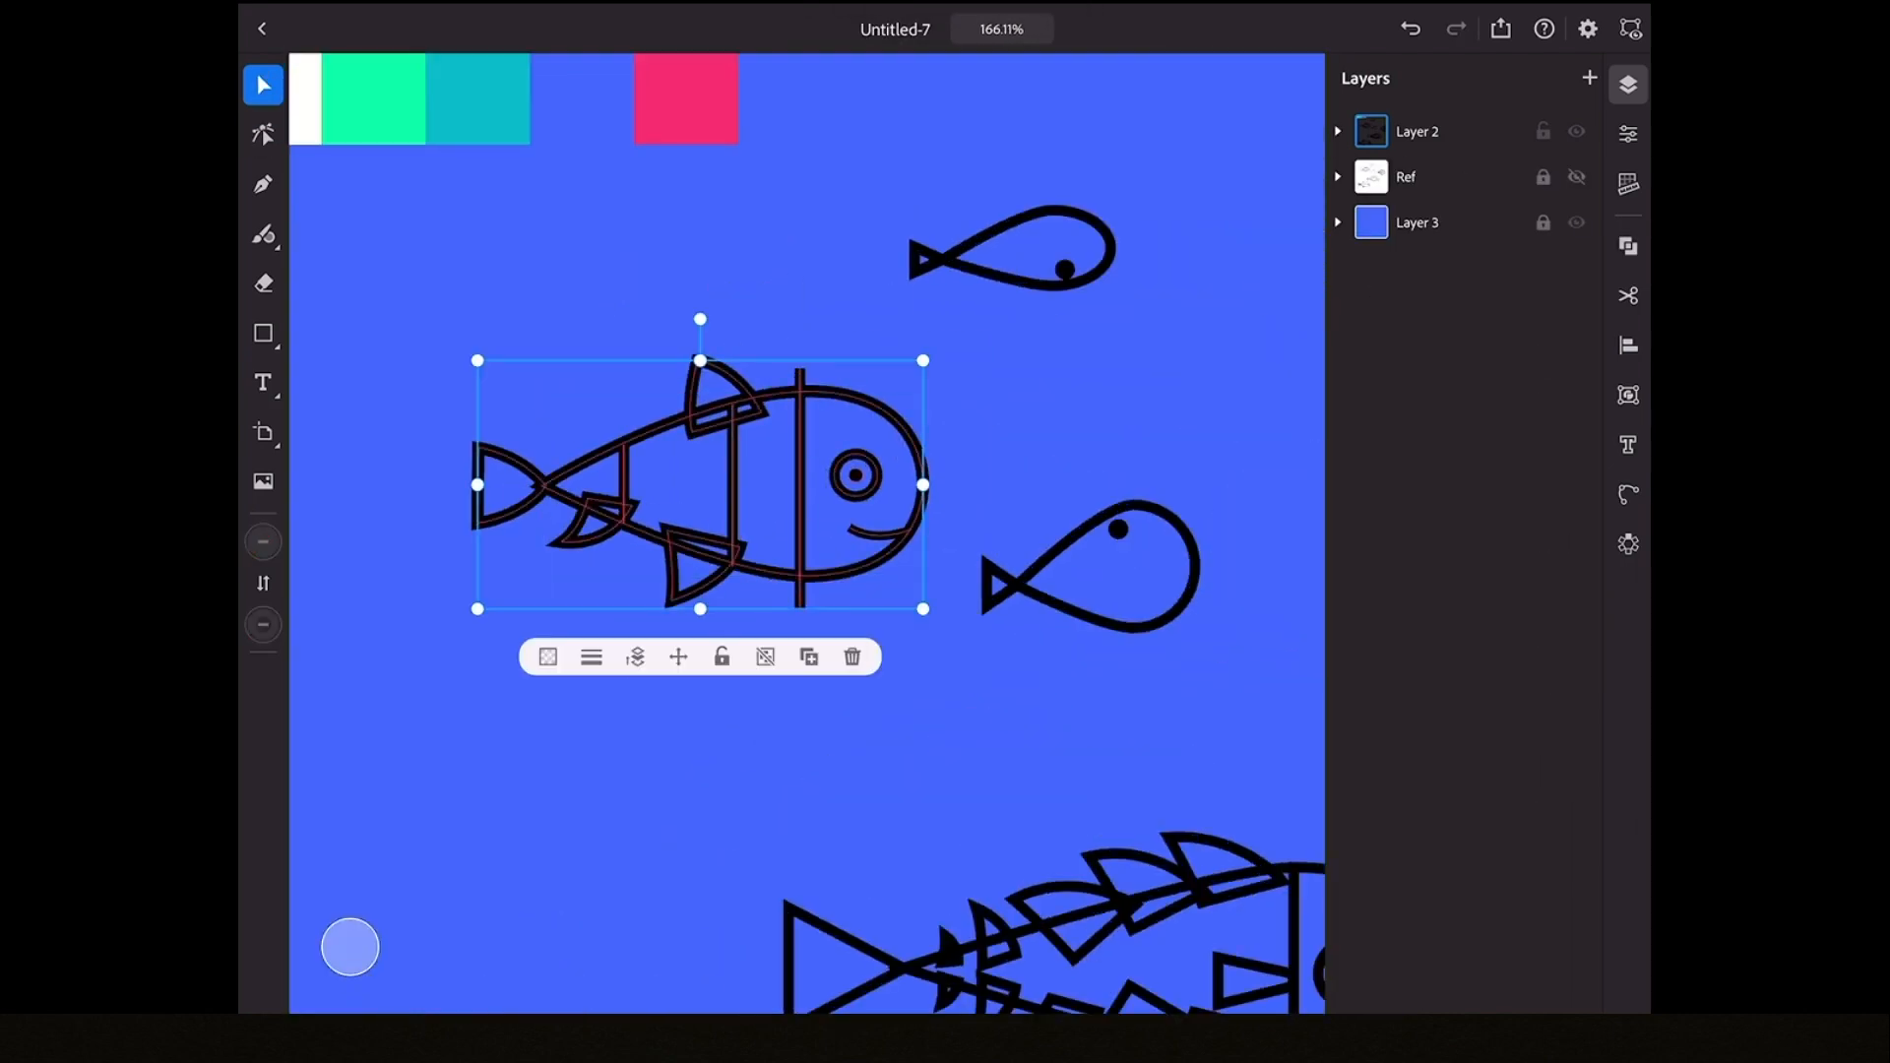
left_click(1337, 130)
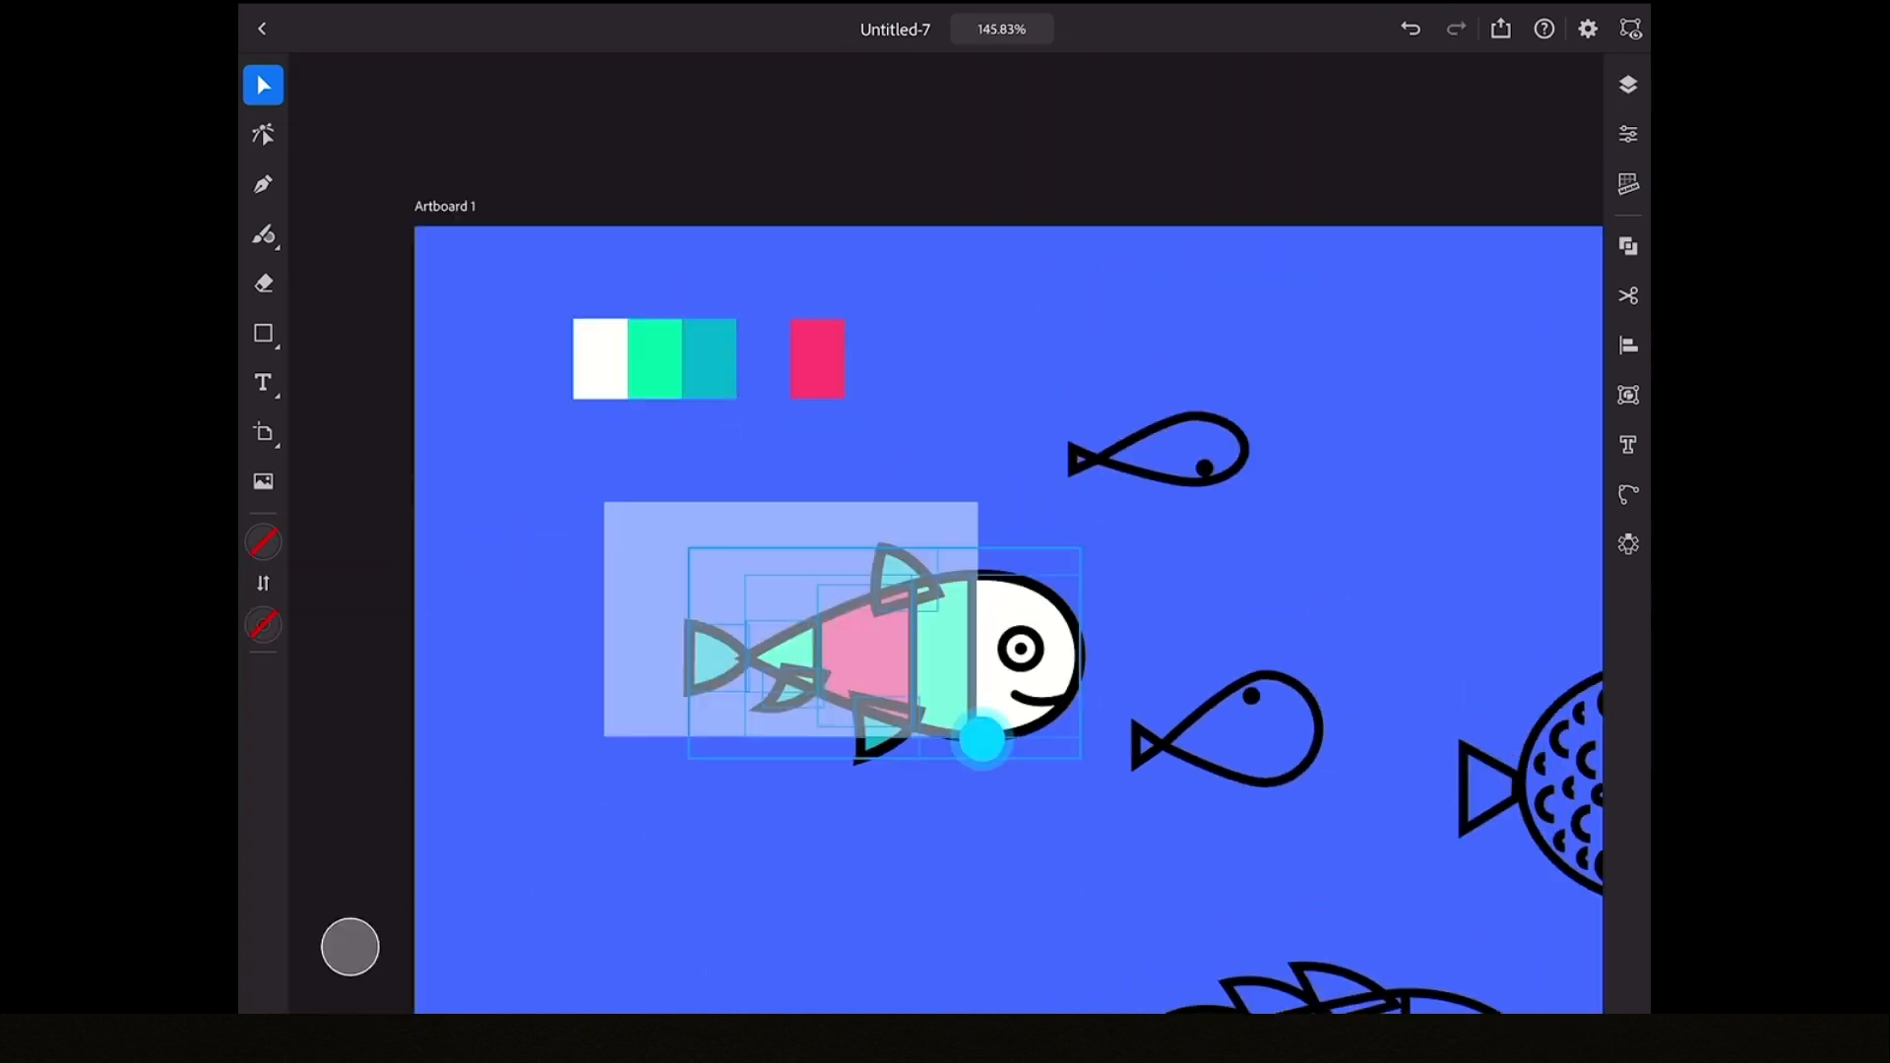
- Adjust the mouth line; fill whale teal/pink, spiky fish white/pink, small fish pink/mint
left_click(1627, 83)
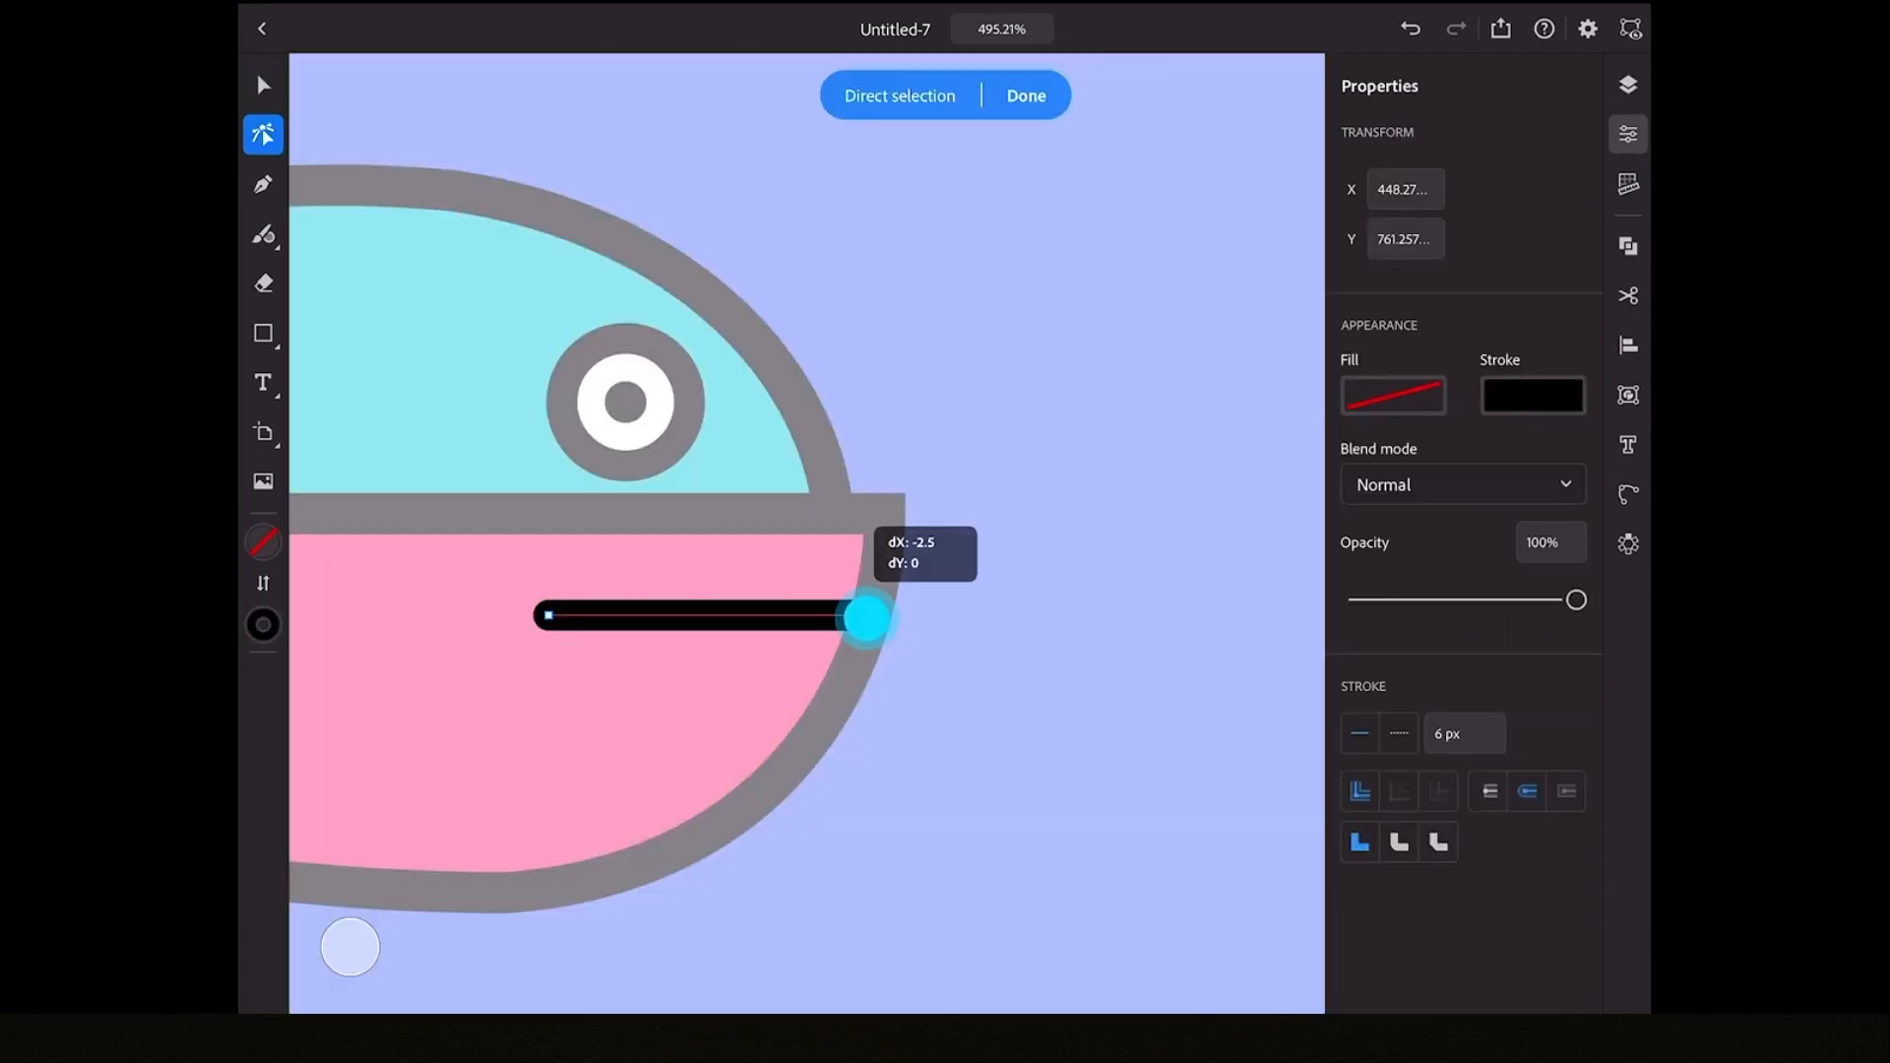
left_click(1024, 96)
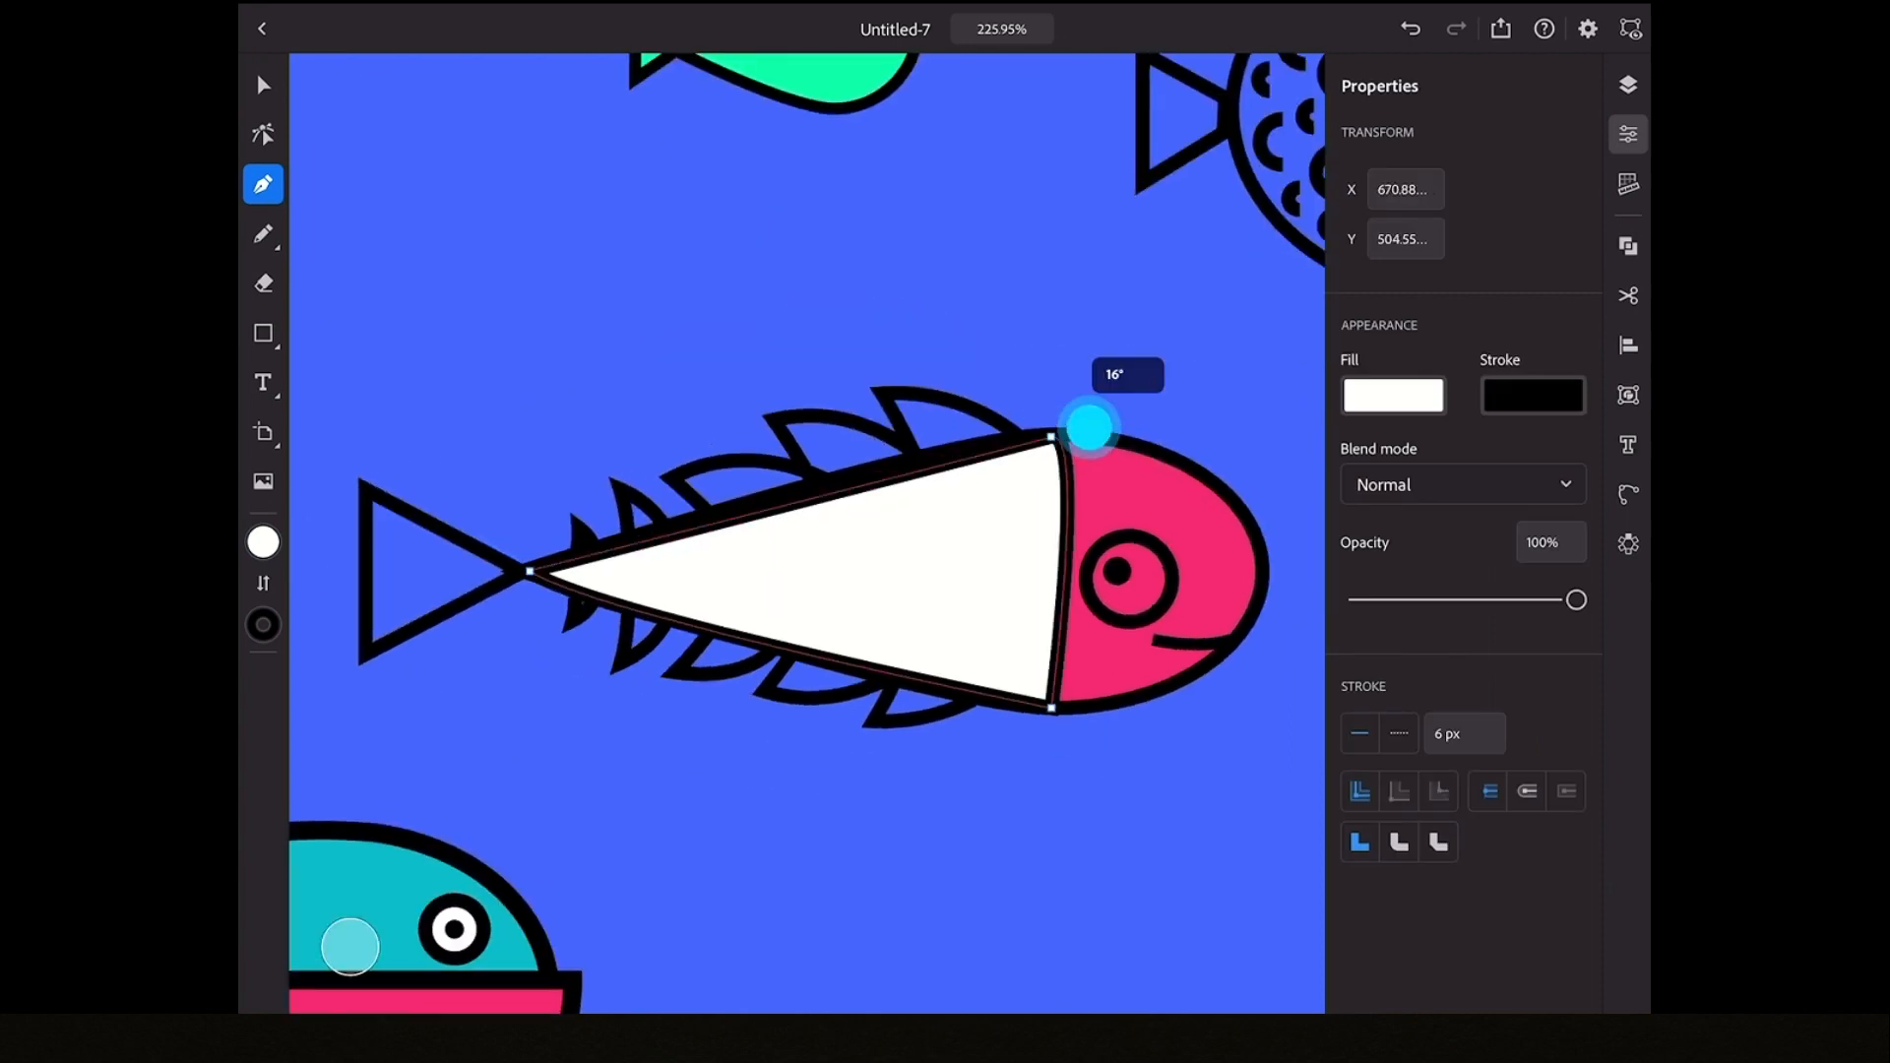
left_click(263, 85)
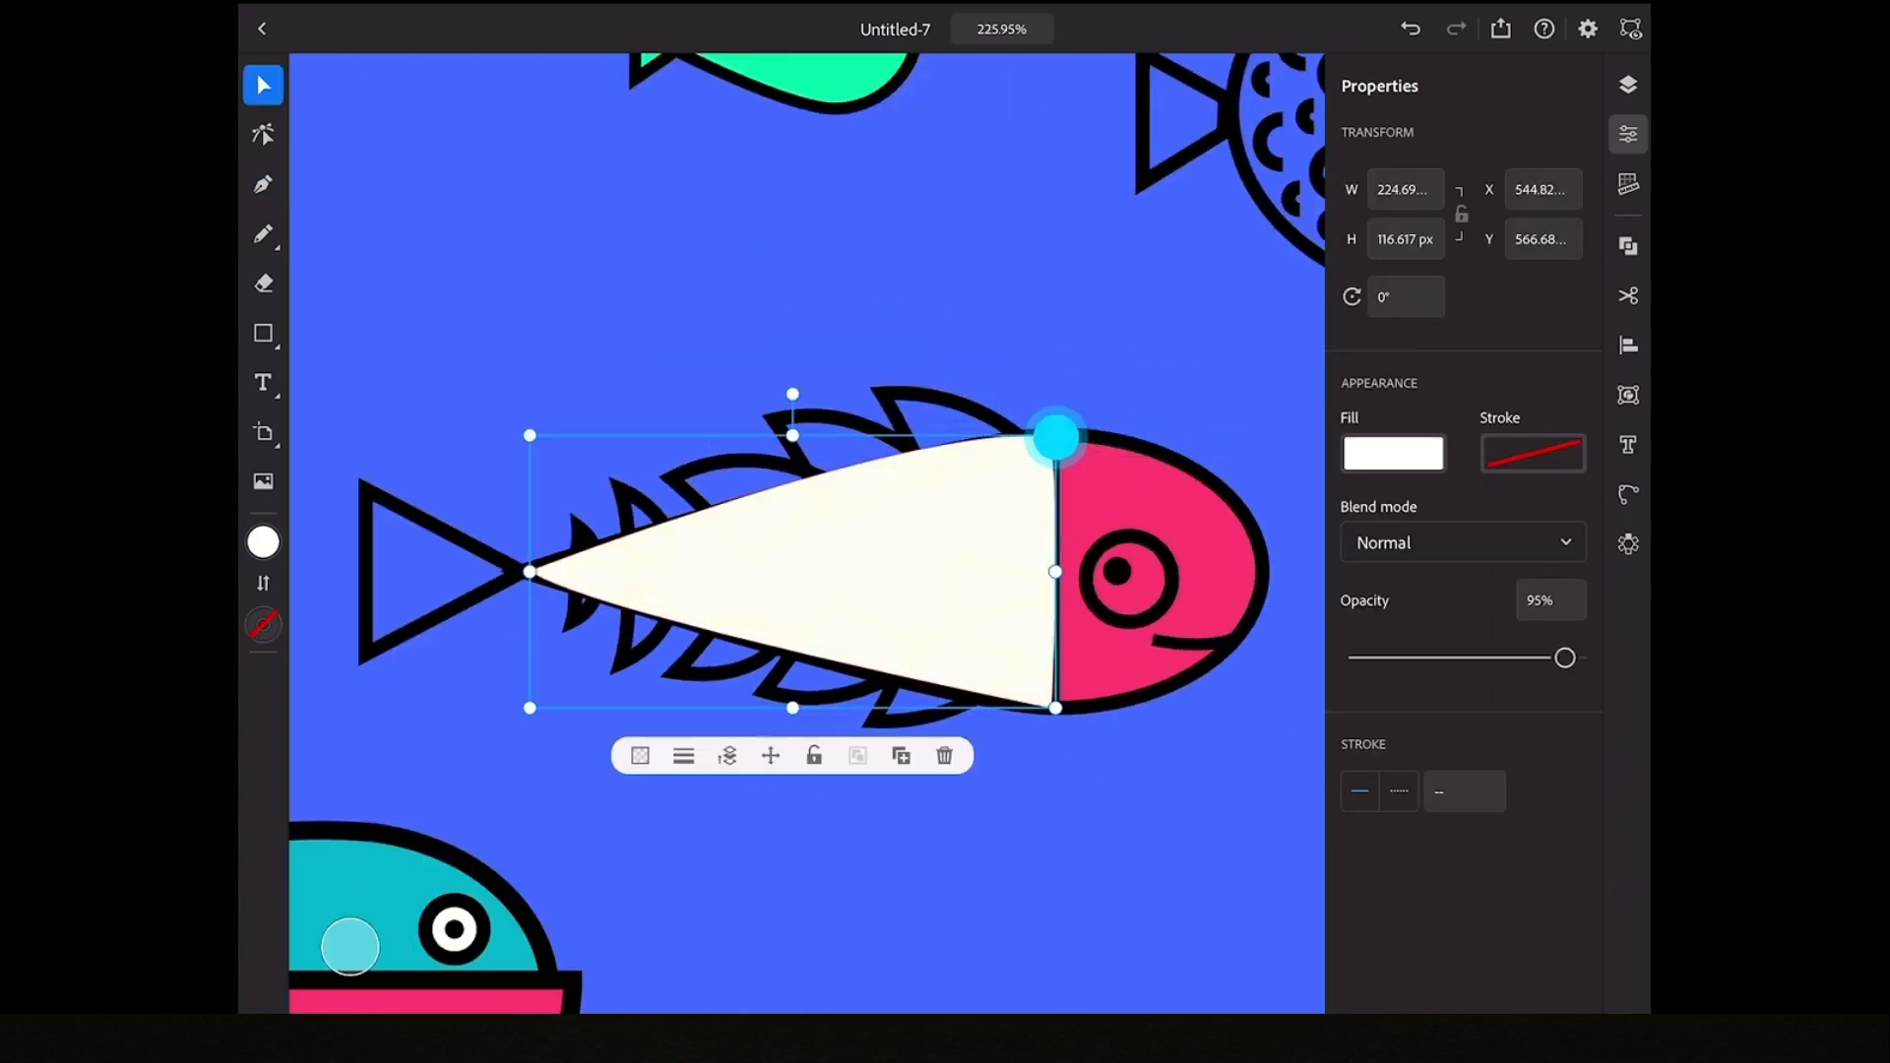
left_click(263, 134)
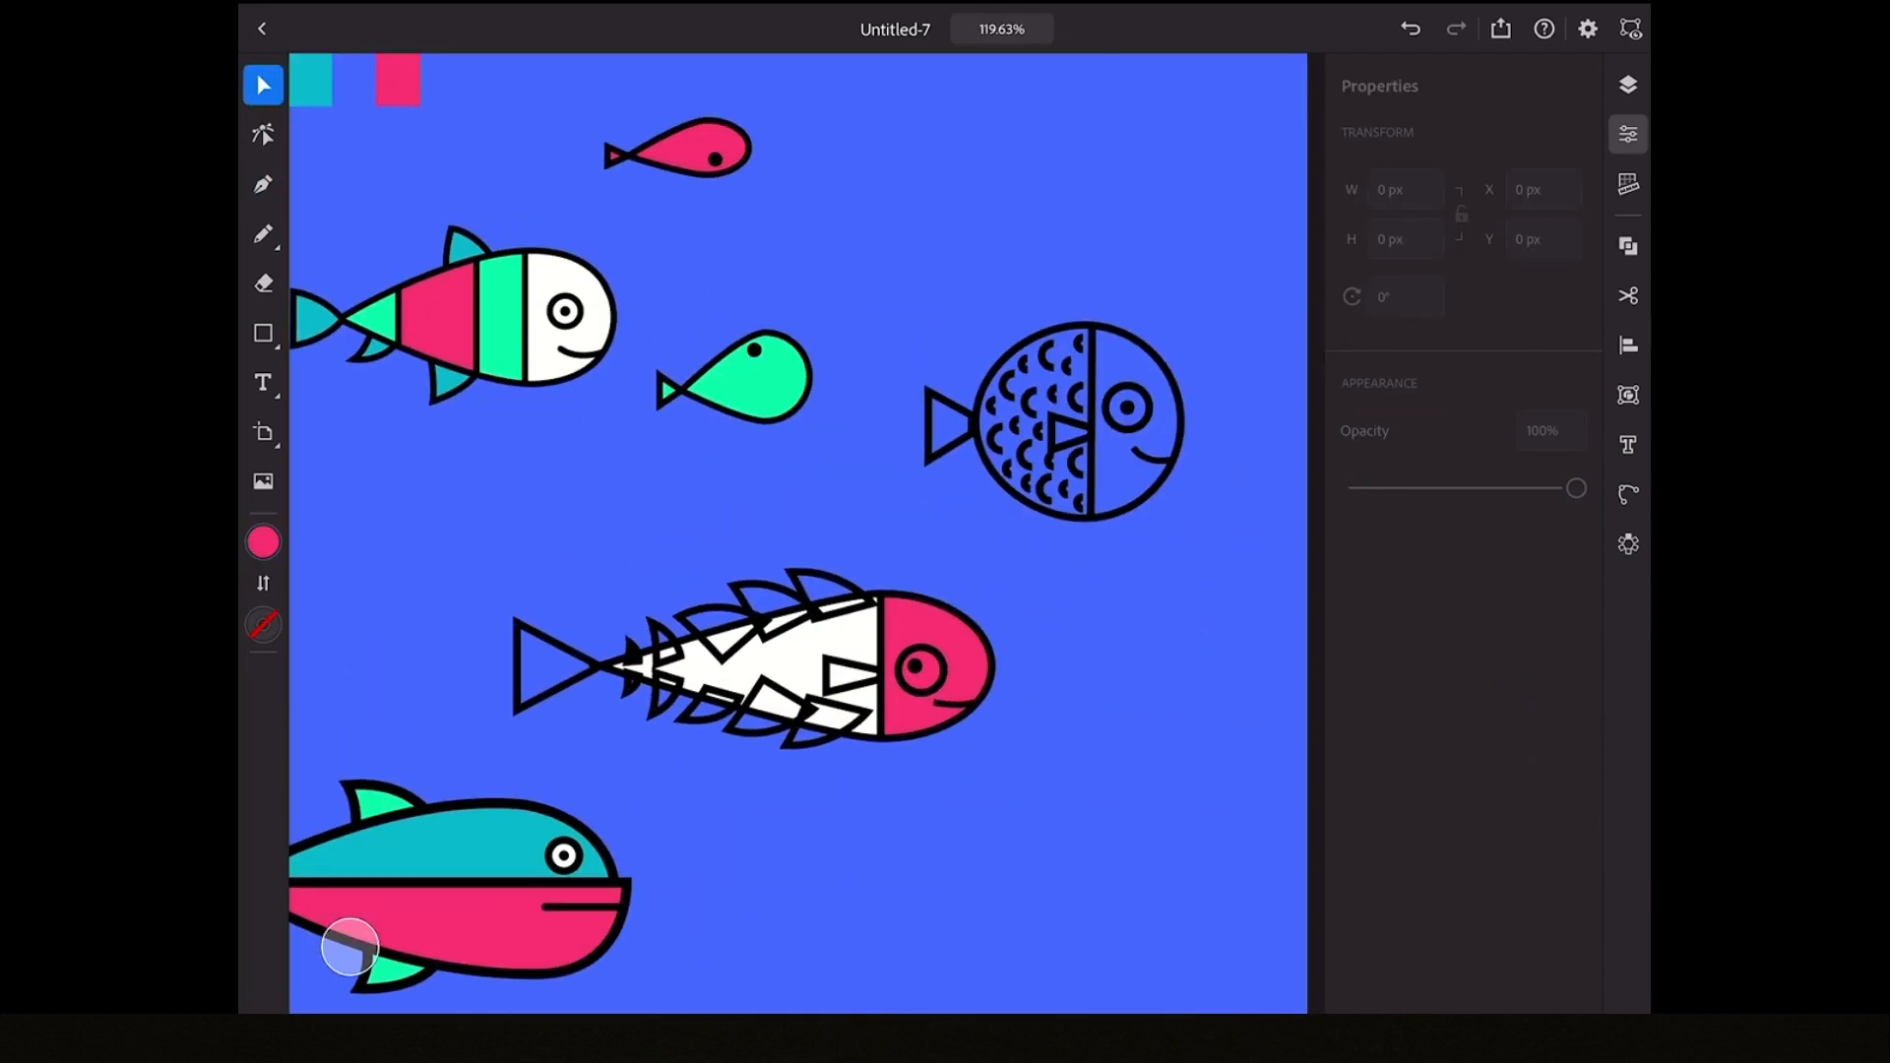
- Give the spiky fish mint fins, fill the round fish pink and mint, hide non-whale layers
left_click(784, 614)
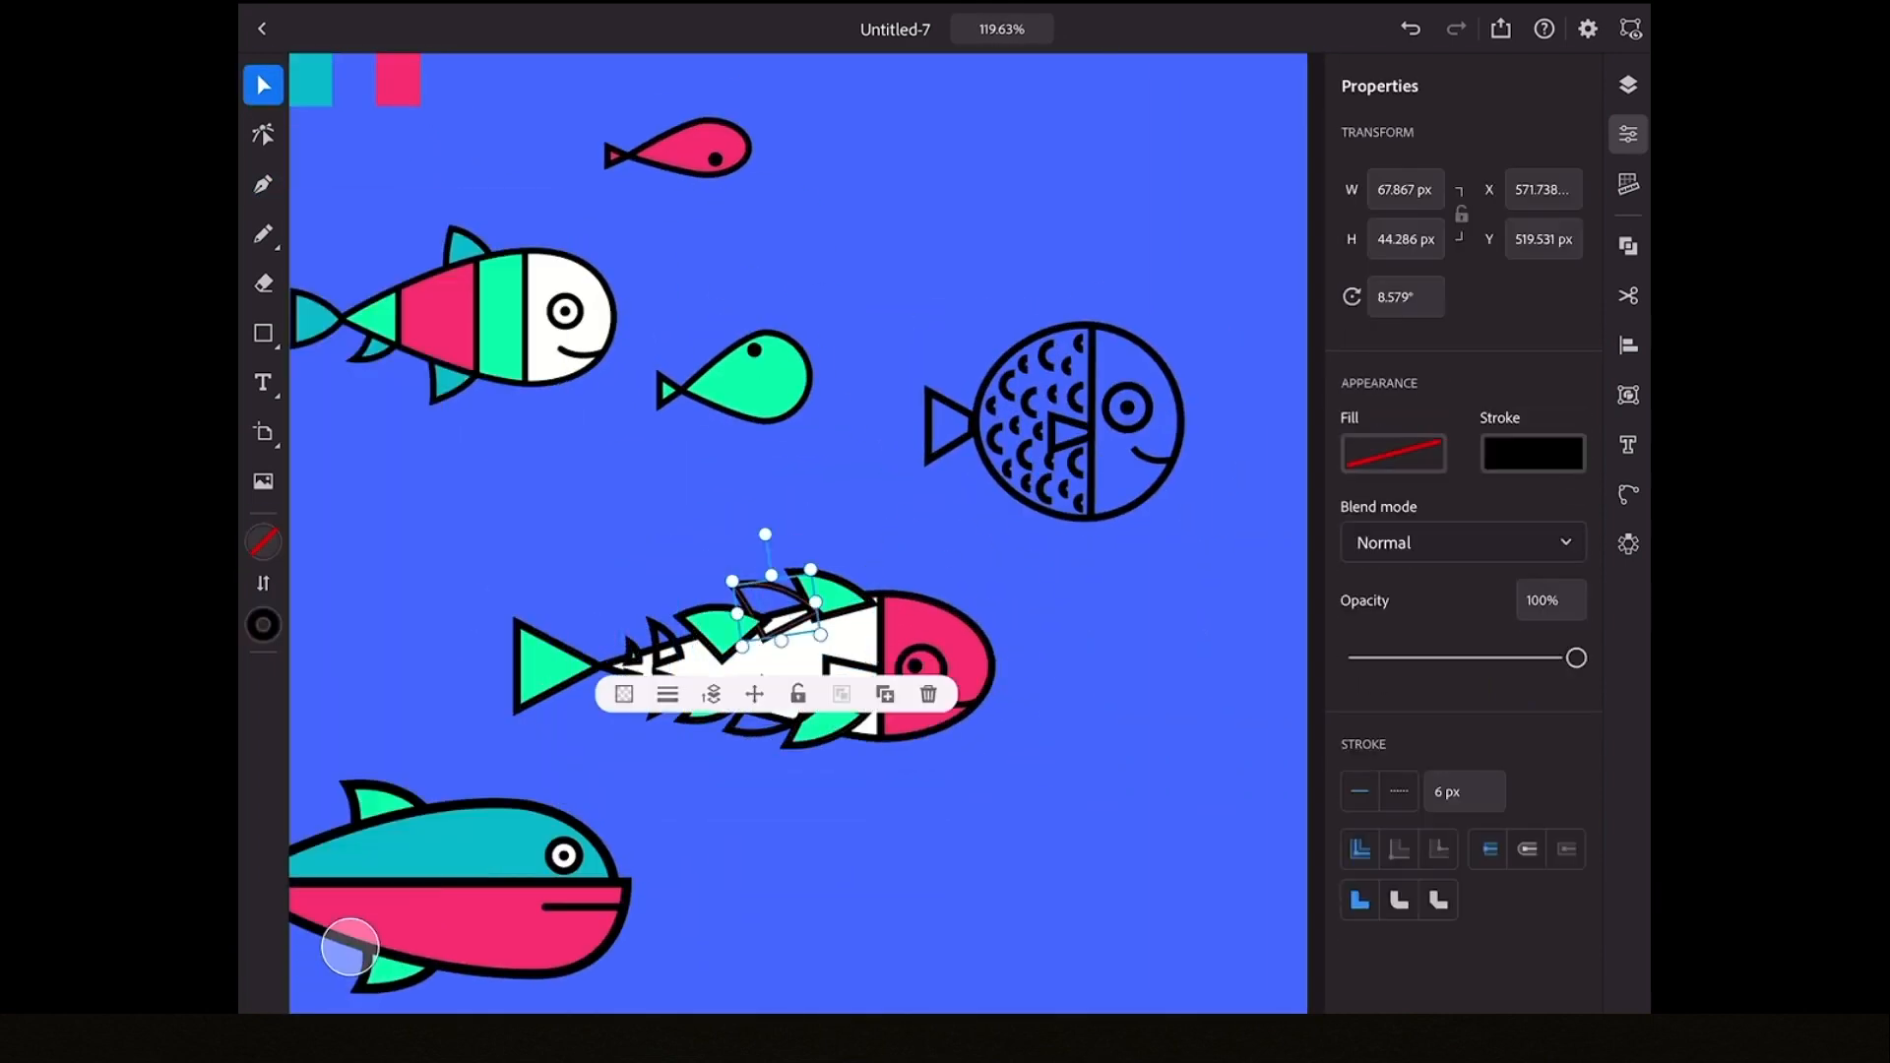
left_click(1392, 453)
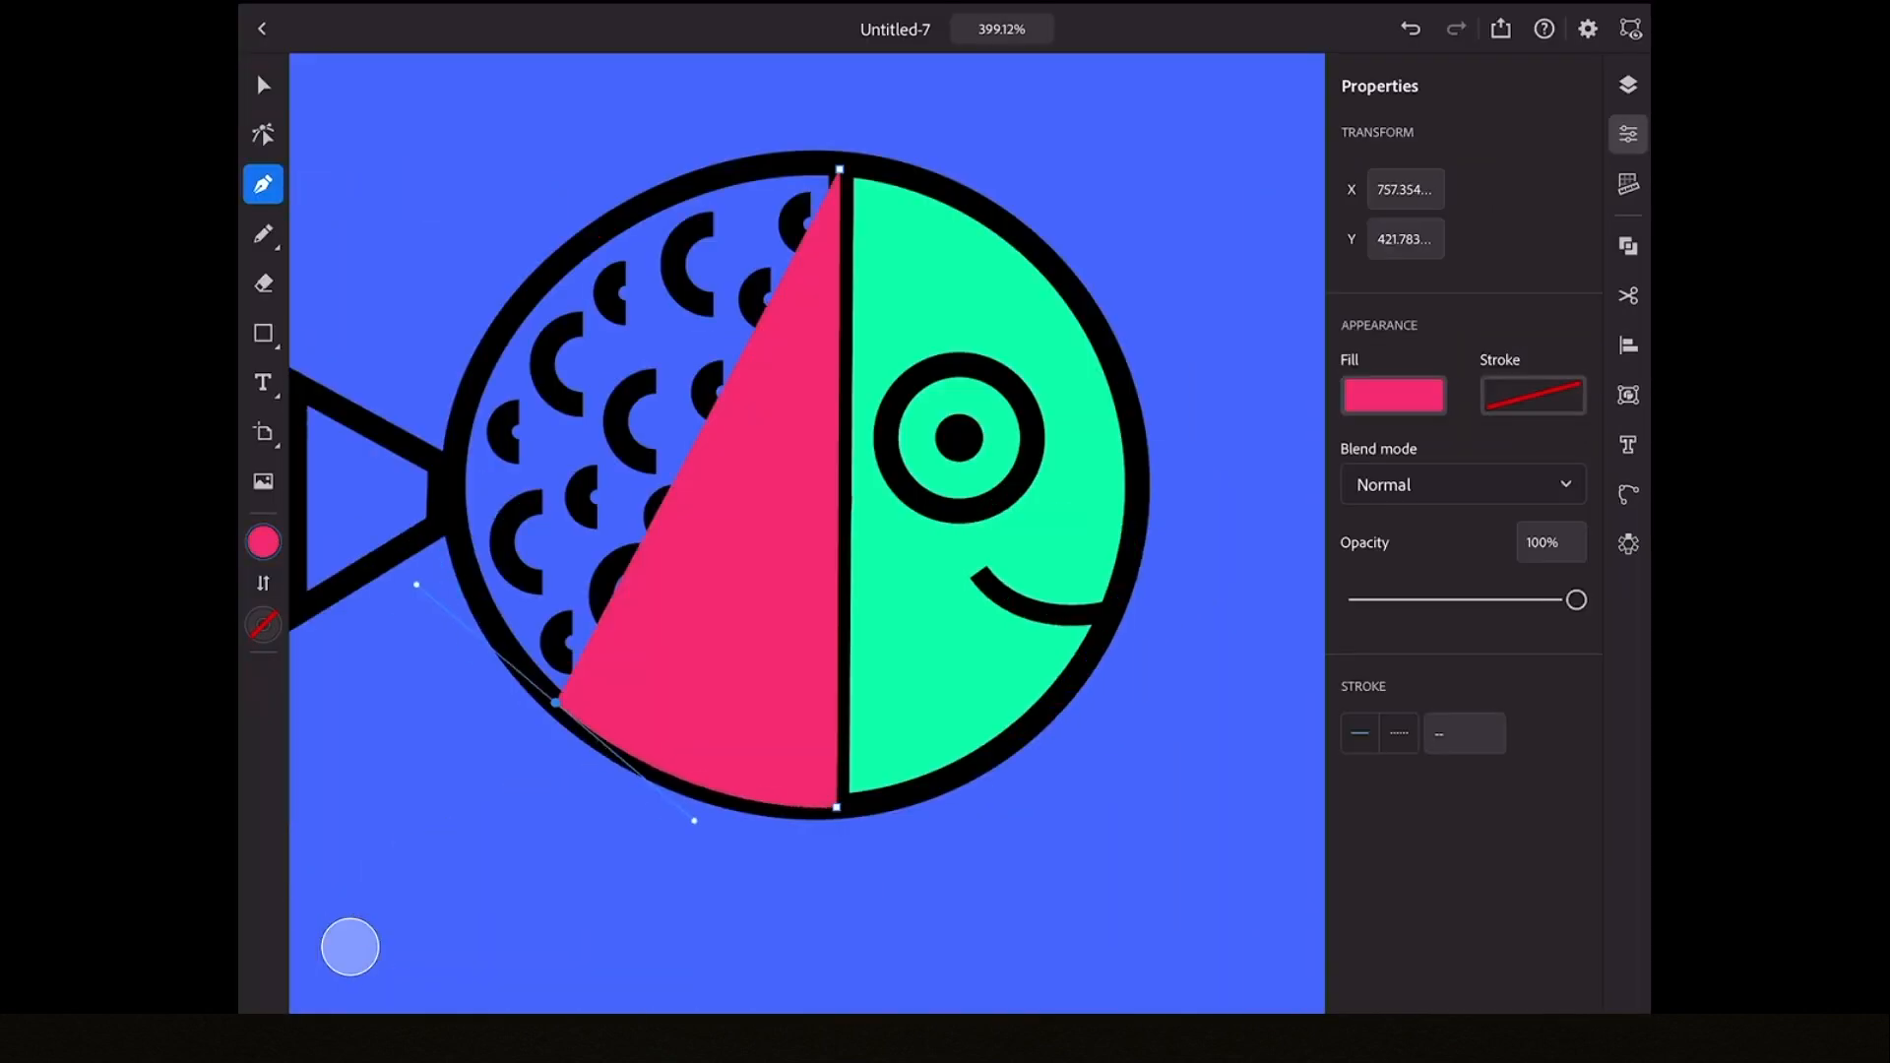
left_click(262, 85)
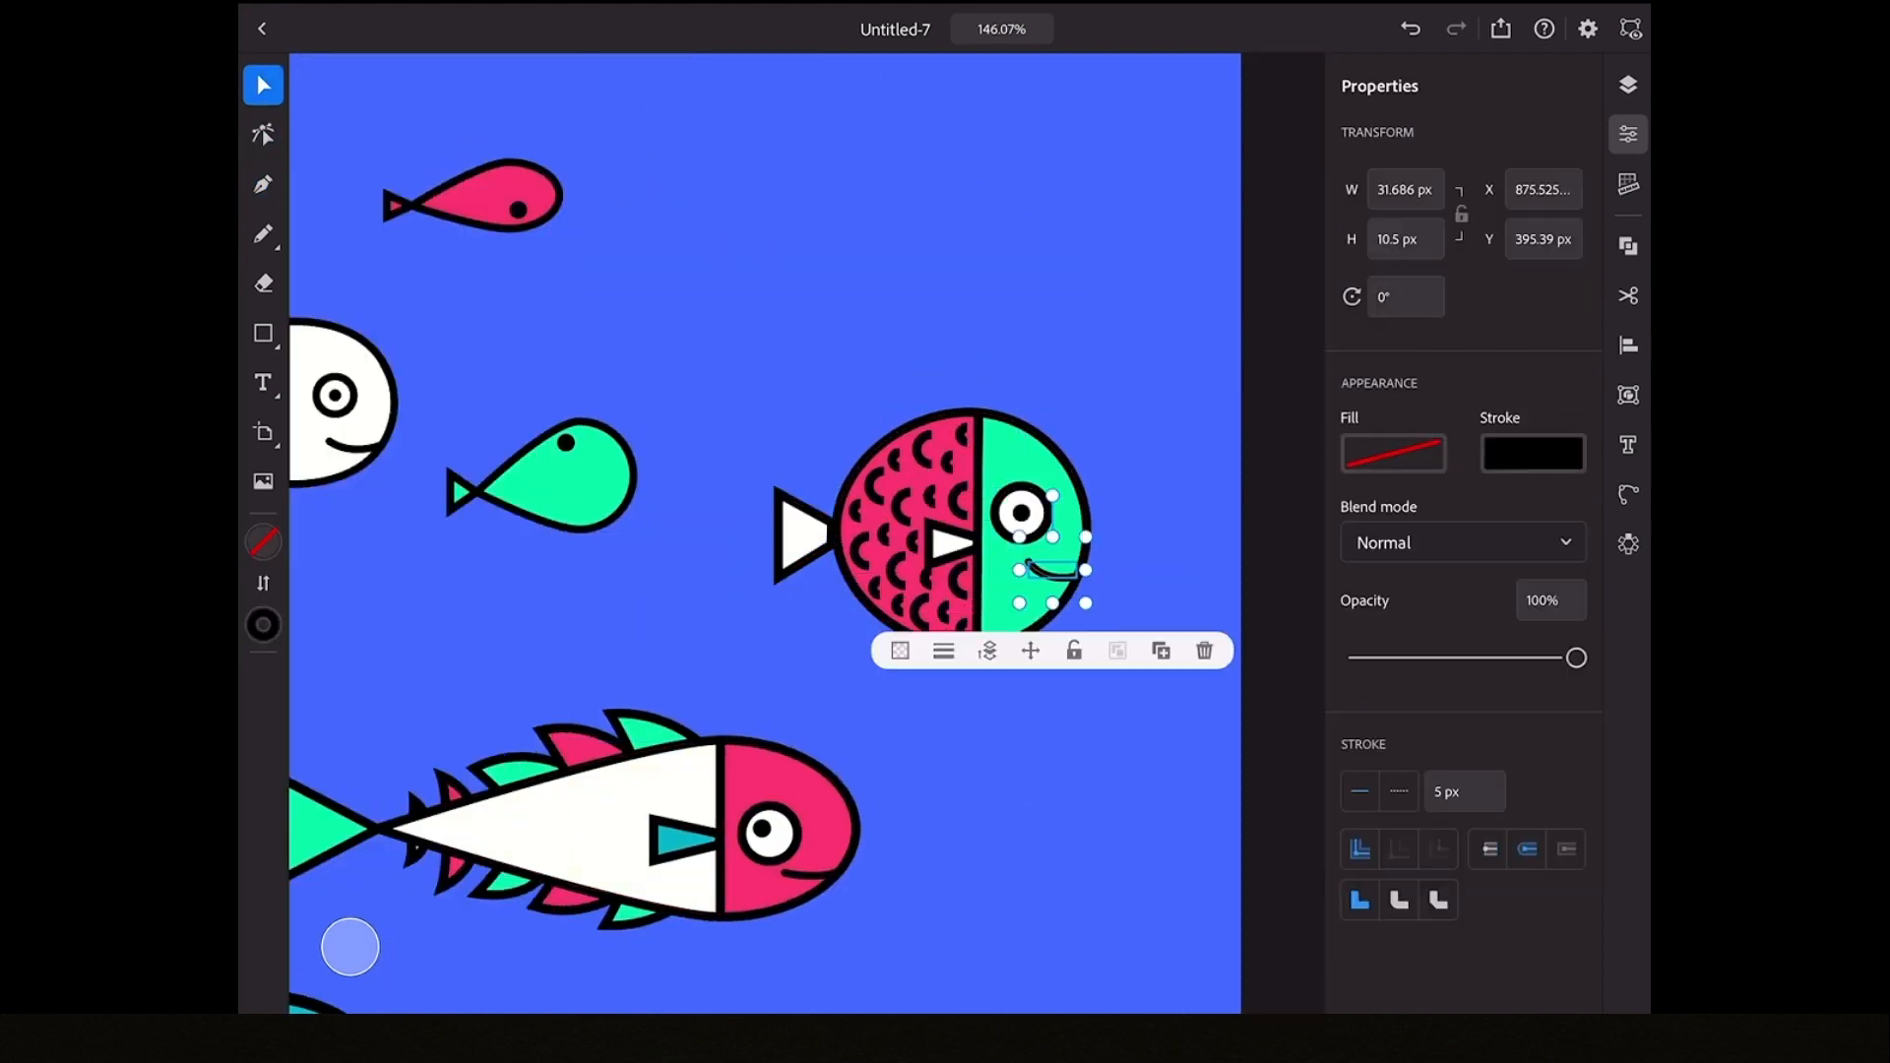
left_click(1627, 84)
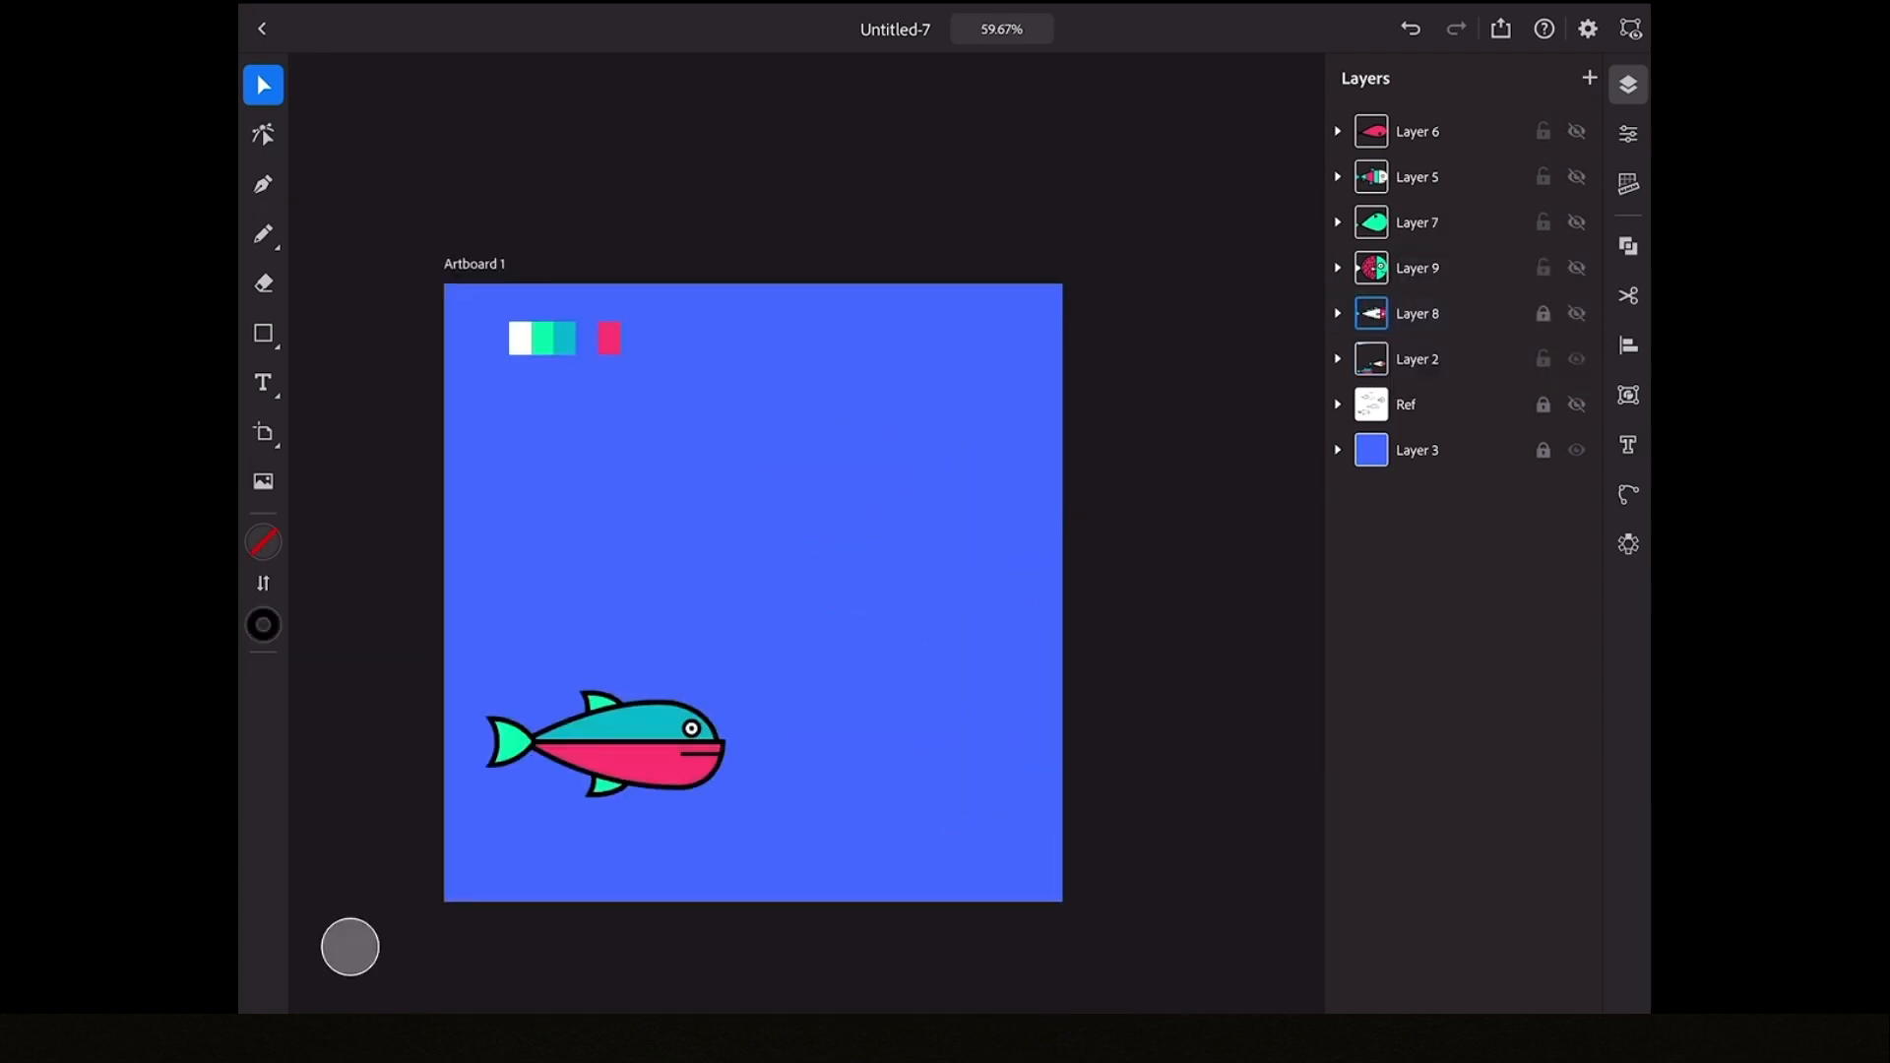
- Unhide every fish layer and tile the fish artwork as a Repeat Grid pattern
left_click(563, 339)
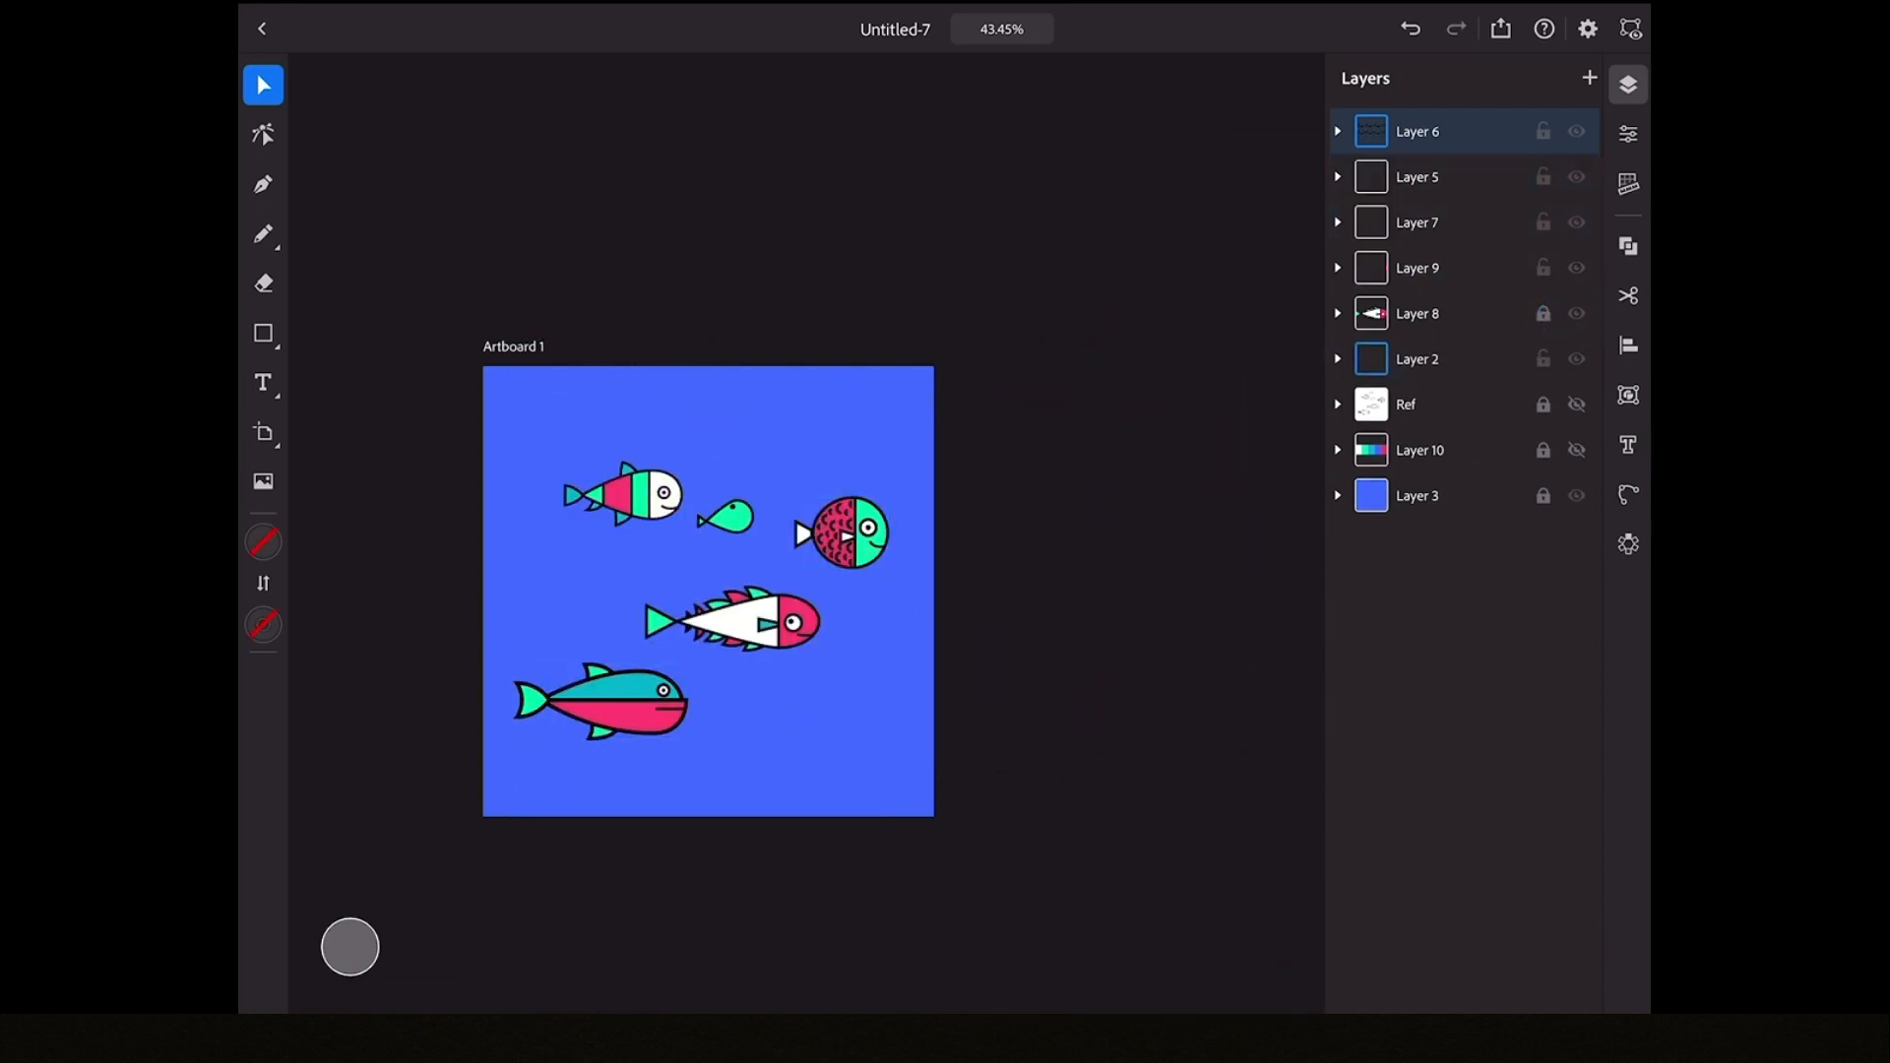
scroll("up", 3)
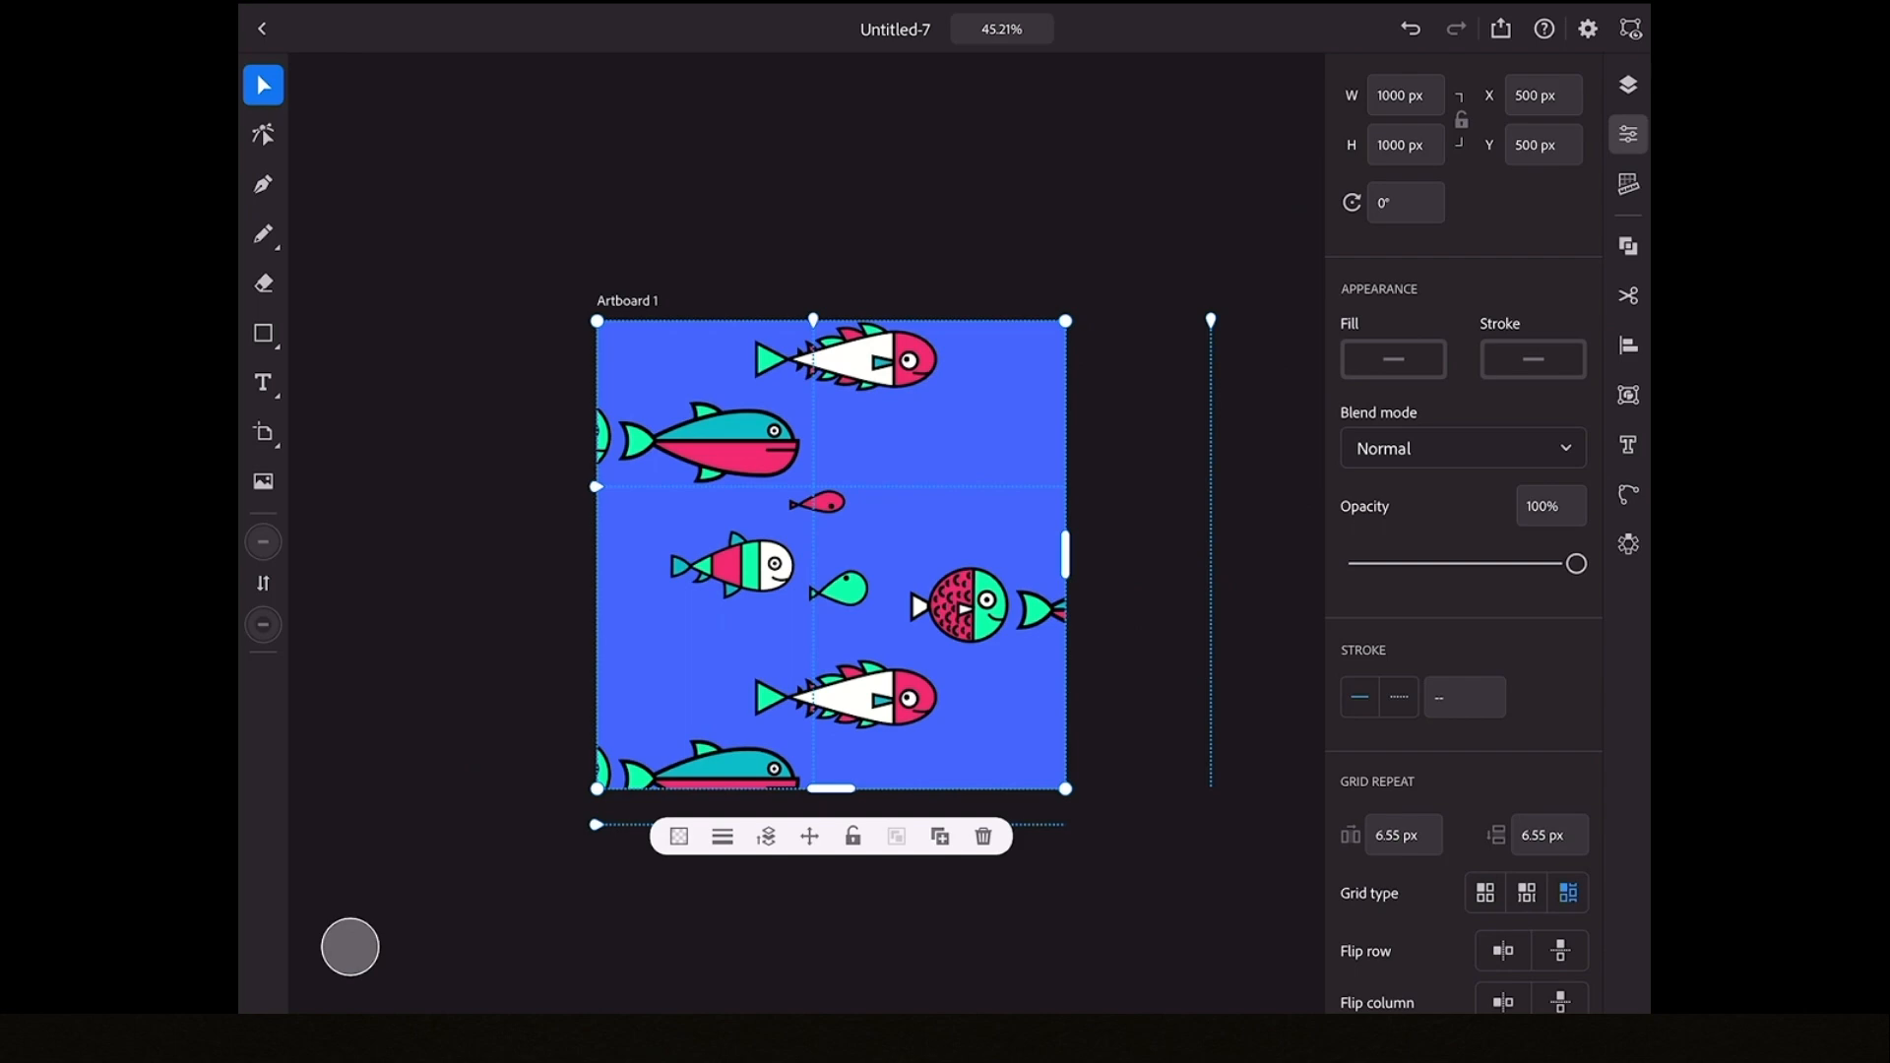
- Reposition the whale within the repeat tile and widen the artboard to 1500 px
left_click(1524, 892)
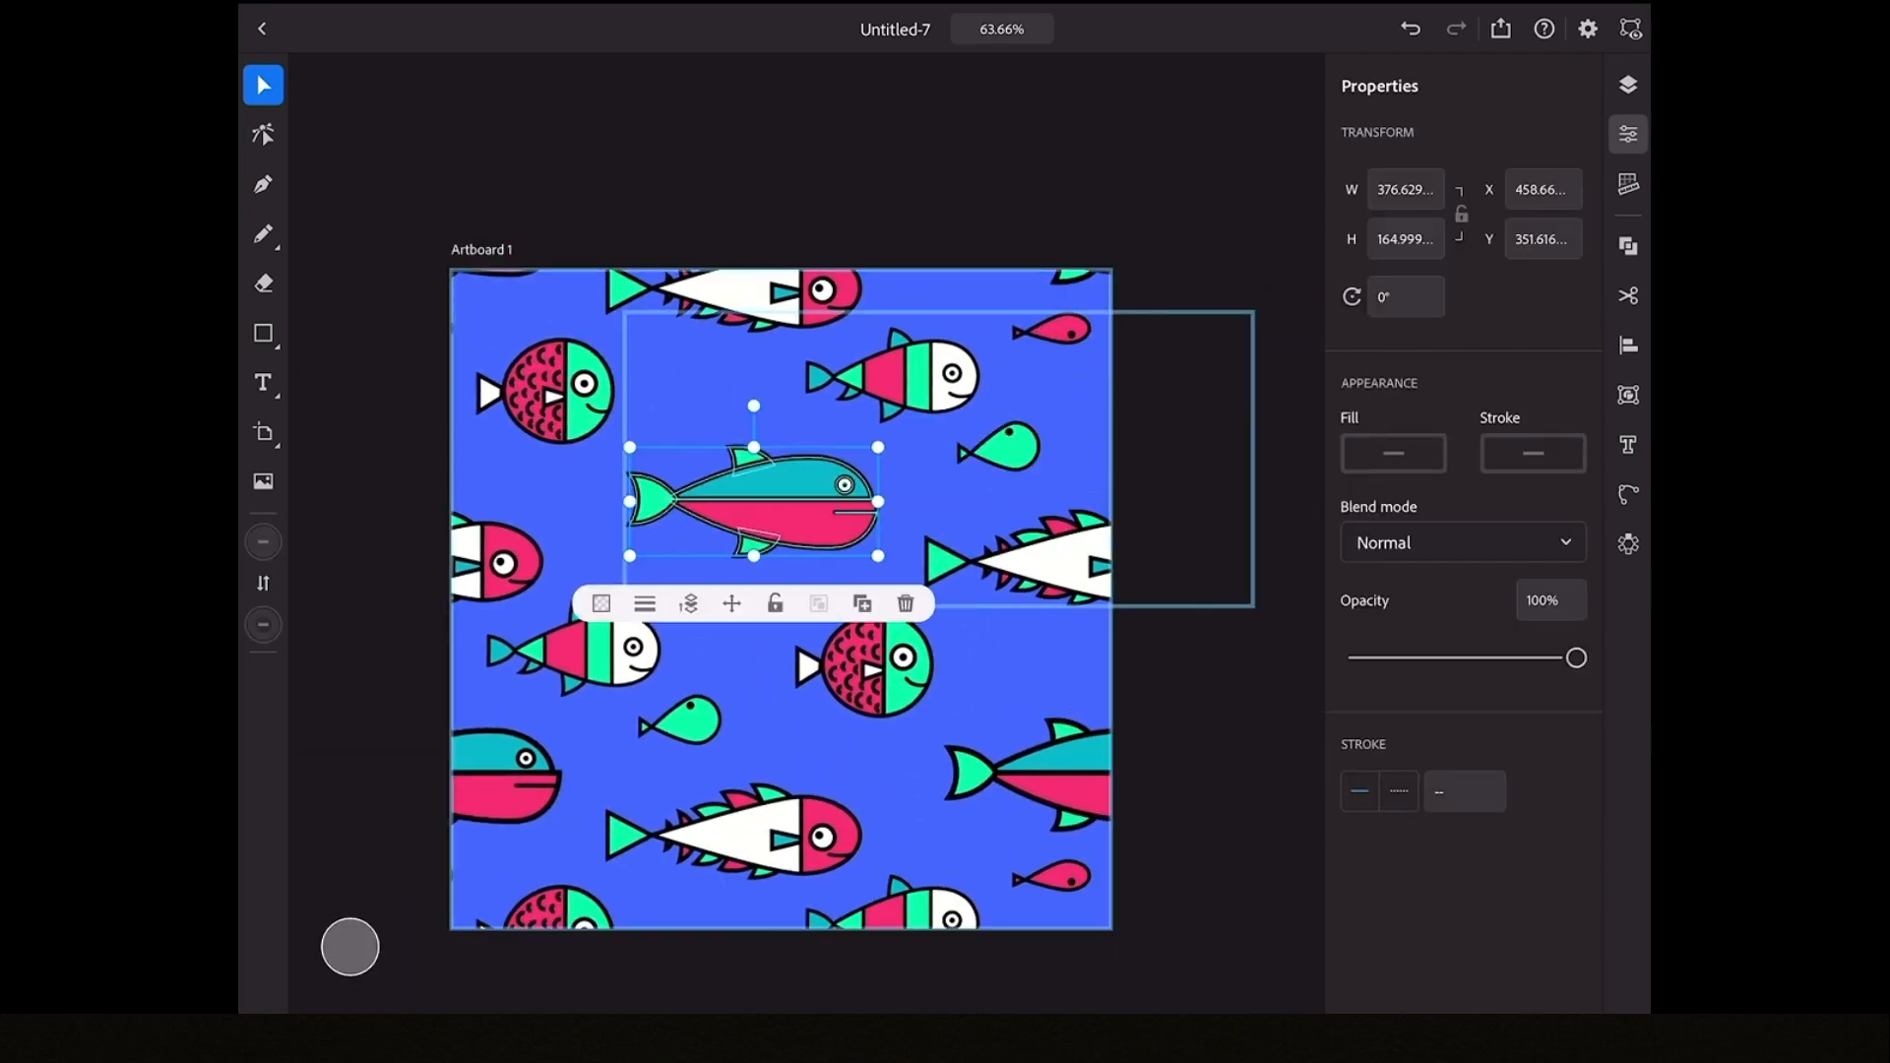
left_click(261, 431)
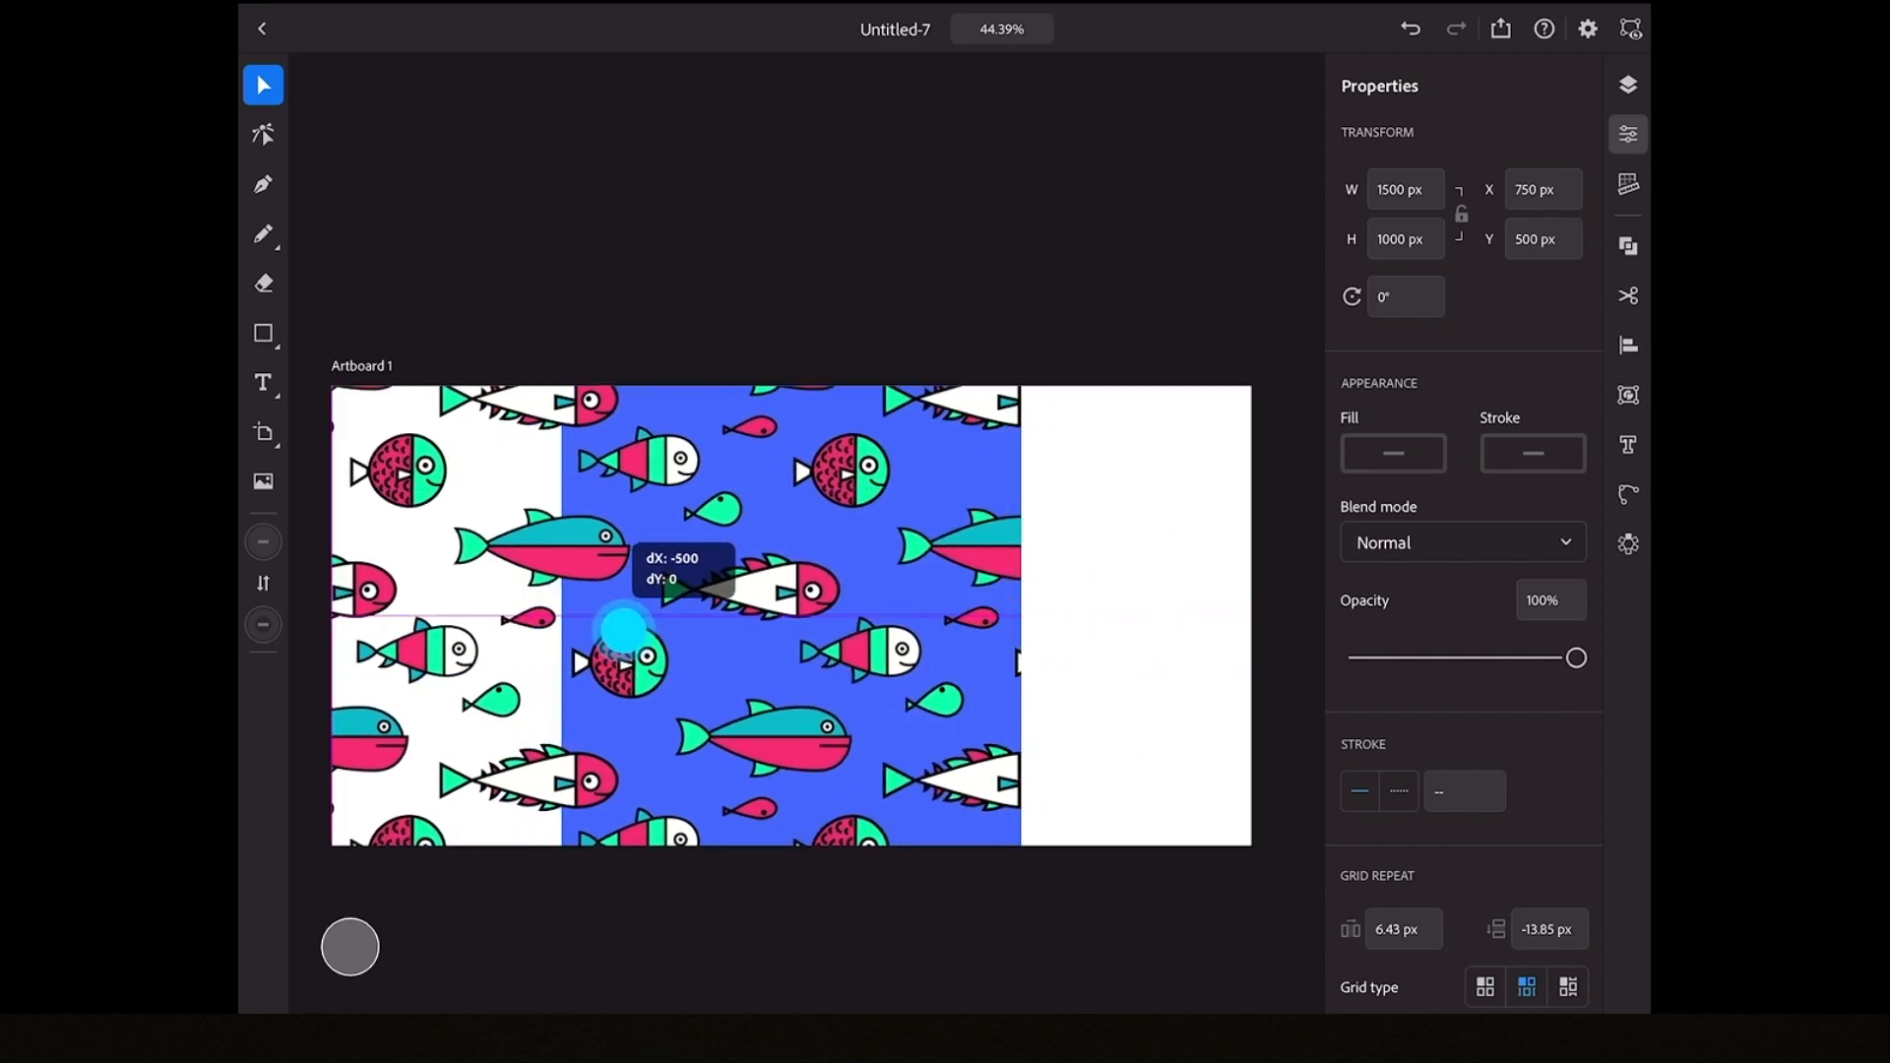
left_click(1628, 83)
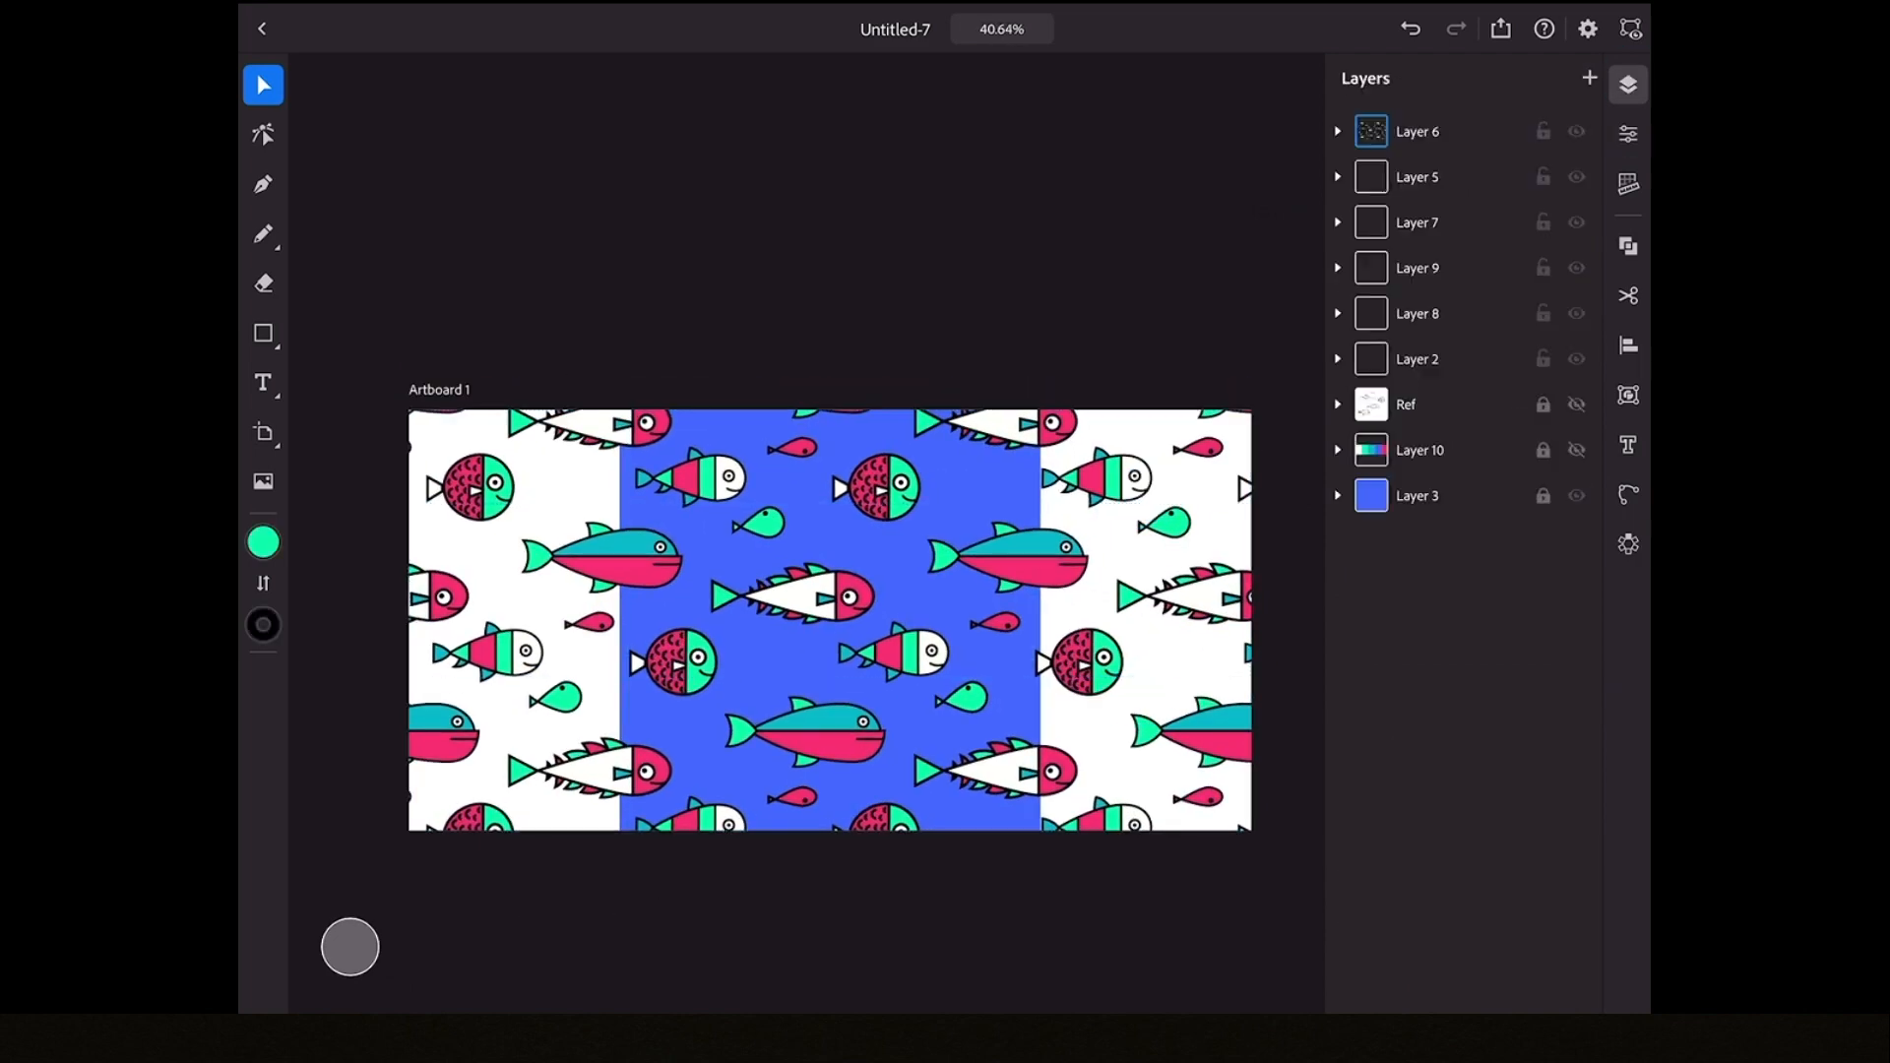